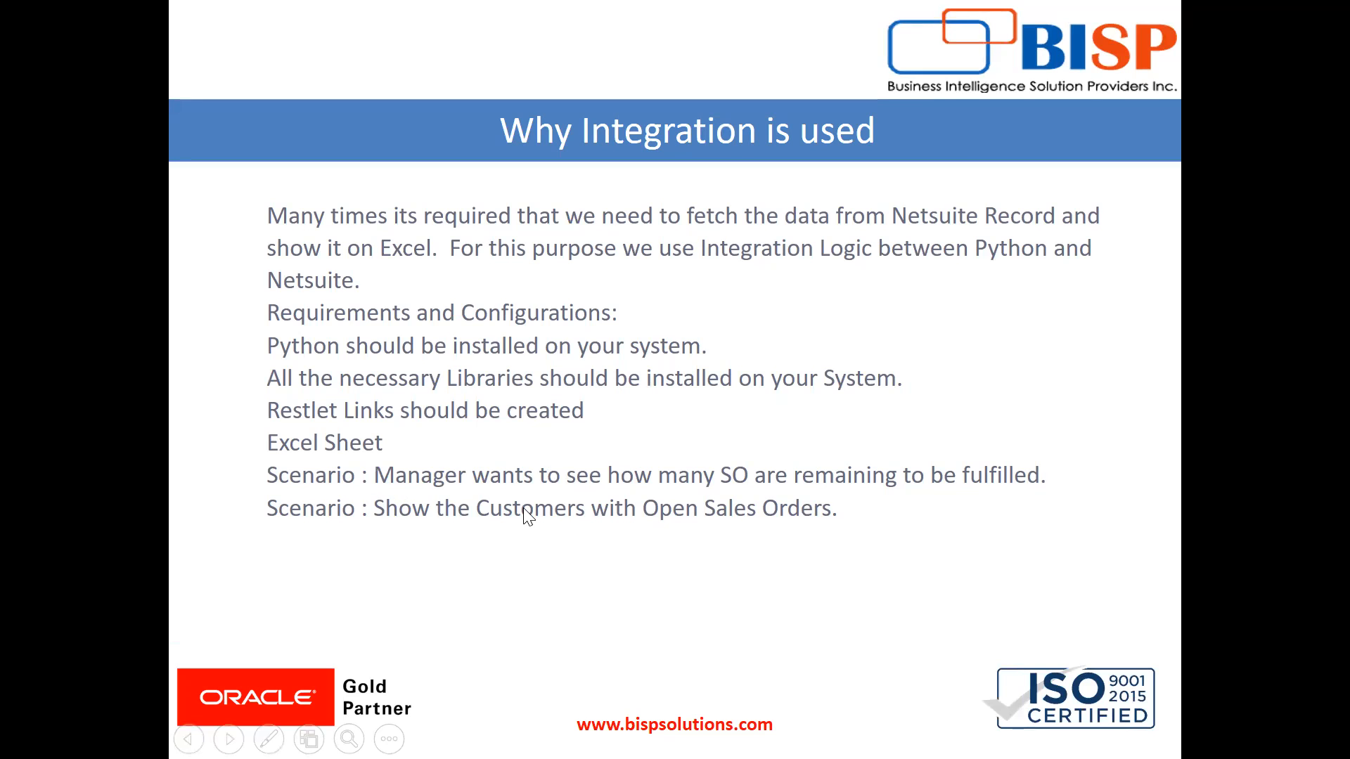
mouse_move(549, 556)
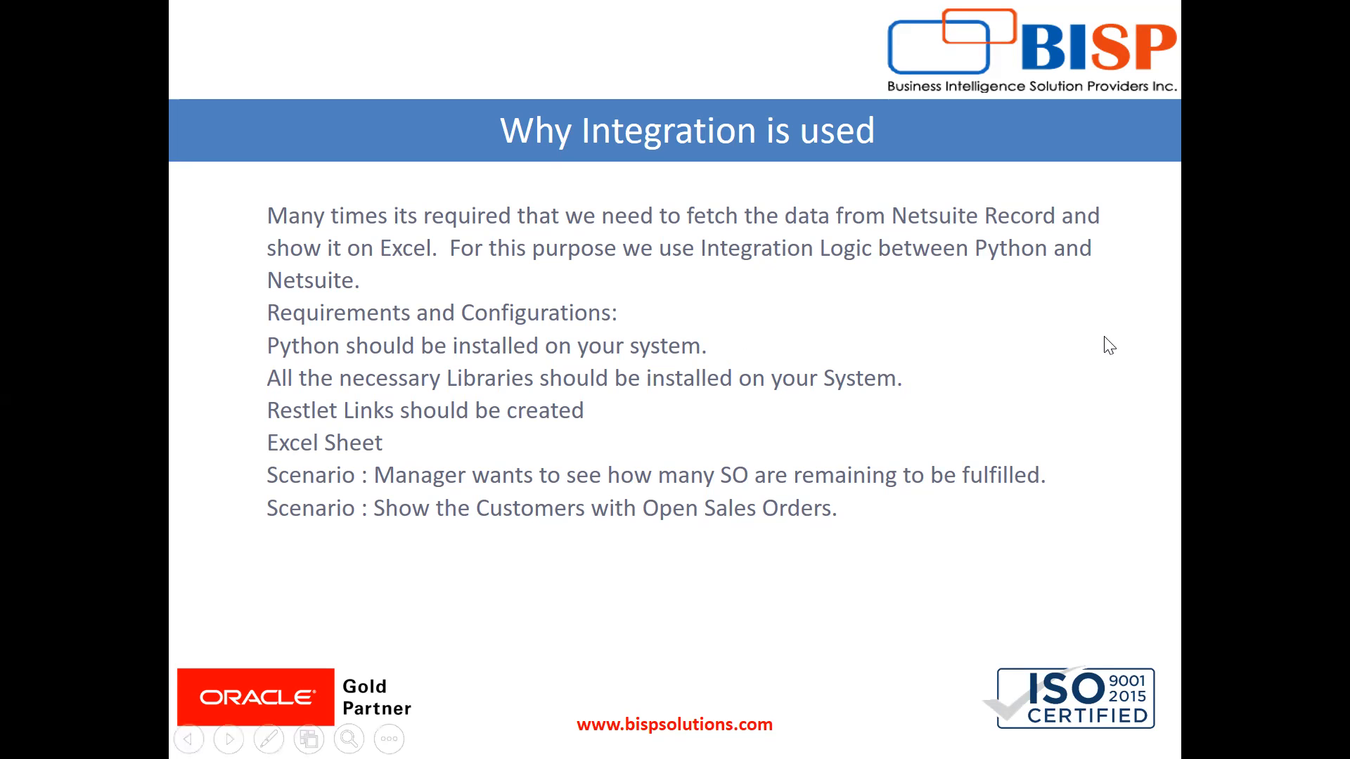
Step: End the slide show and bring up the empty netsuite_restlets workbook in Excel
key("Escape")
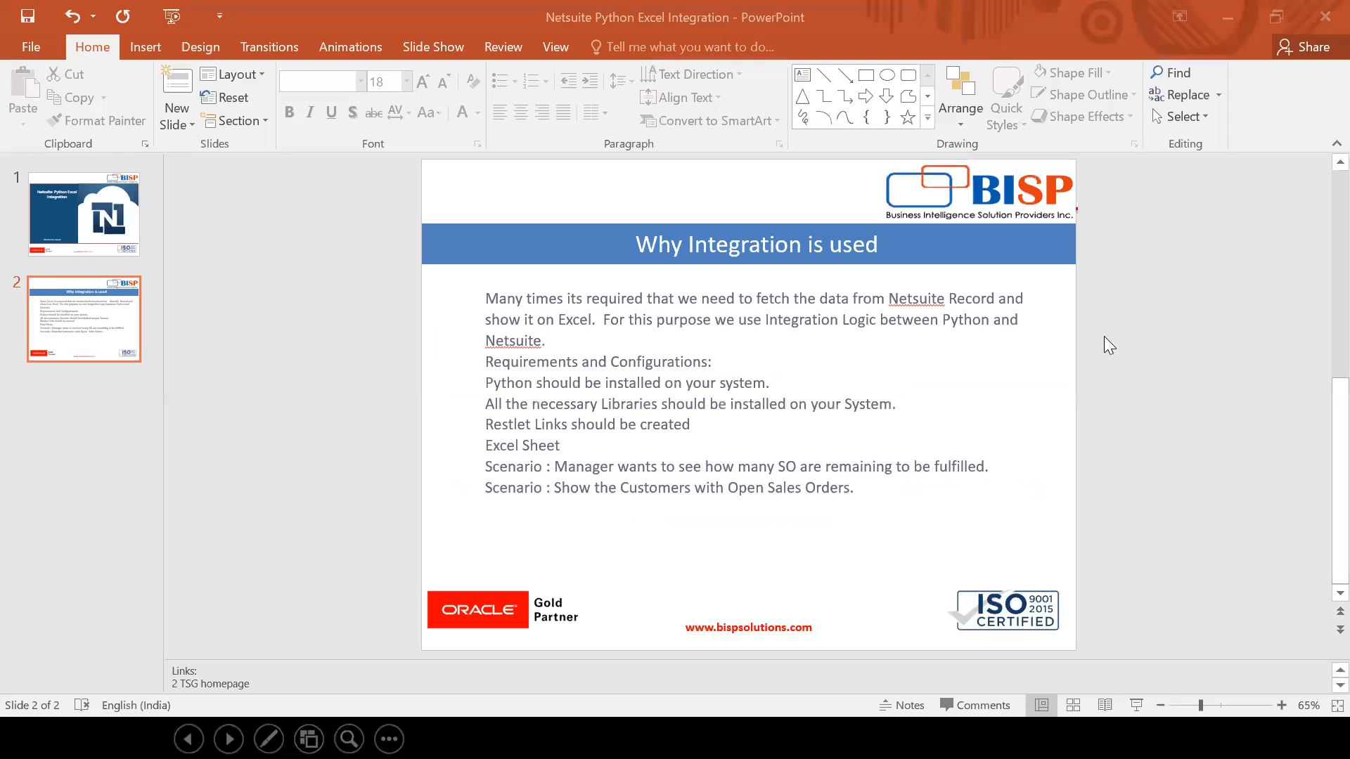
mouse_move(602, 738)
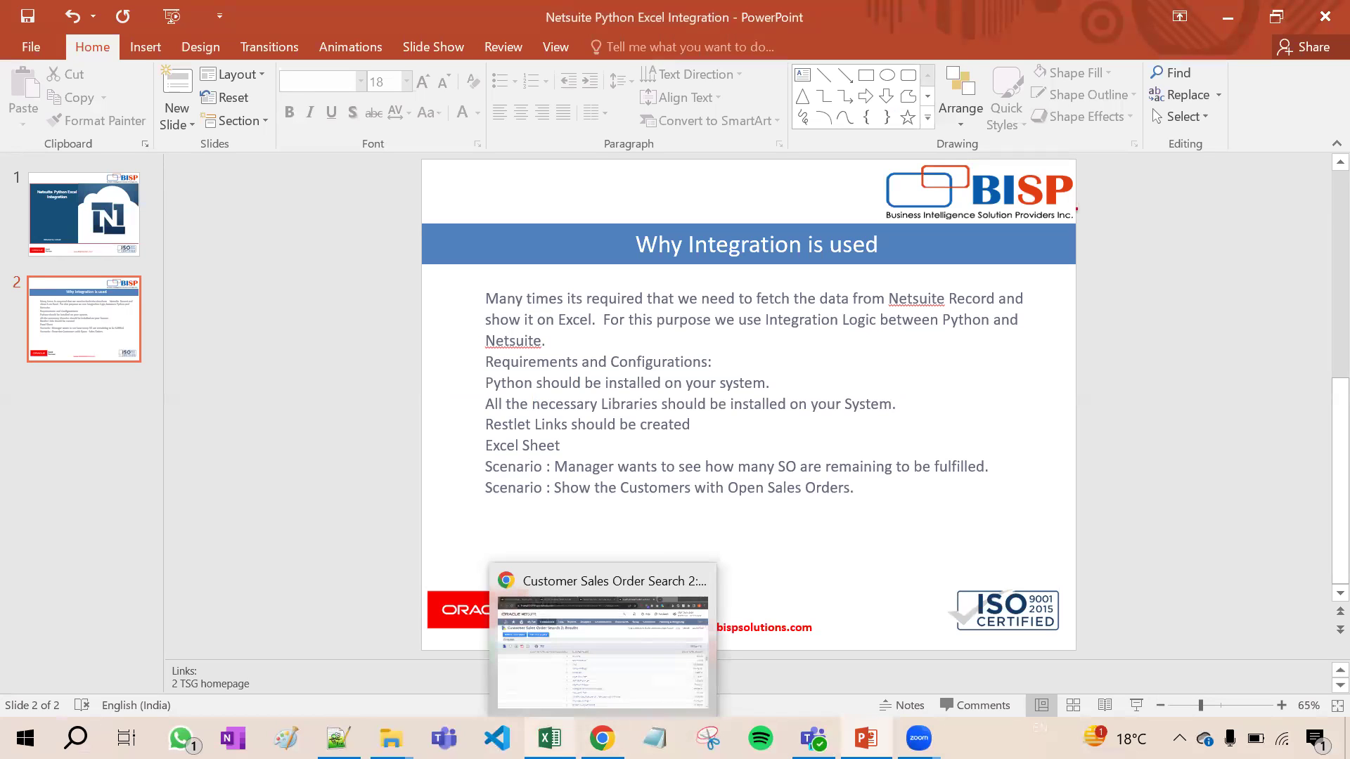
left_click(548, 739)
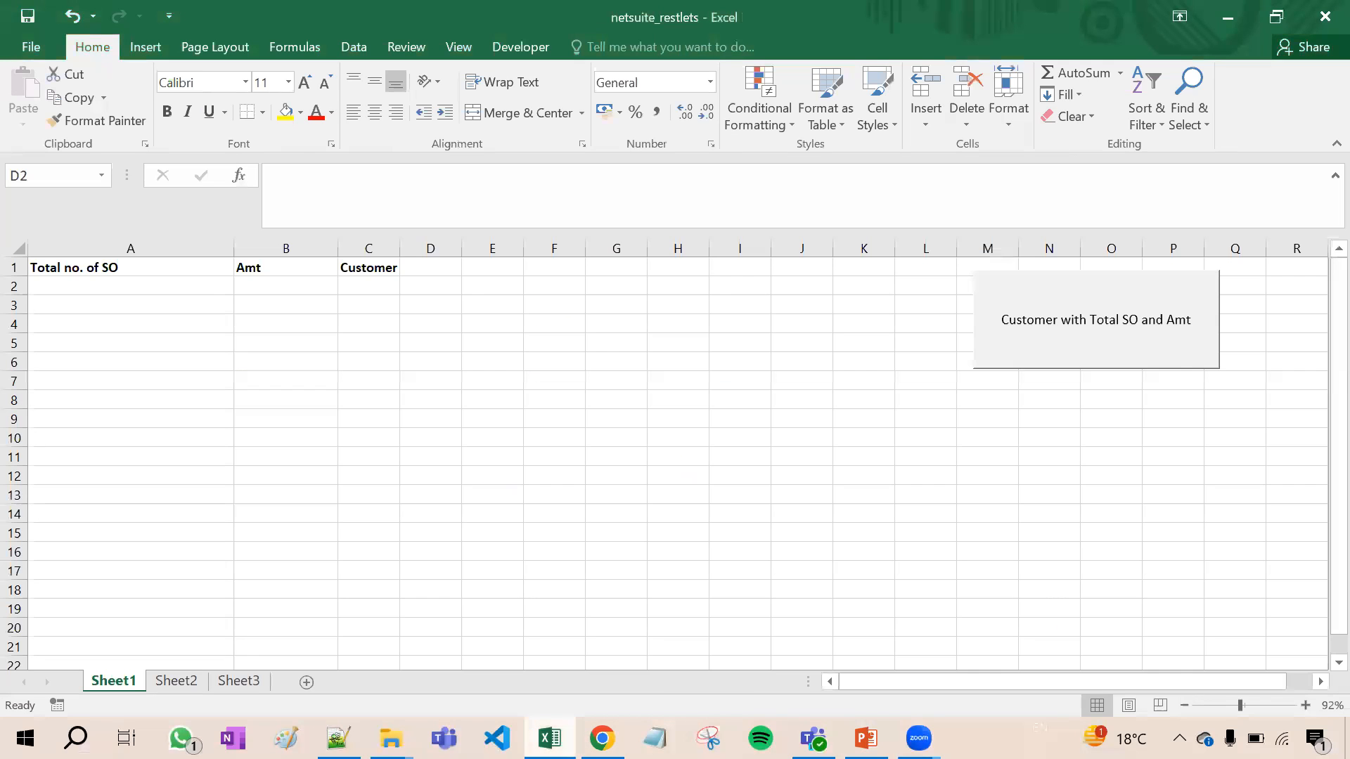
left_click(616, 380)
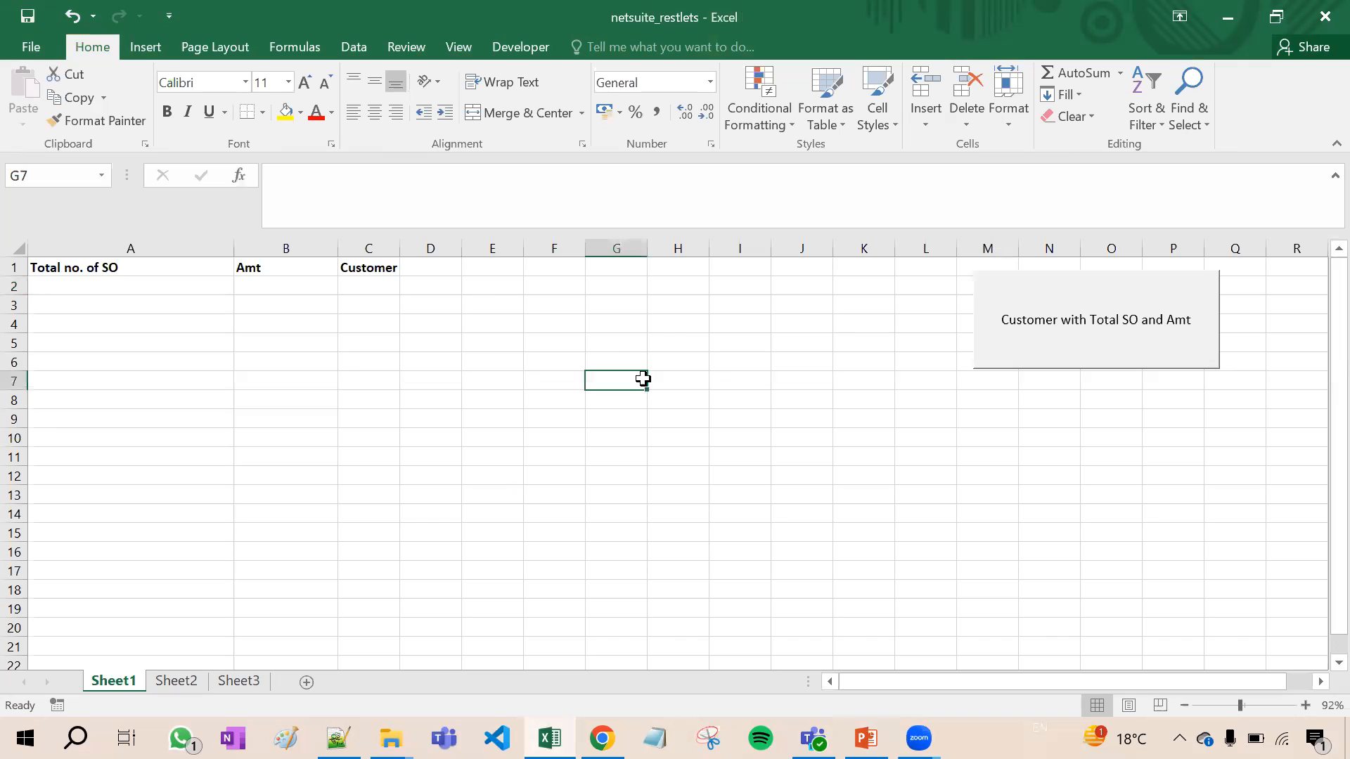
mouse_move(553, 445)
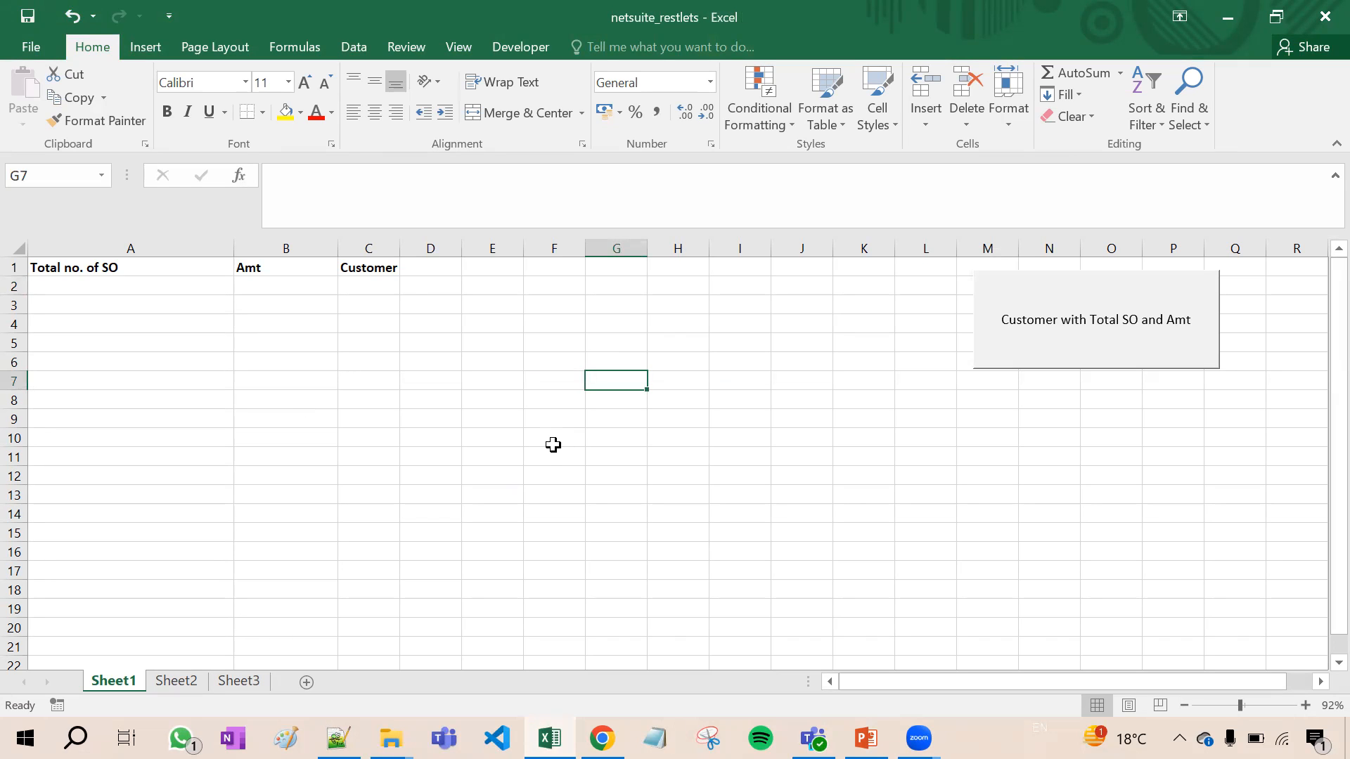
mouse_move(419, 389)
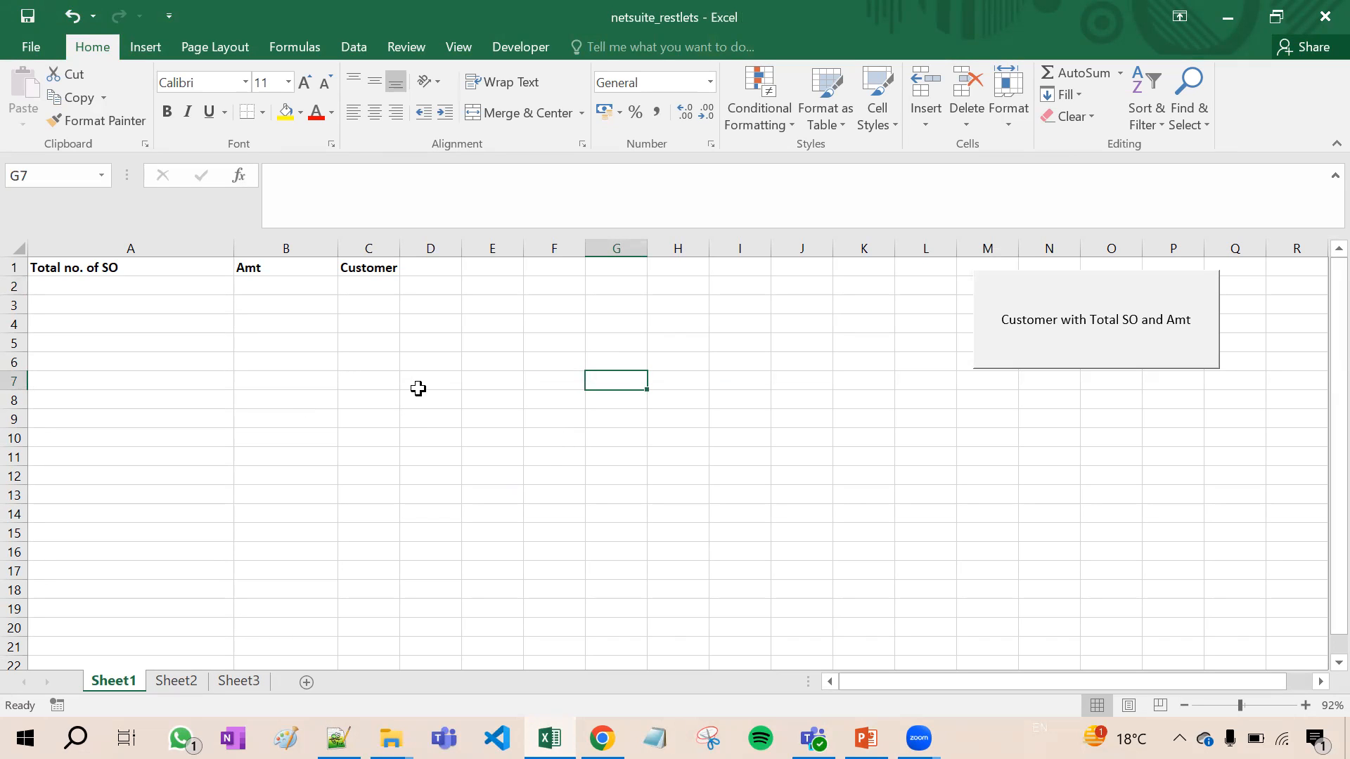
mouse_move(1068, 327)
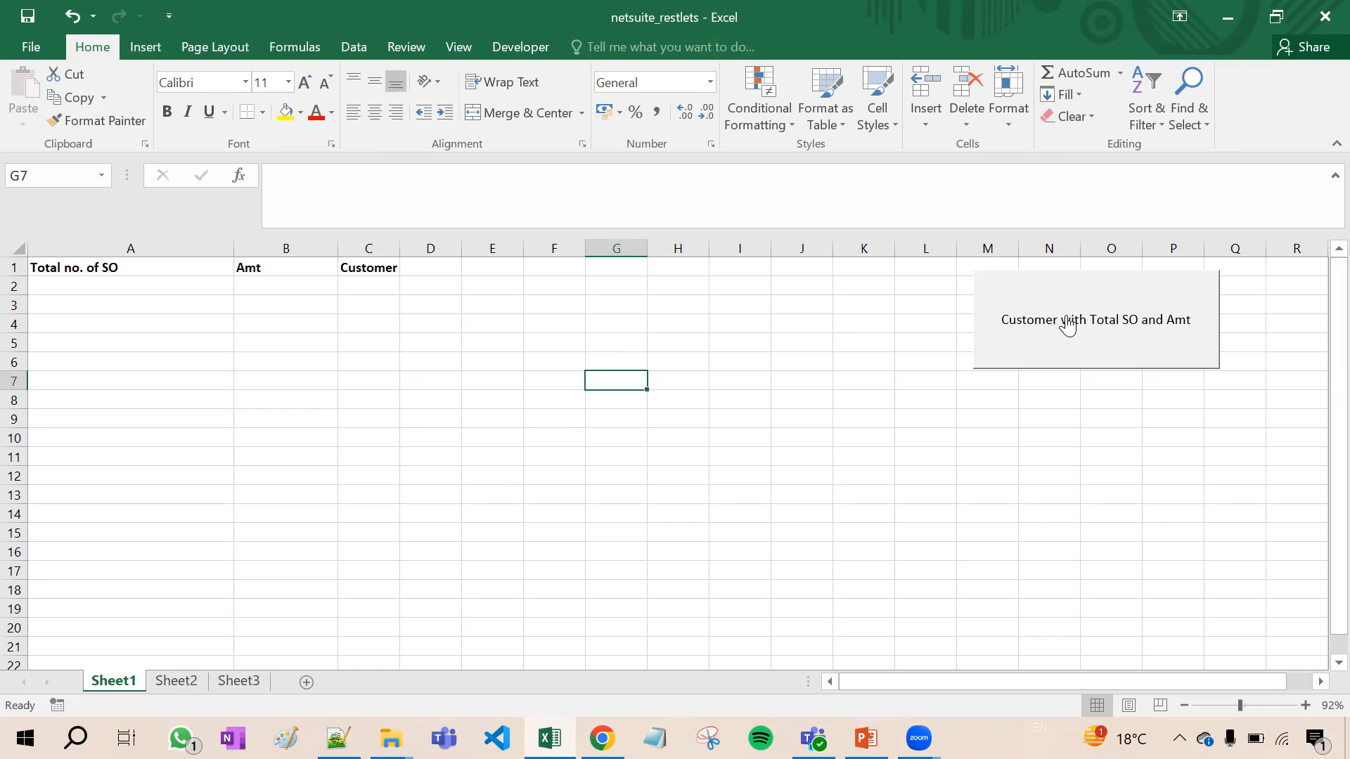
mouse_move(741, 621)
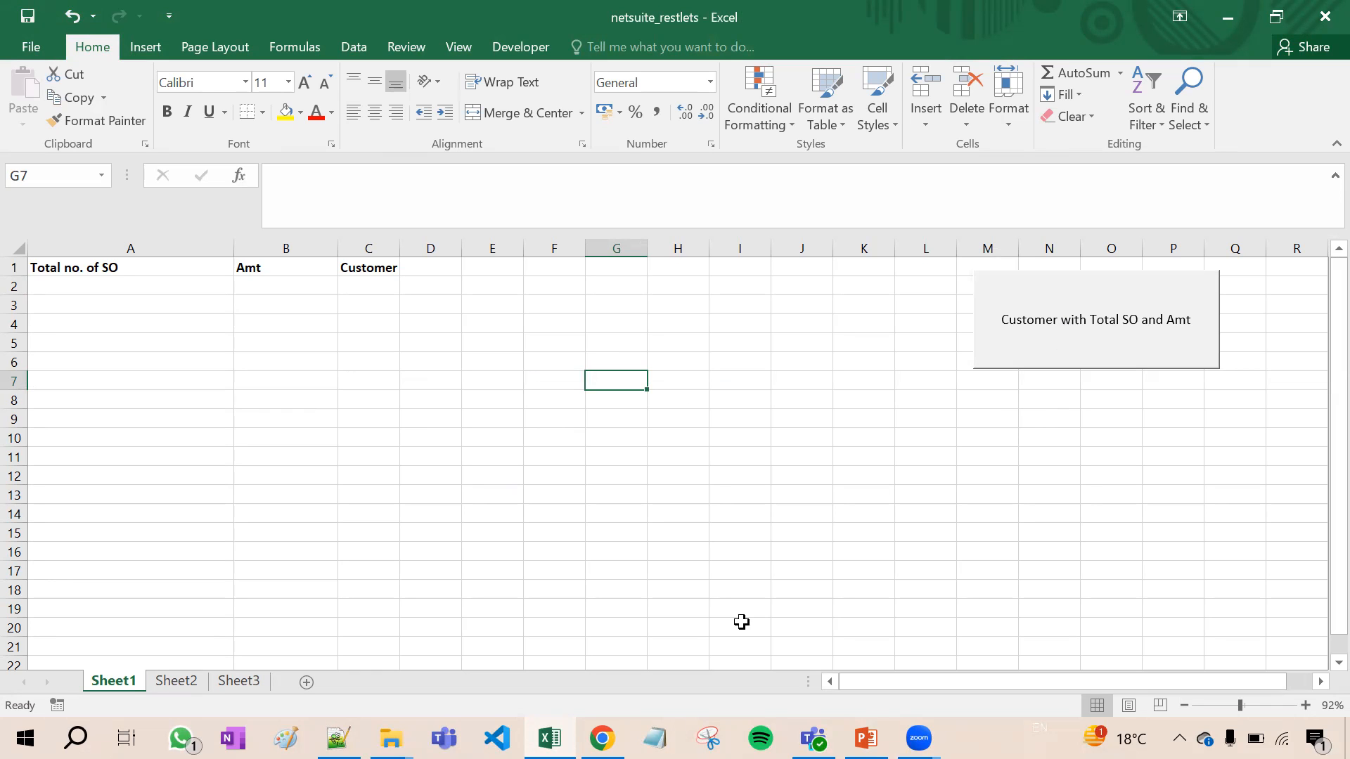
Step: Switch to Chrome and scroll through the Customer Sales Order Search 2 results rows
left_click(602, 738)
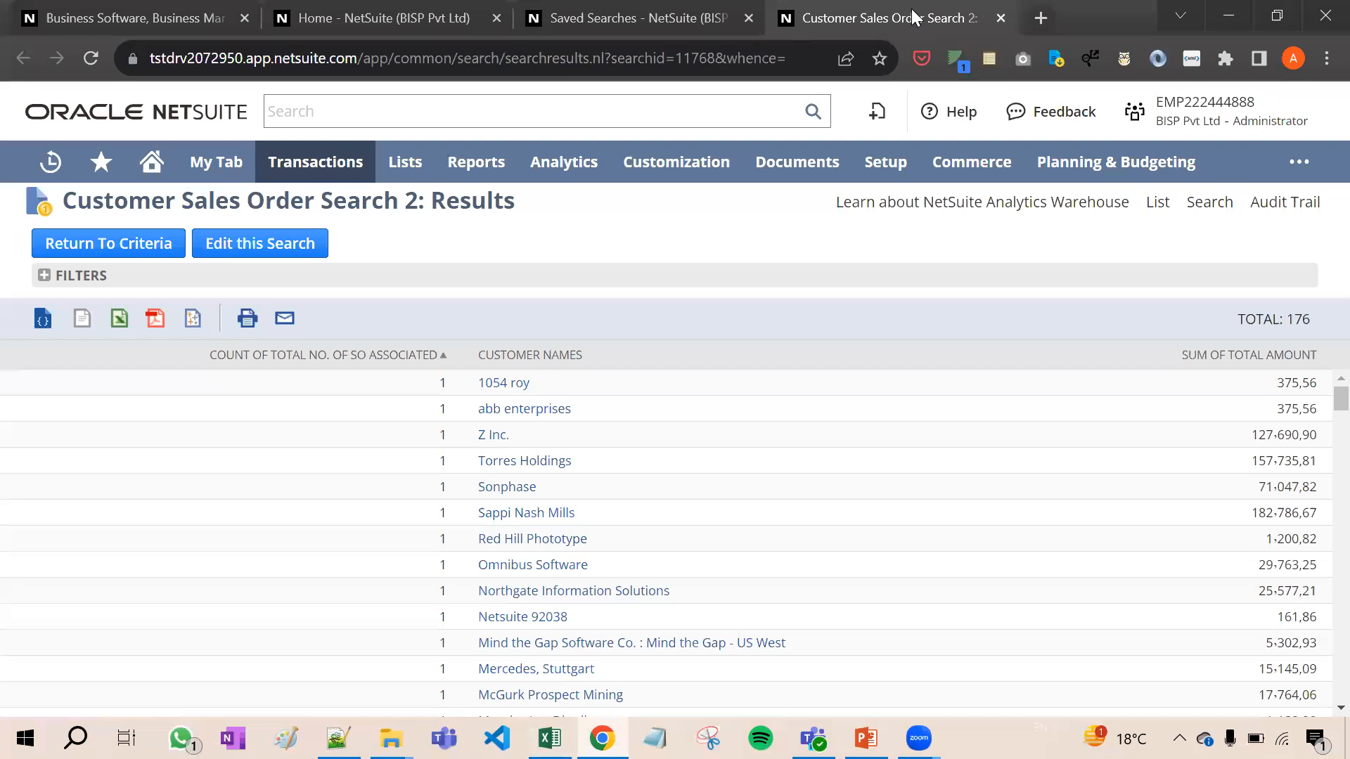
mouse_move(694, 396)
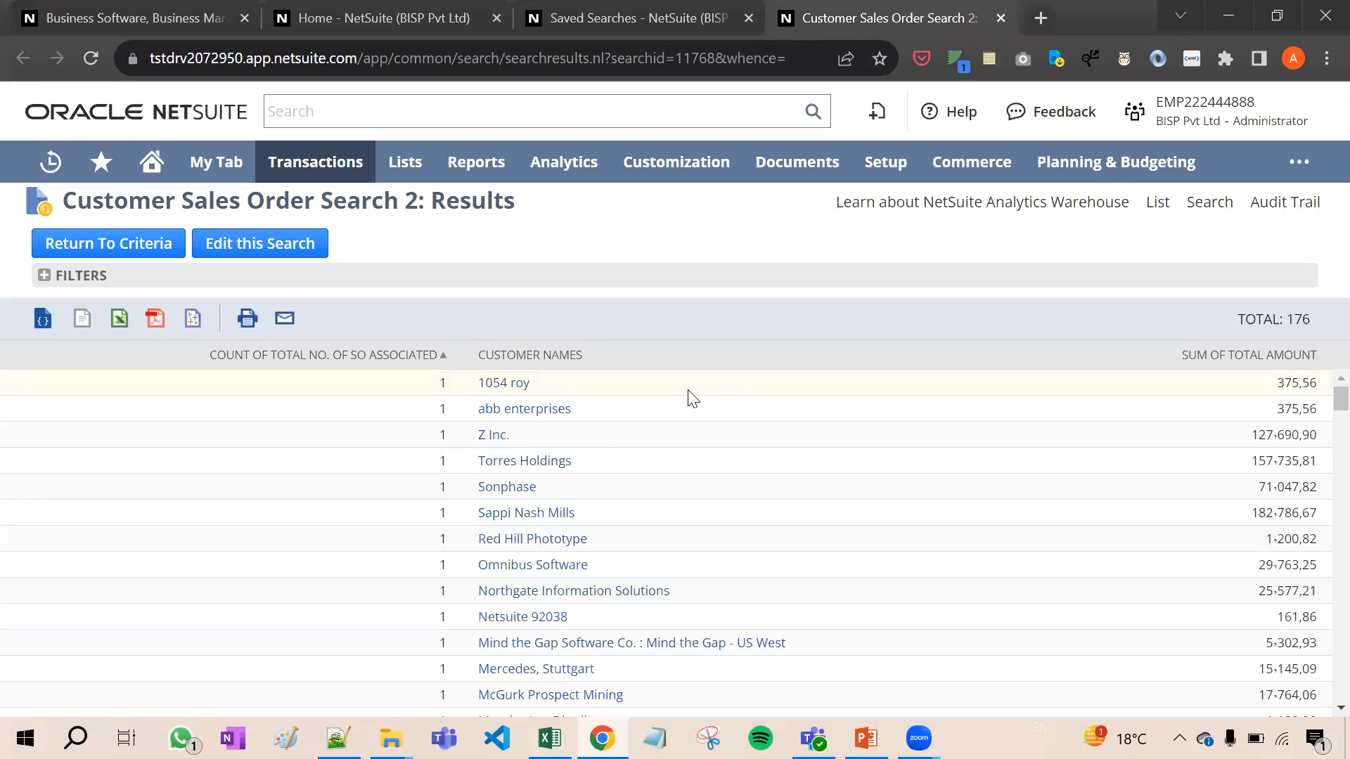
mouse_move(275, 371)
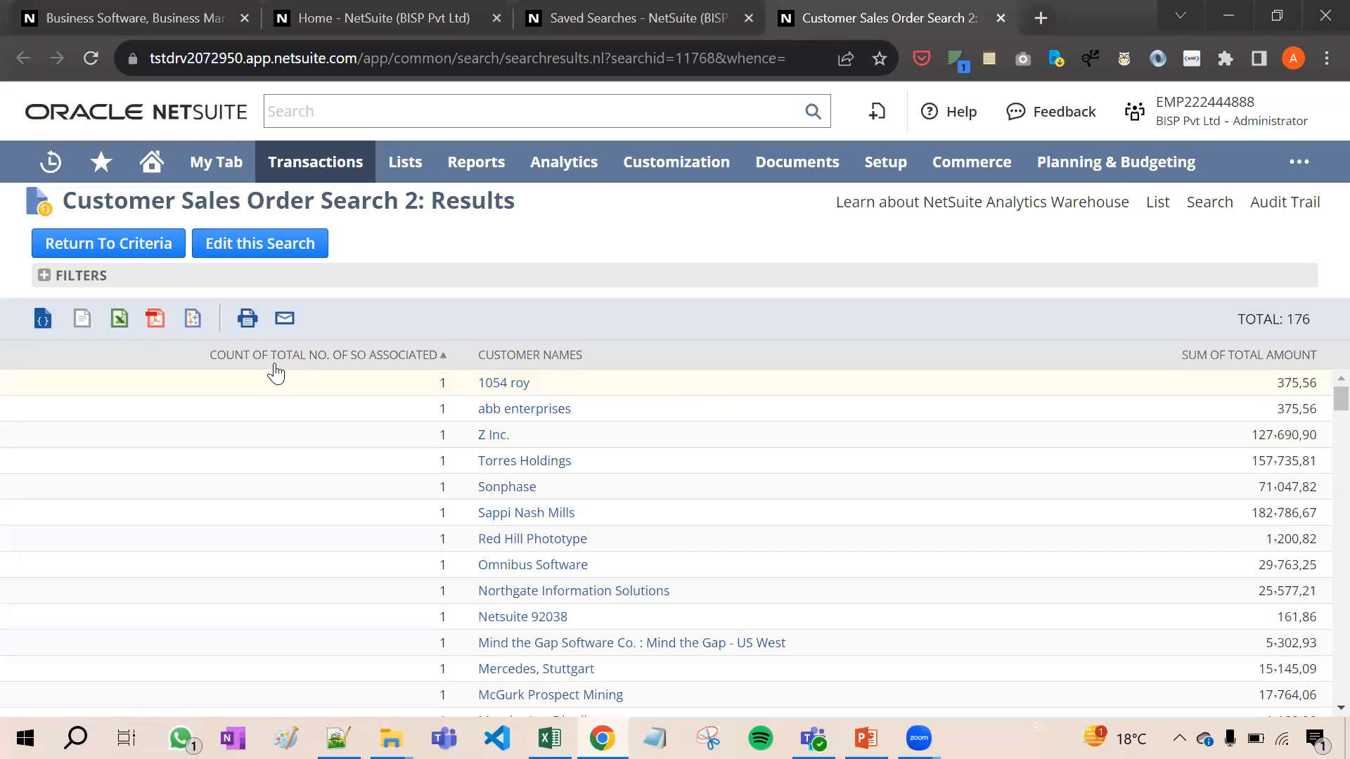
mouse_move(396, 372)
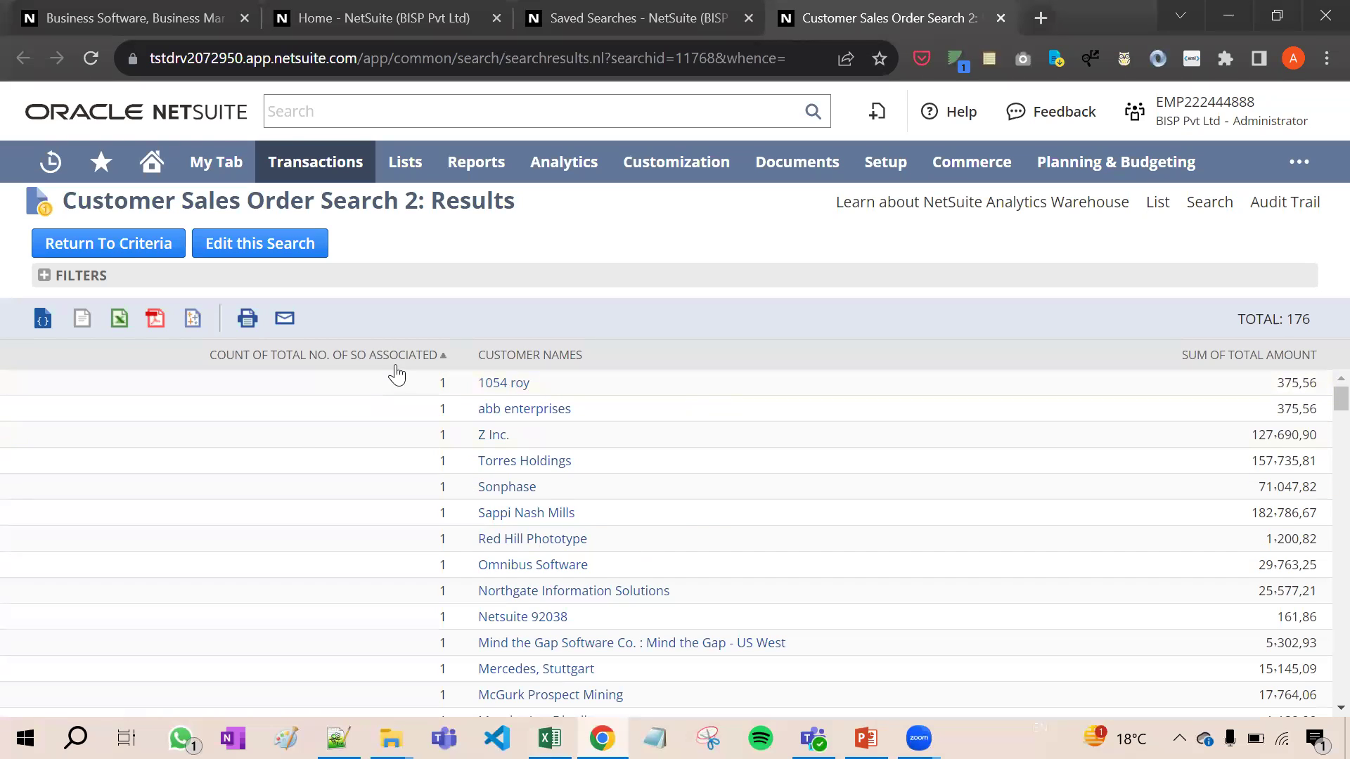
mouse_move(1247, 338)
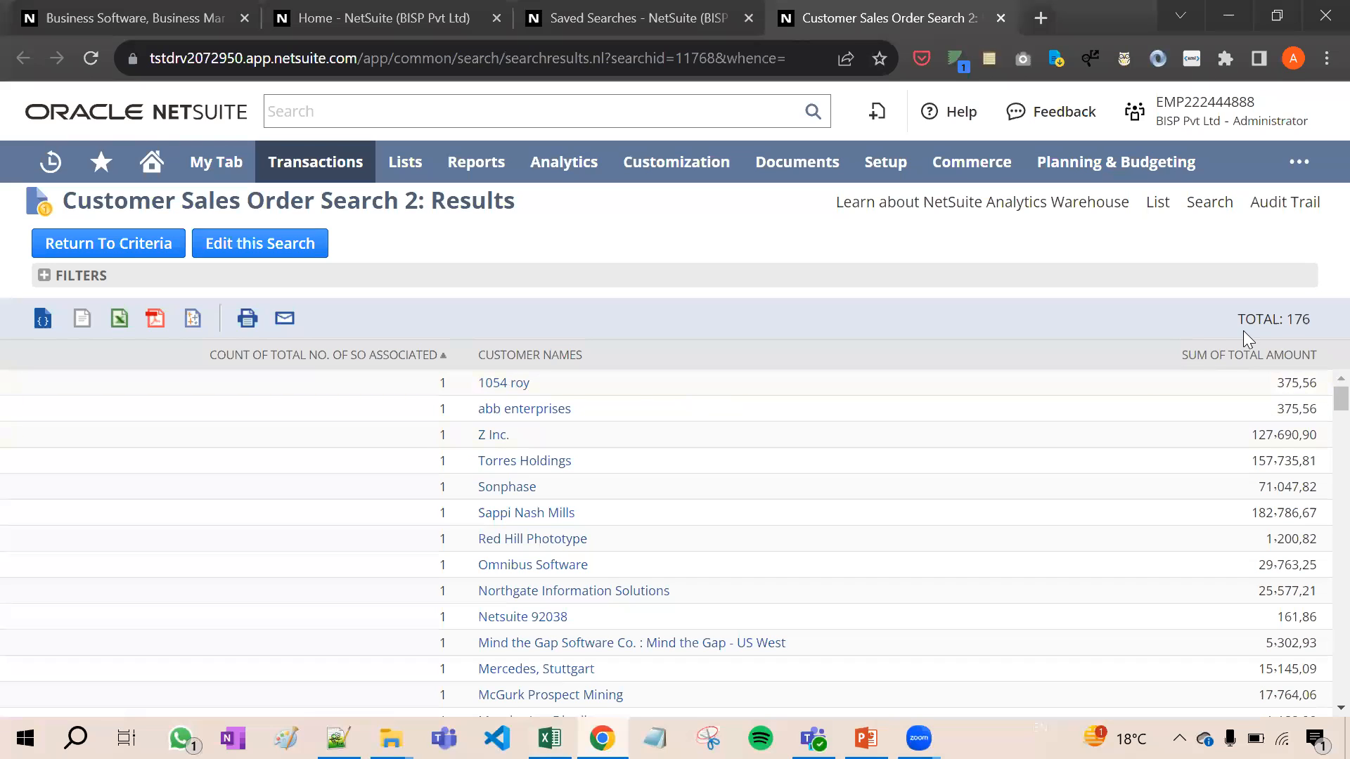
mouse_move(856, 483)
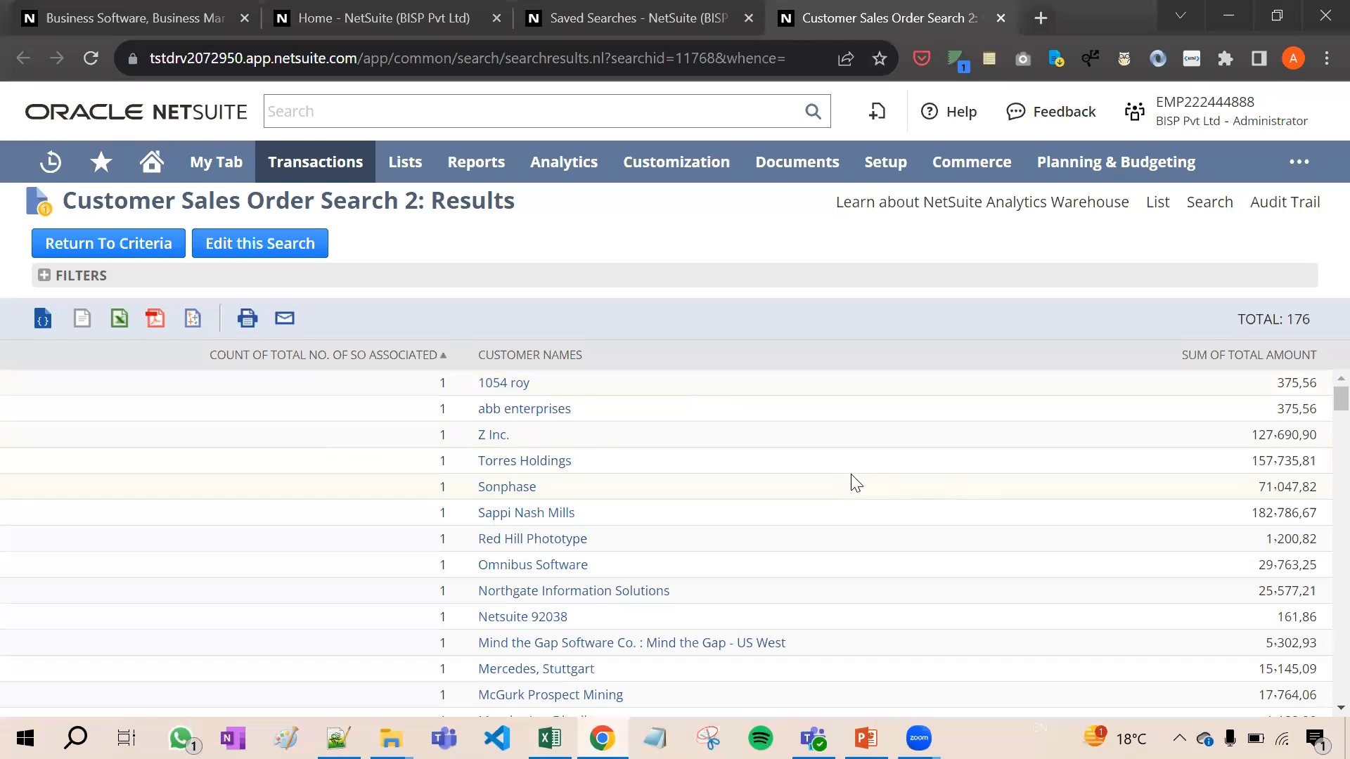
scroll("down", 3)
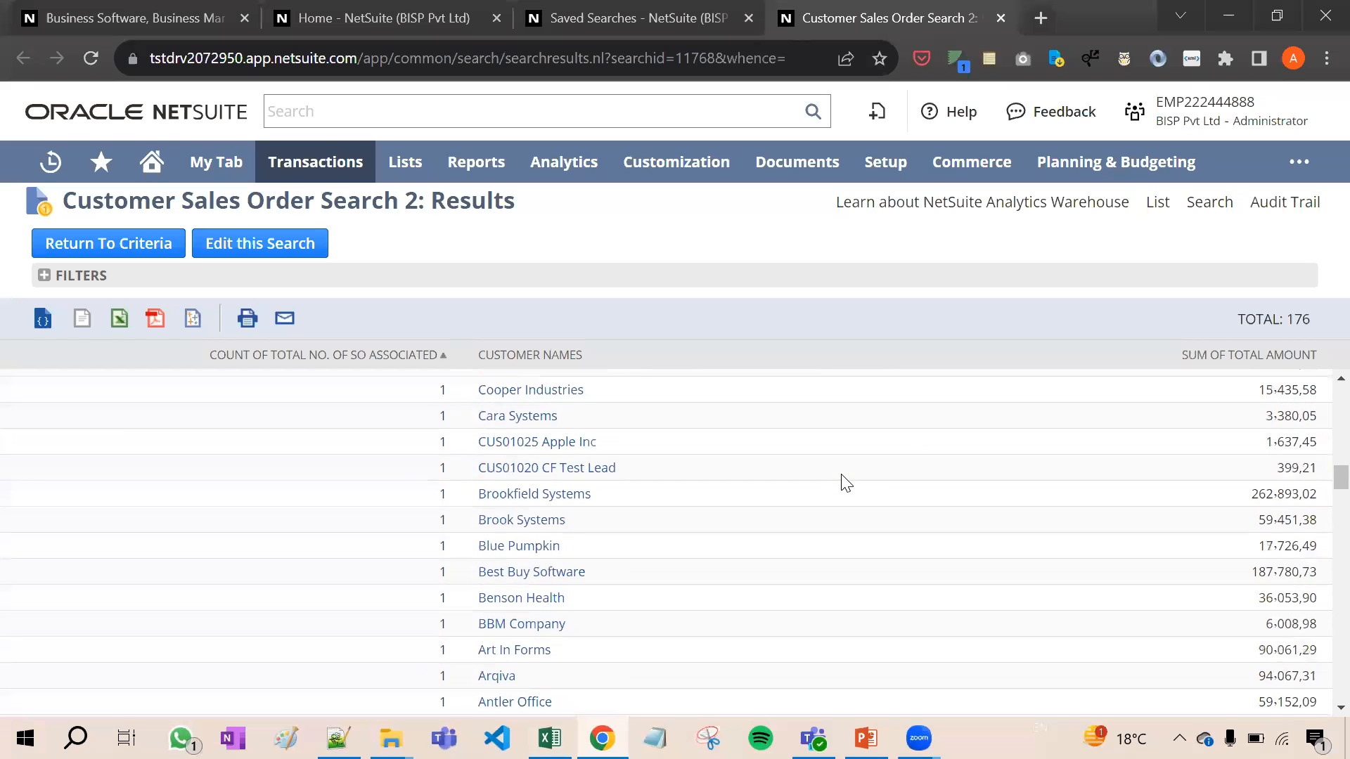
scroll("down", 3)
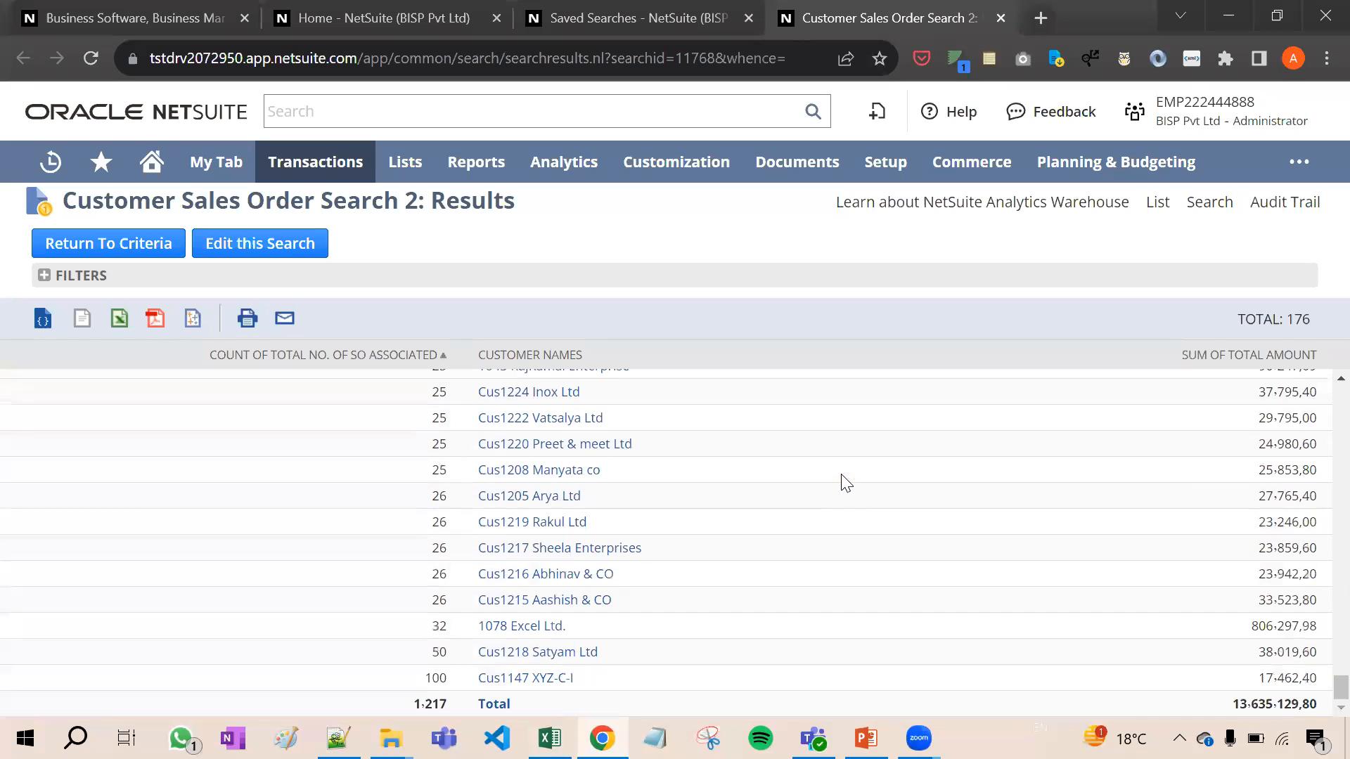
mouse_move(928, 632)
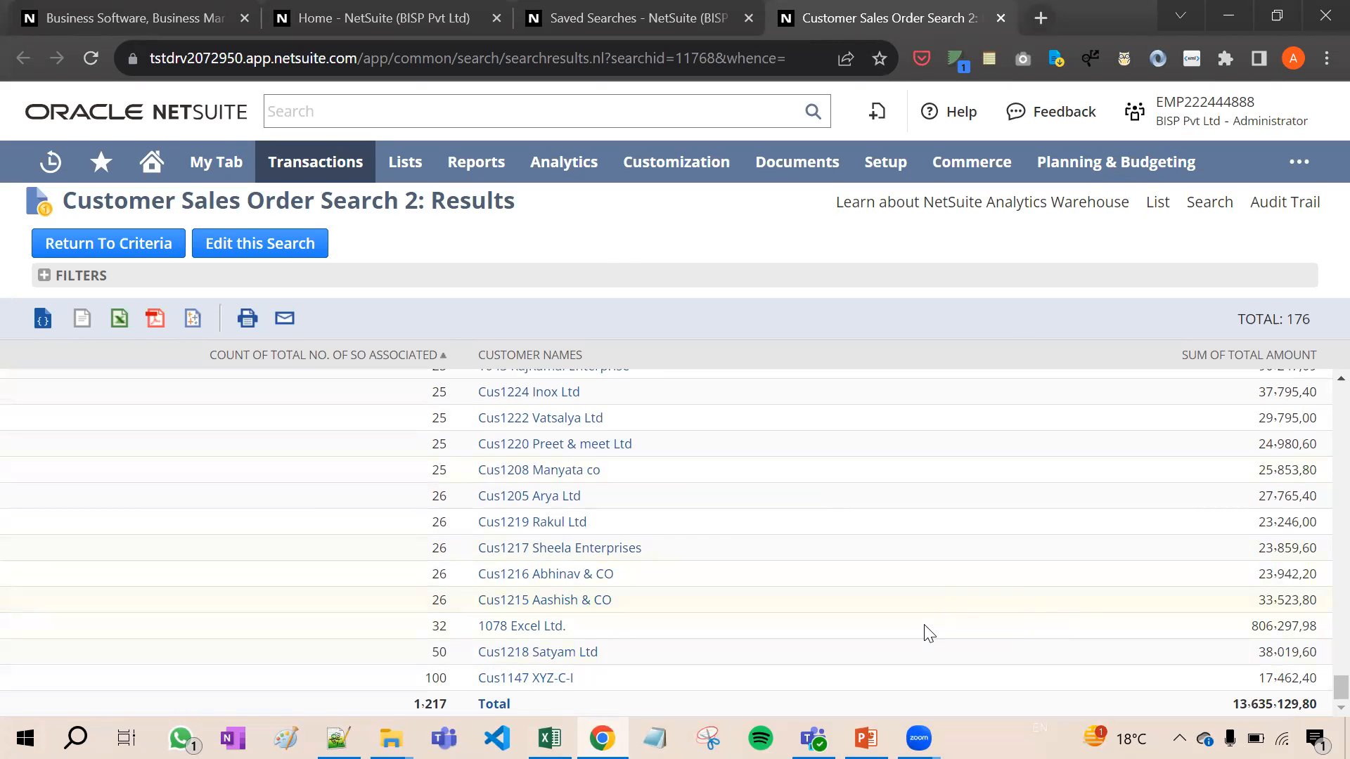
mouse_move(552, 637)
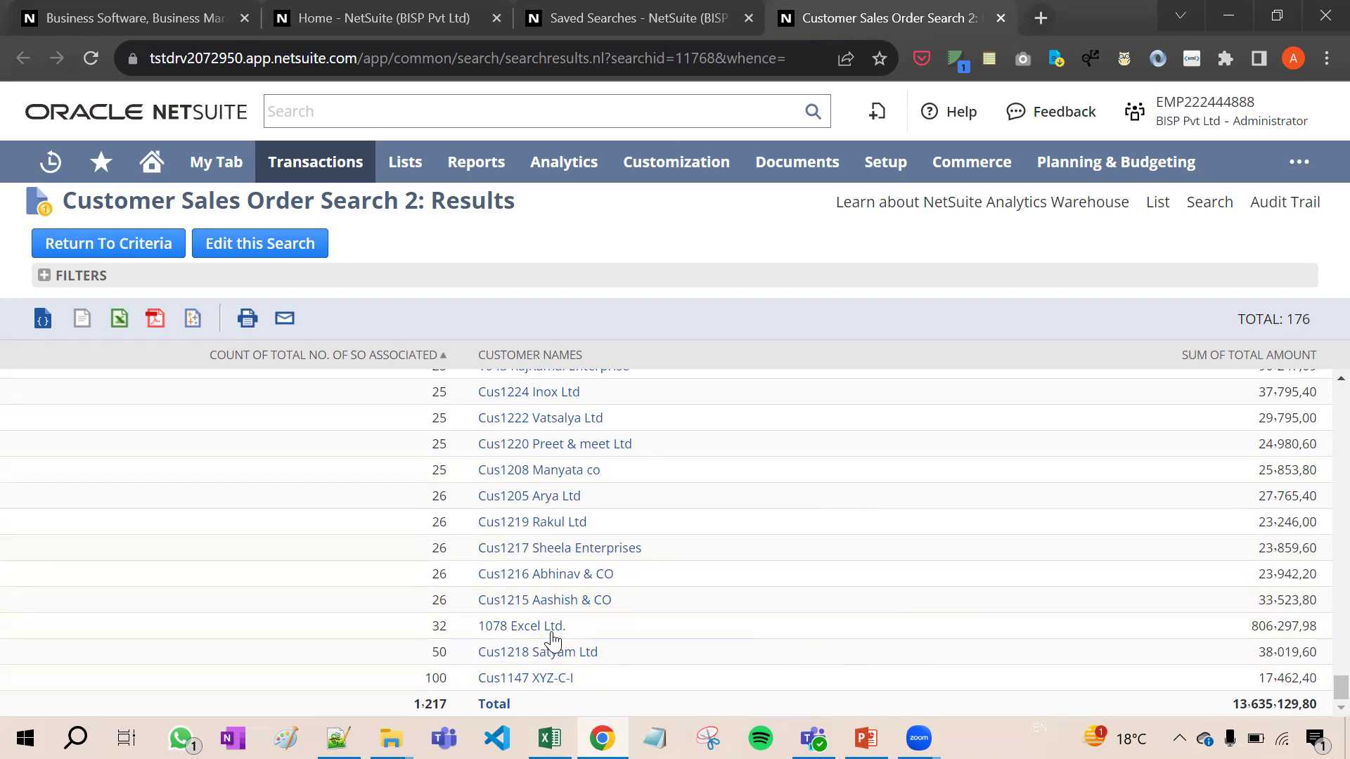
mouse_move(491, 703)
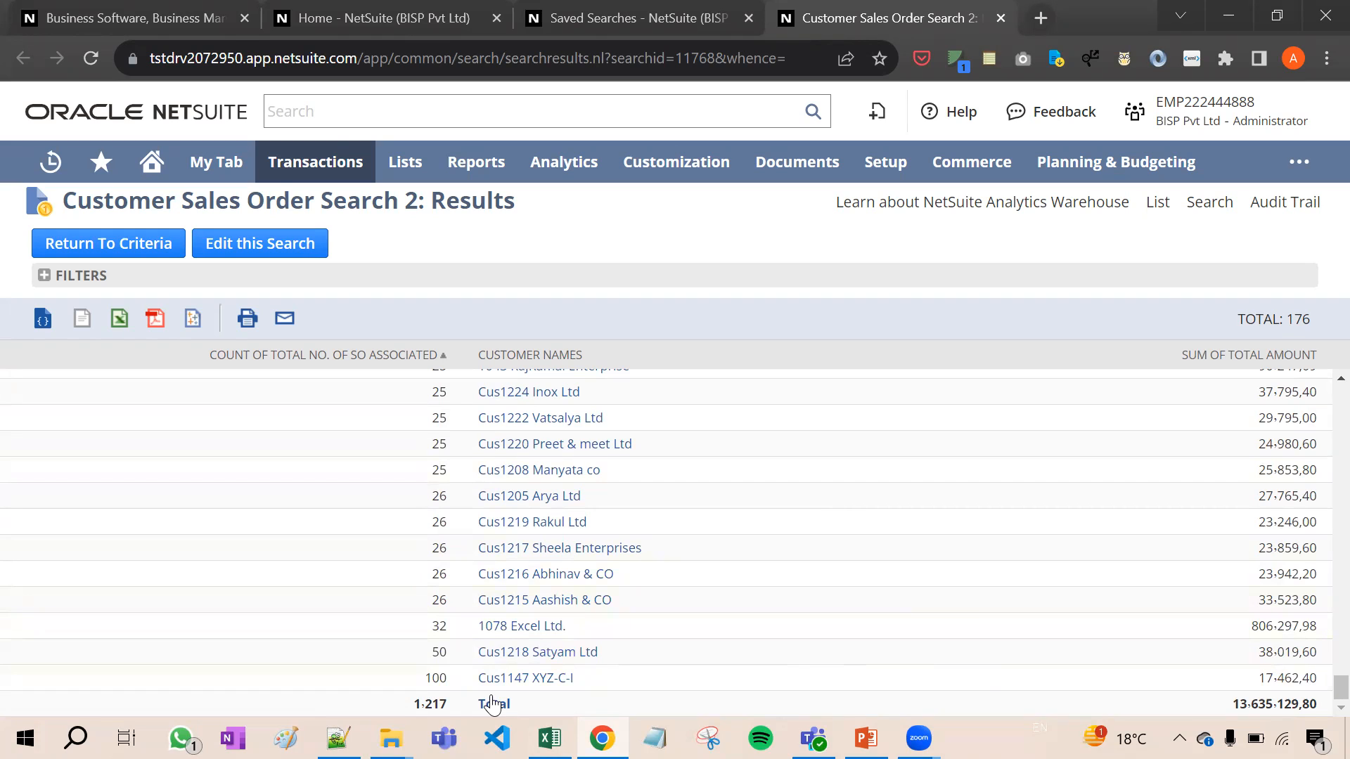
mouse_move(526, 678)
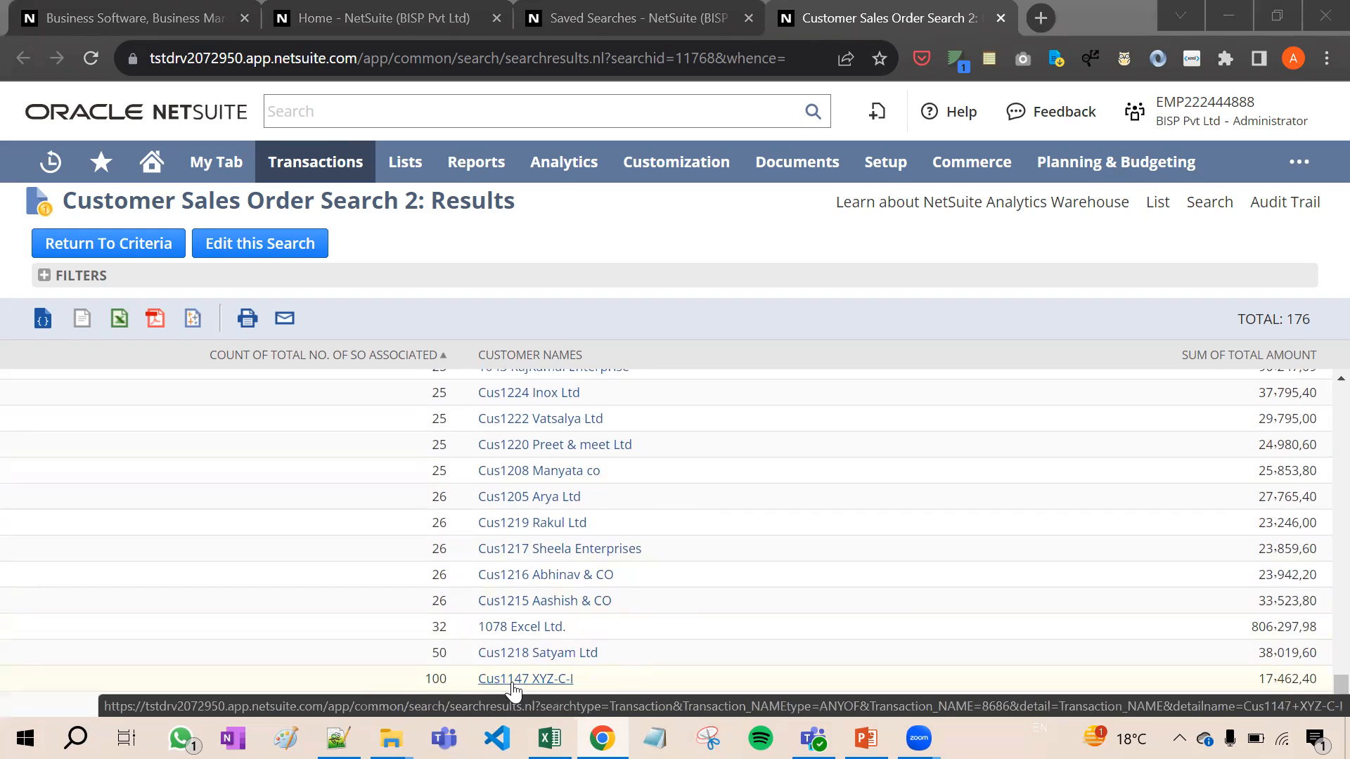
scroll("down", 3)
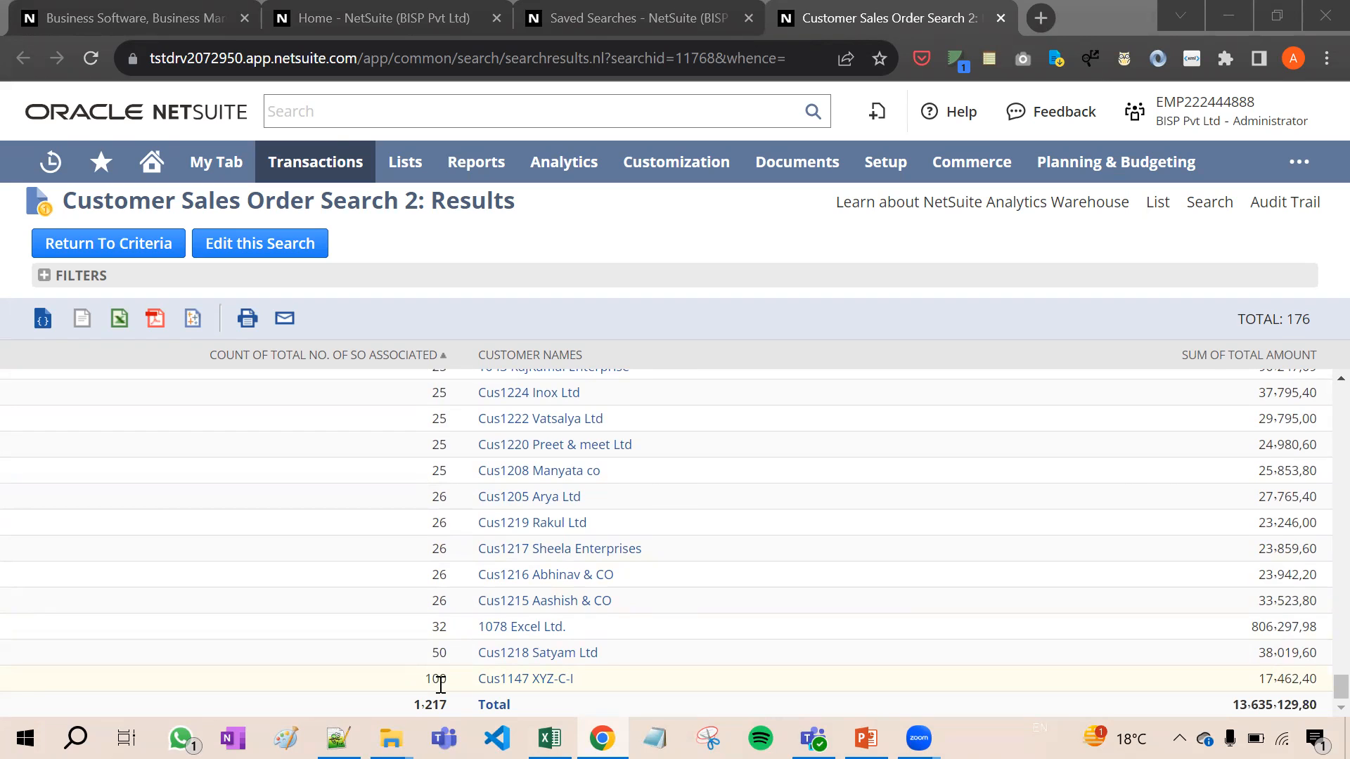
scroll("up", 3)
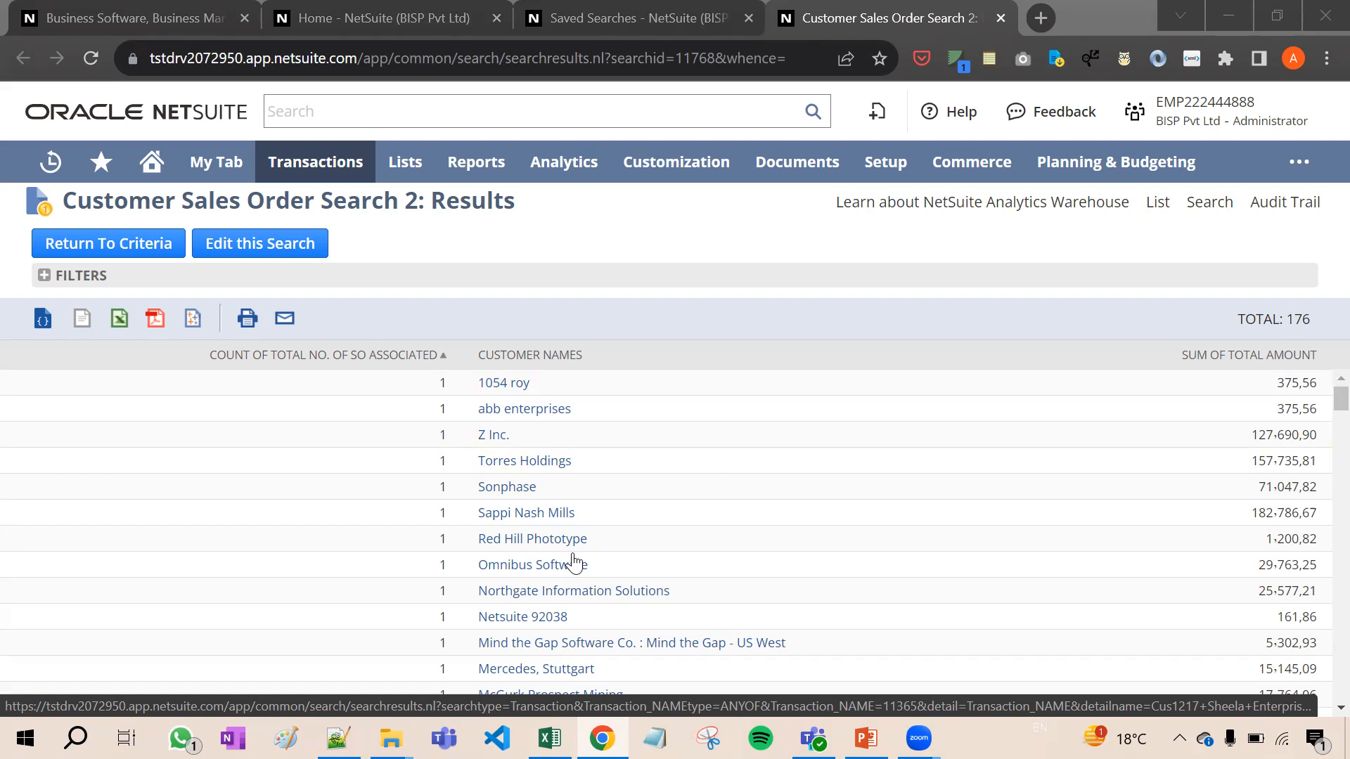
mouse_move(719, 473)
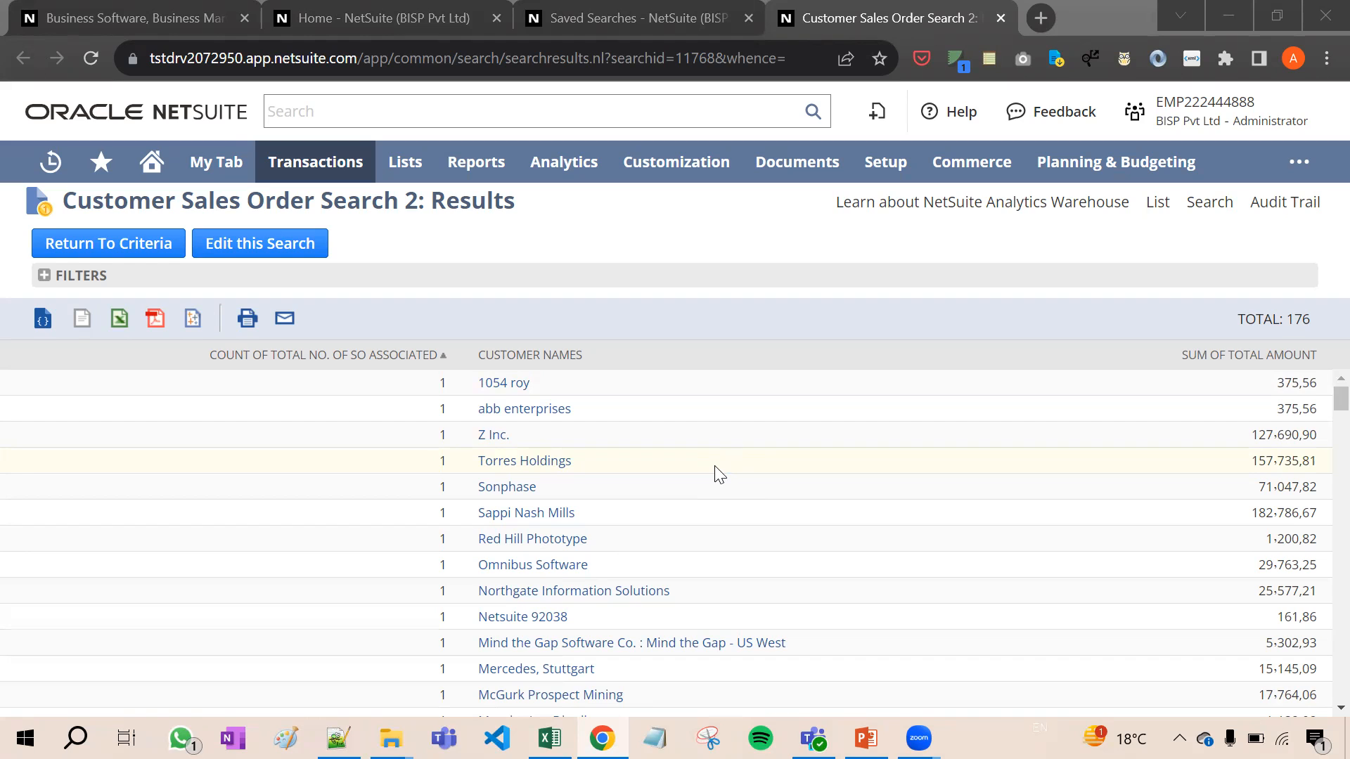
mouse_move(779, 494)
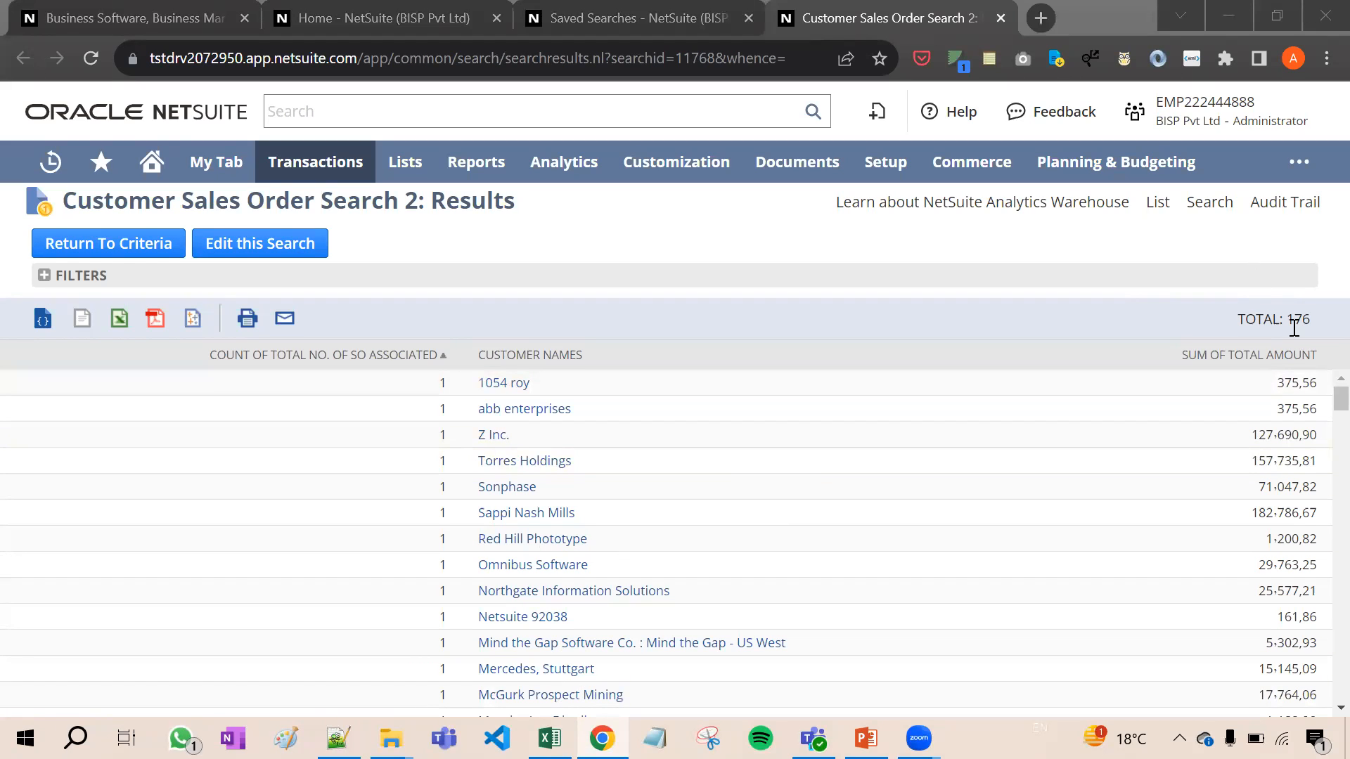
left_click(549, 739)
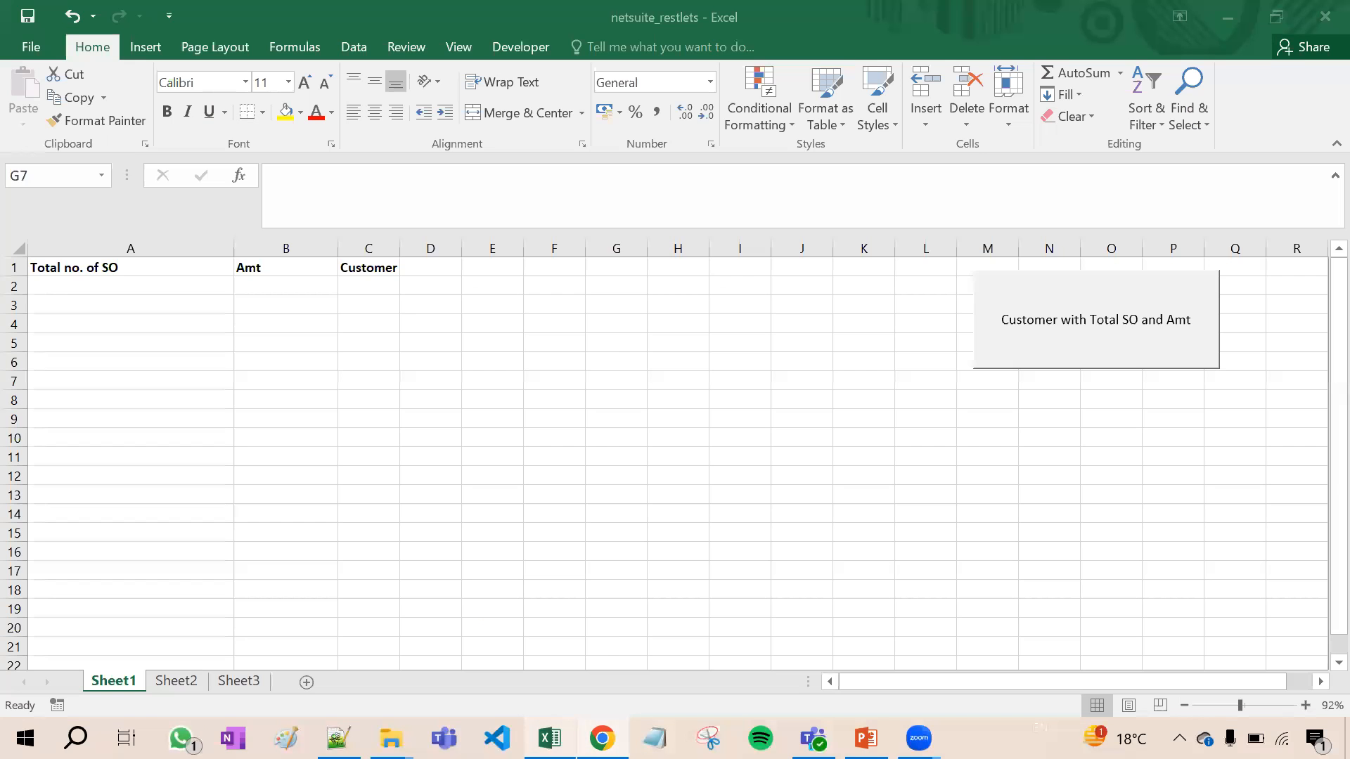
left_click(616, 380)
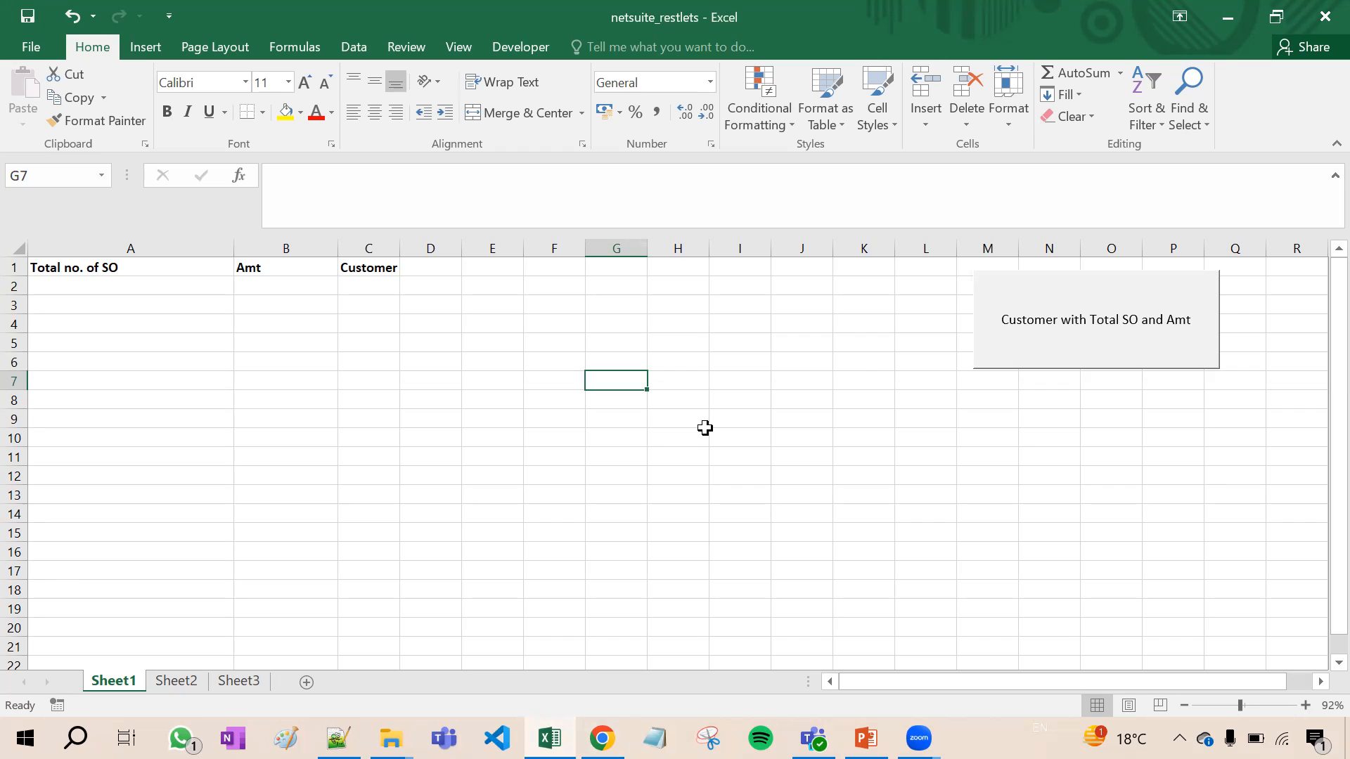
mouse_move(1091, 317)
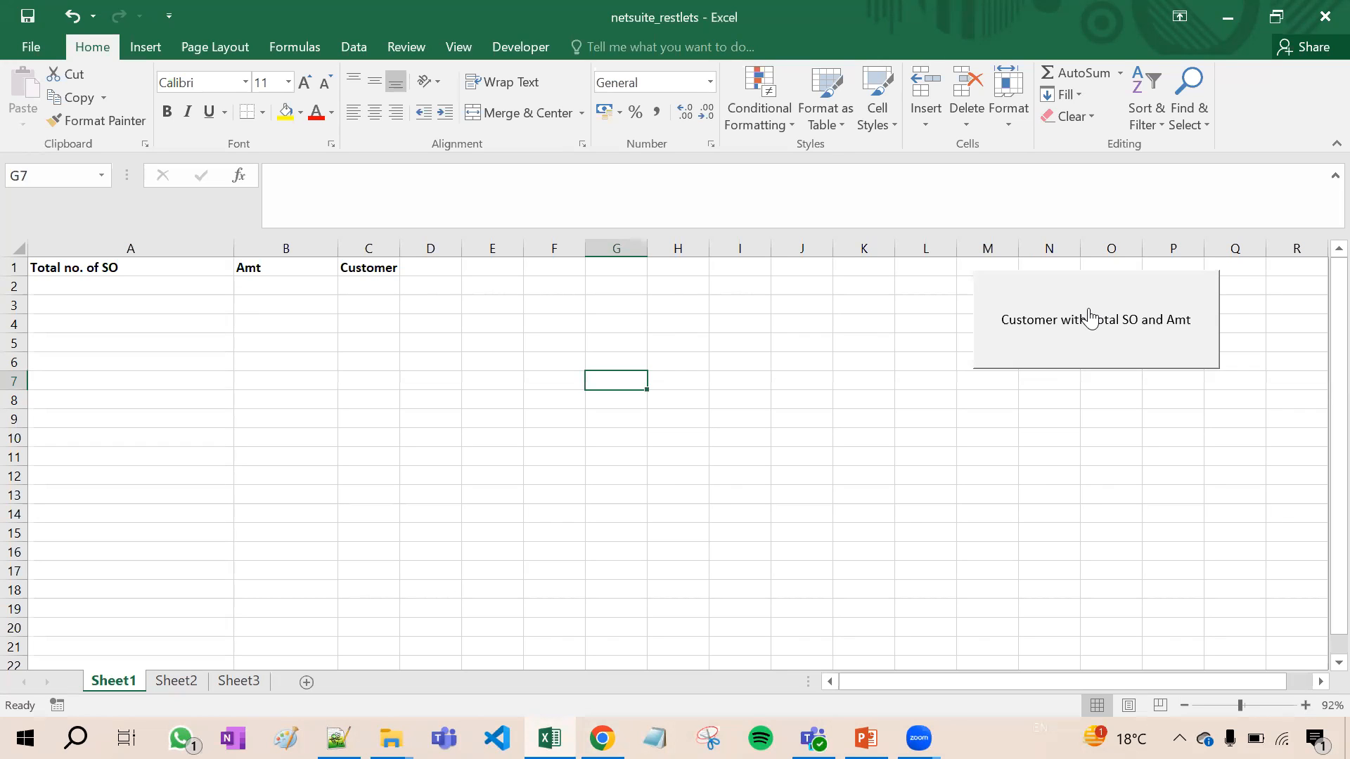
mouse_move(1108, 337)
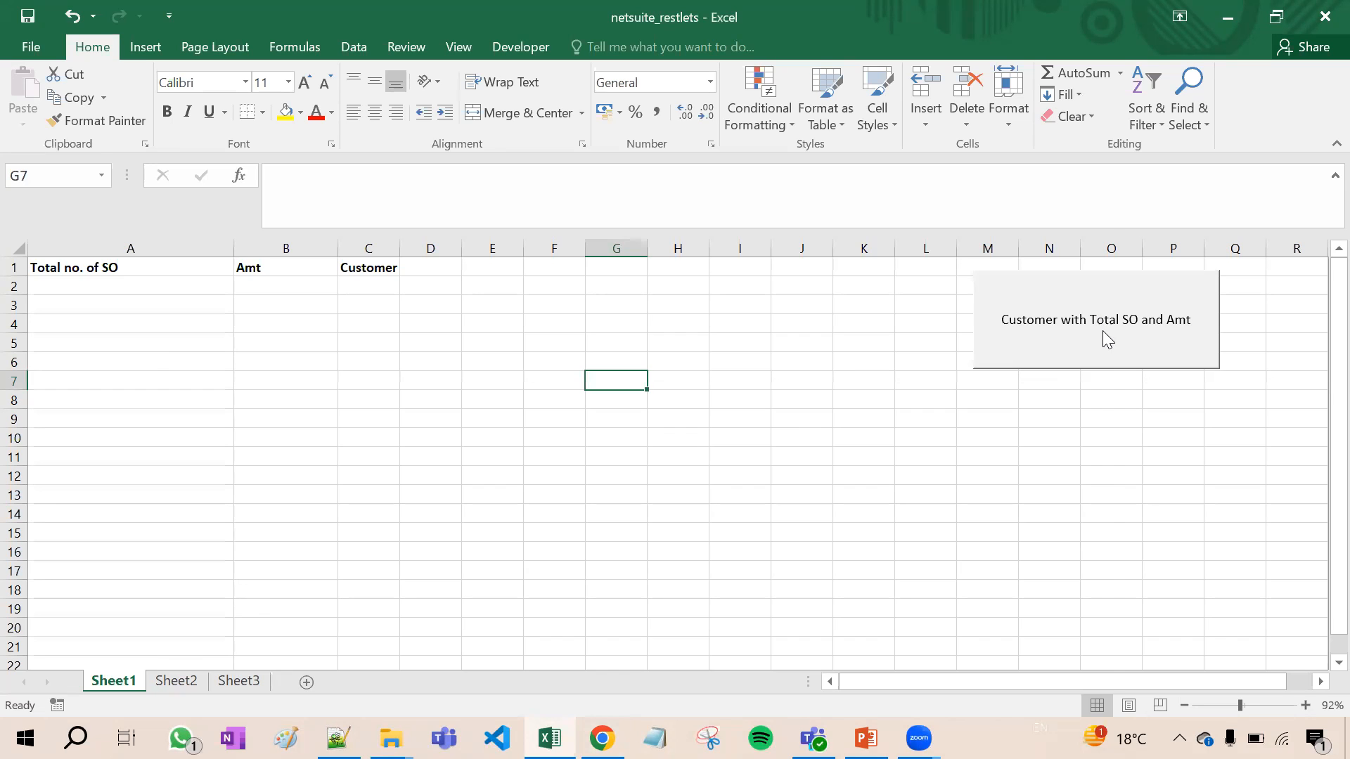
left_click(970, 738)
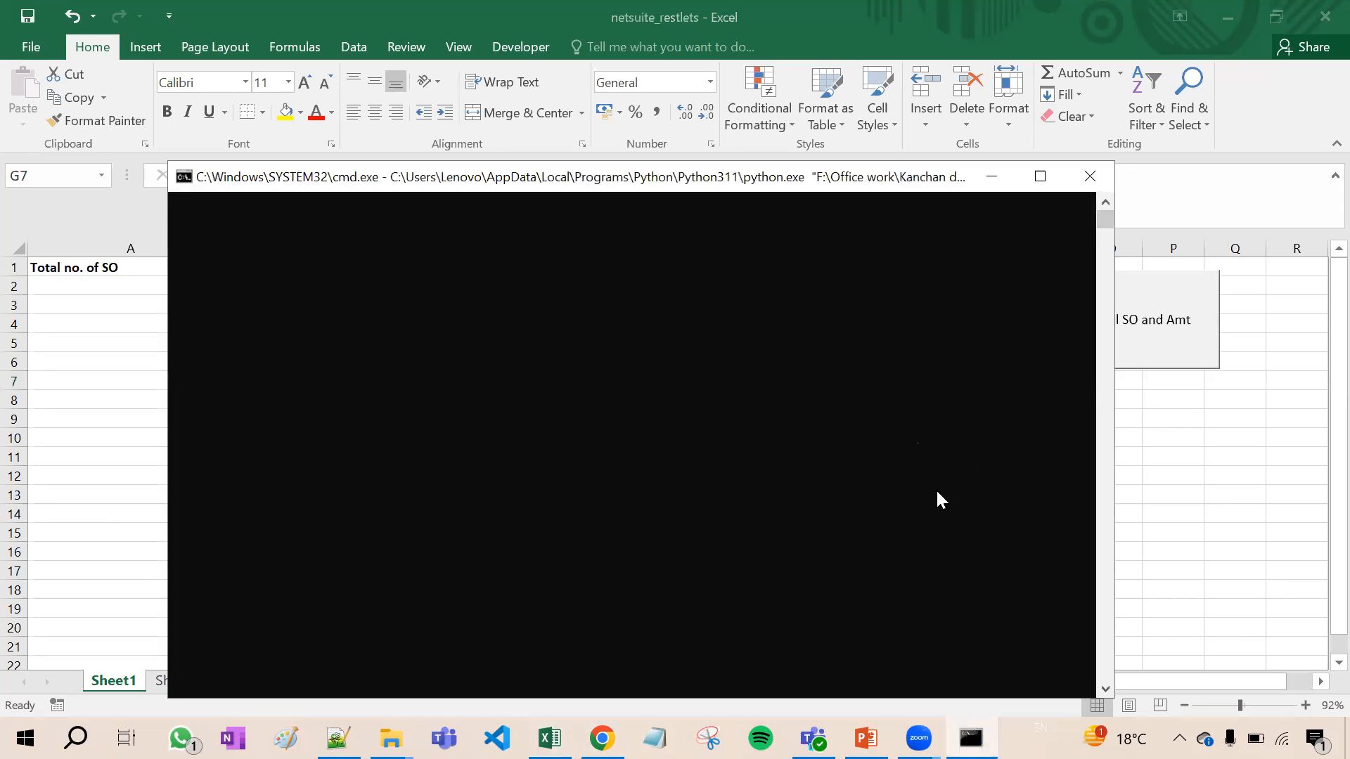
mouse_move(1201, 455)
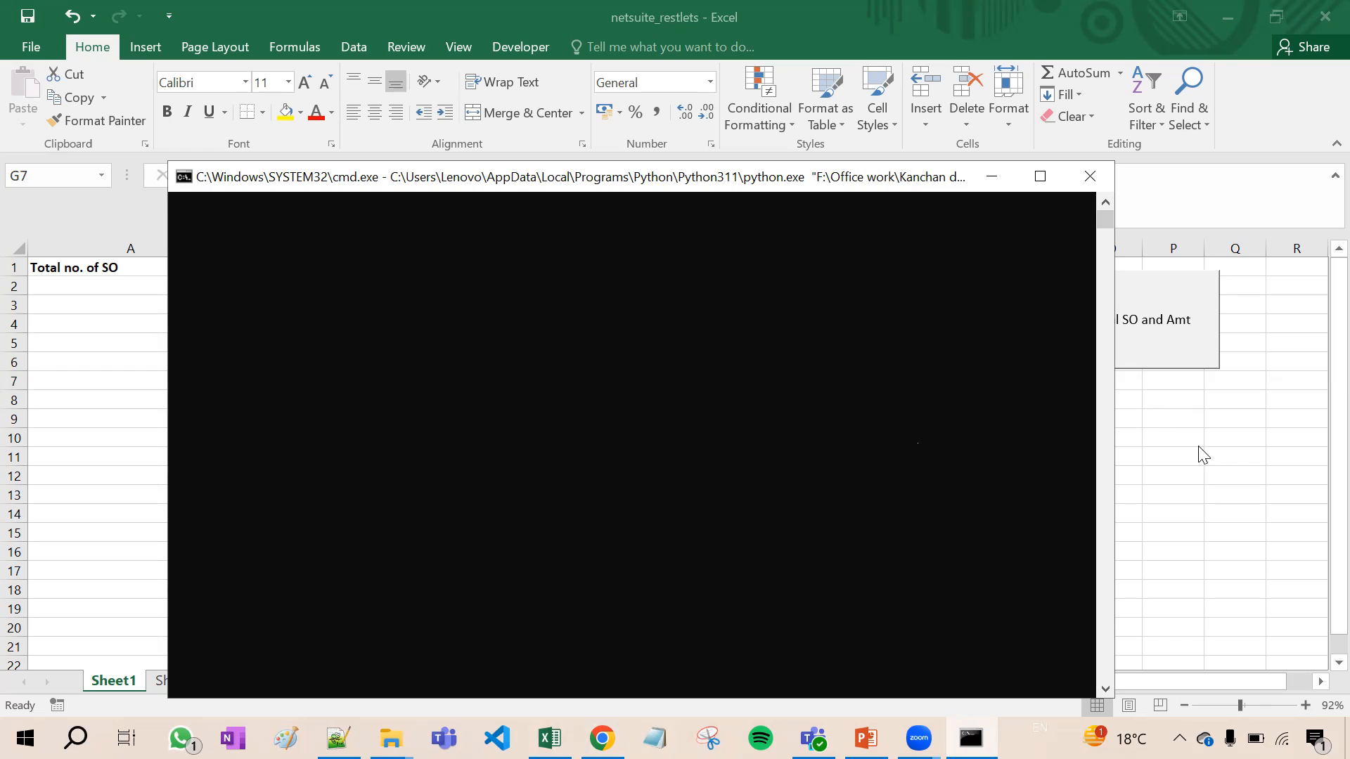
mouse_move(1204, 359)
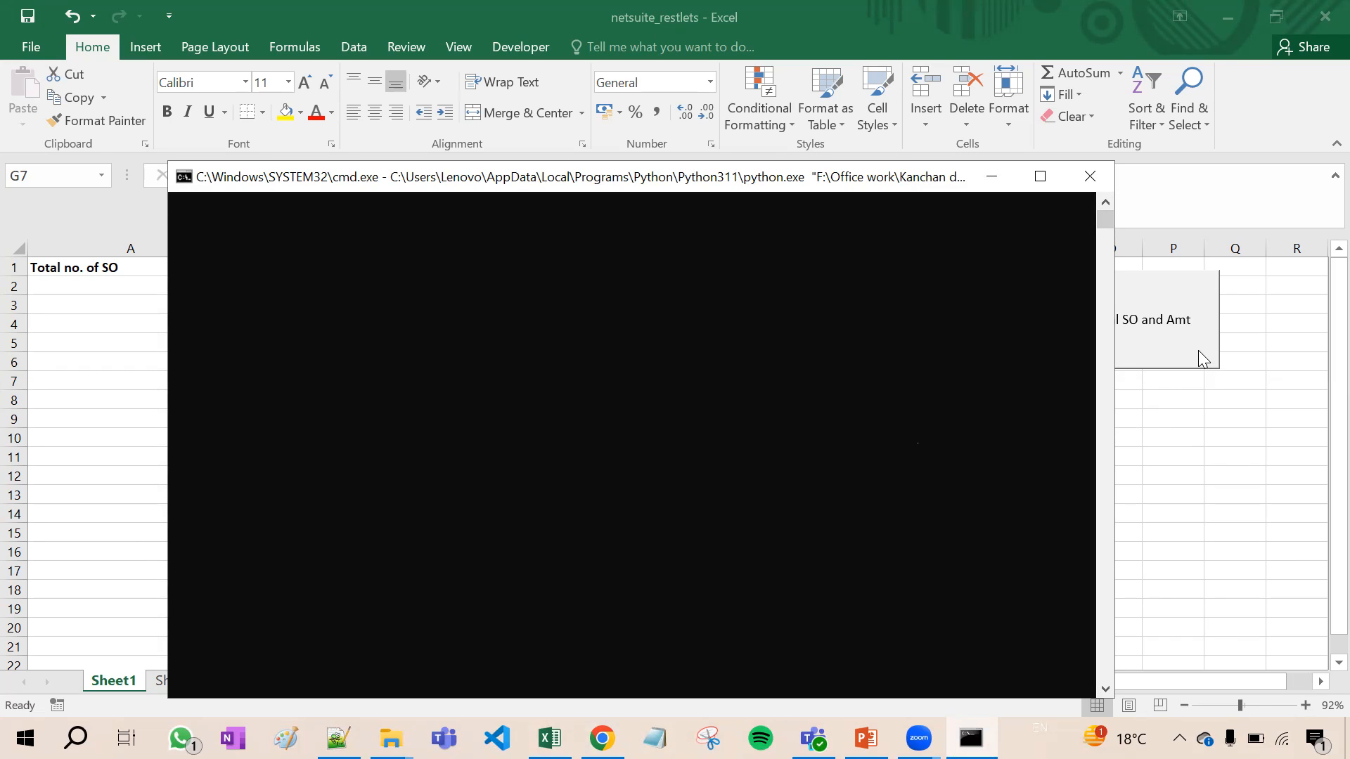
mouse_move(1175, 449)
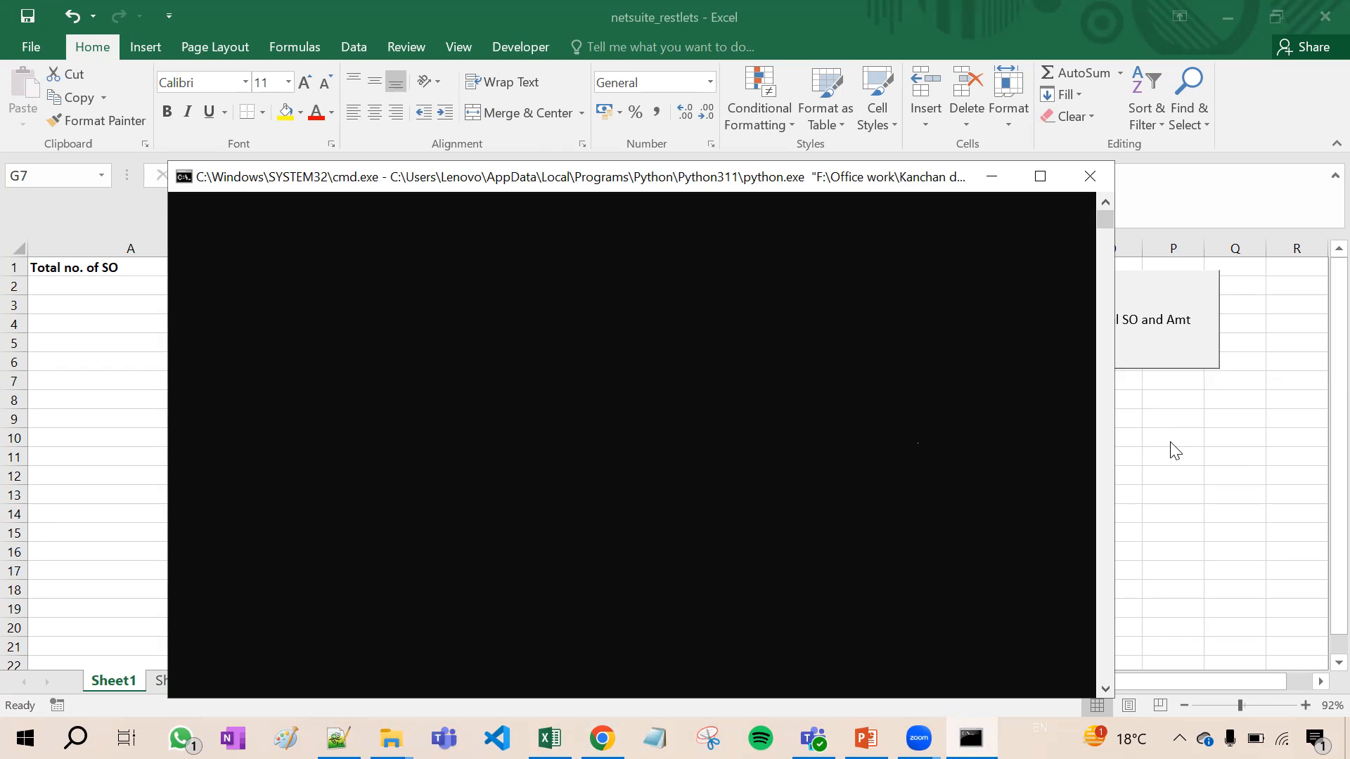
left_click(1089, 176)
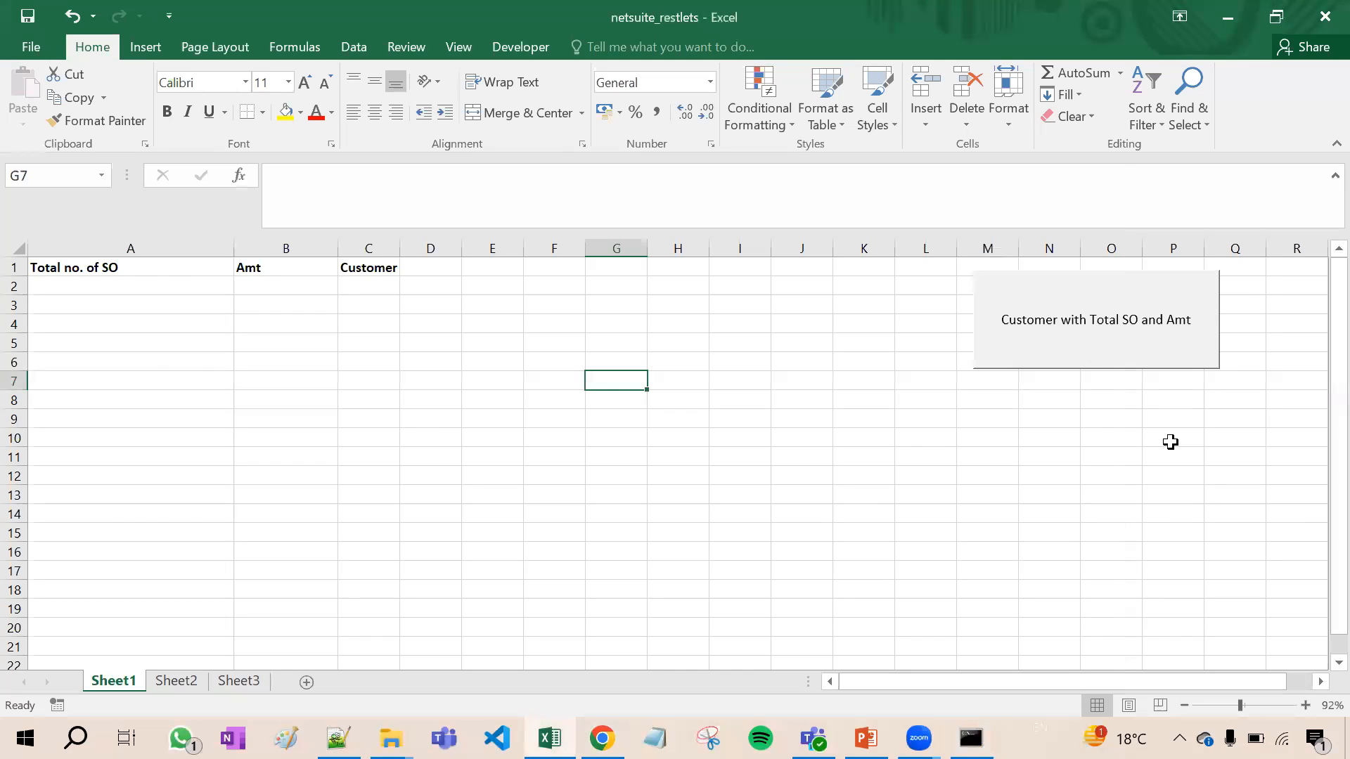
mouse_move(601, 258)
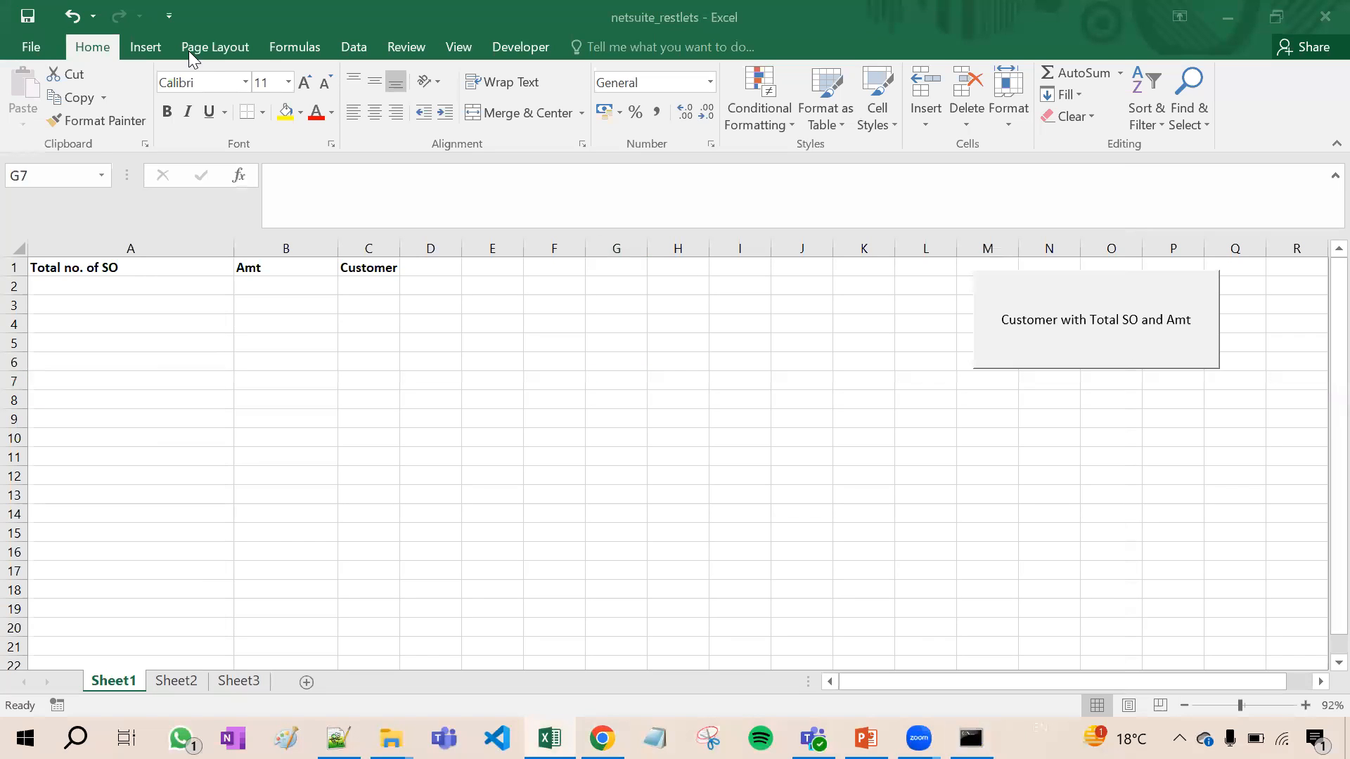
Step: From the Developer tab, open the macro code and select 'Python' in the pythonPath line
left_click(614, 380)
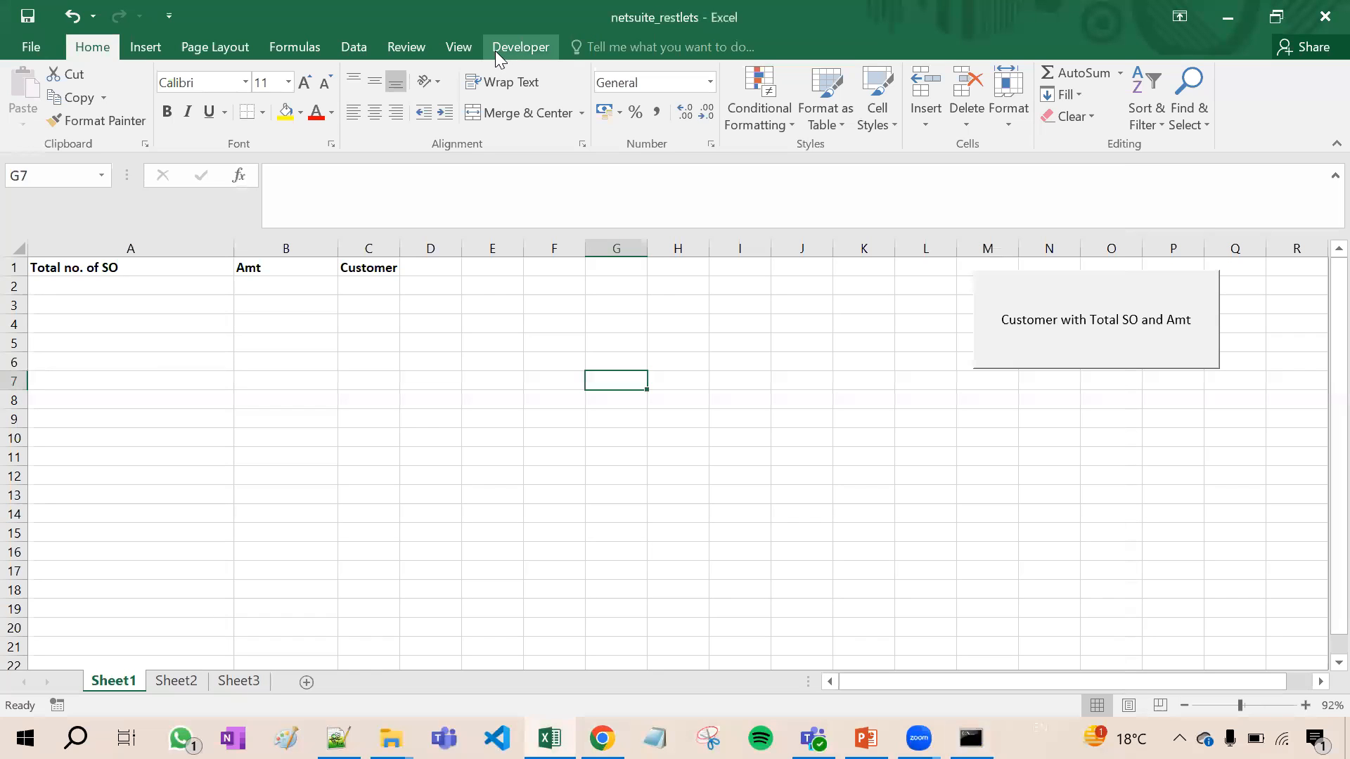
left_click(521, 46)
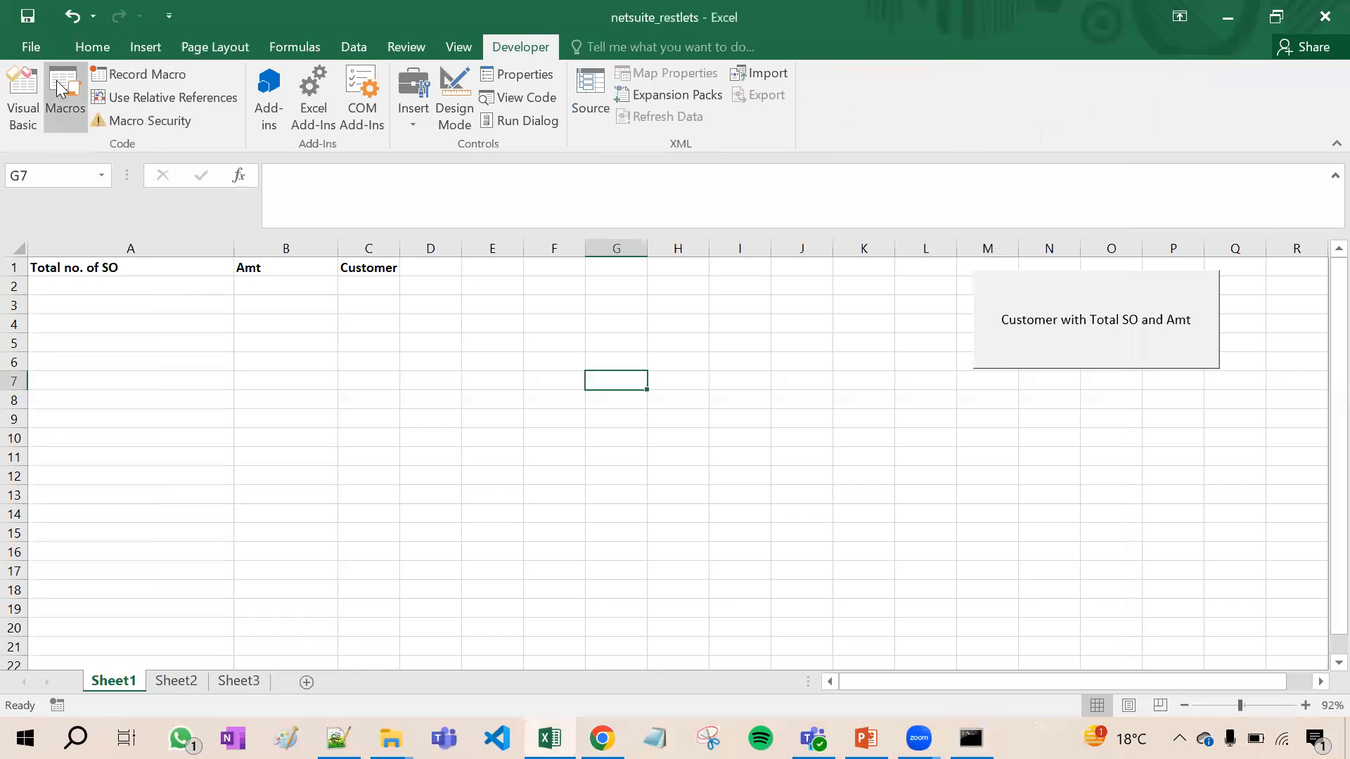
left_click(23, 95)
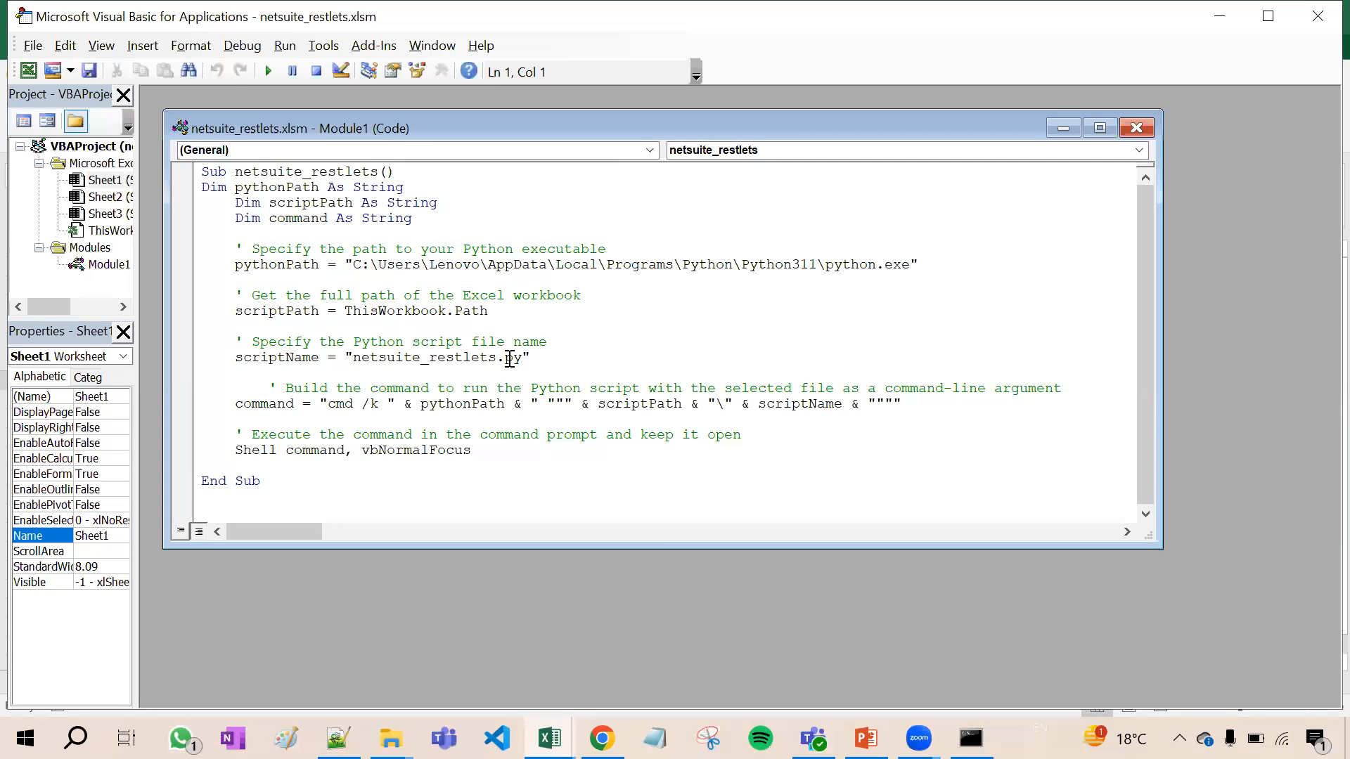
double_click(706, 265)
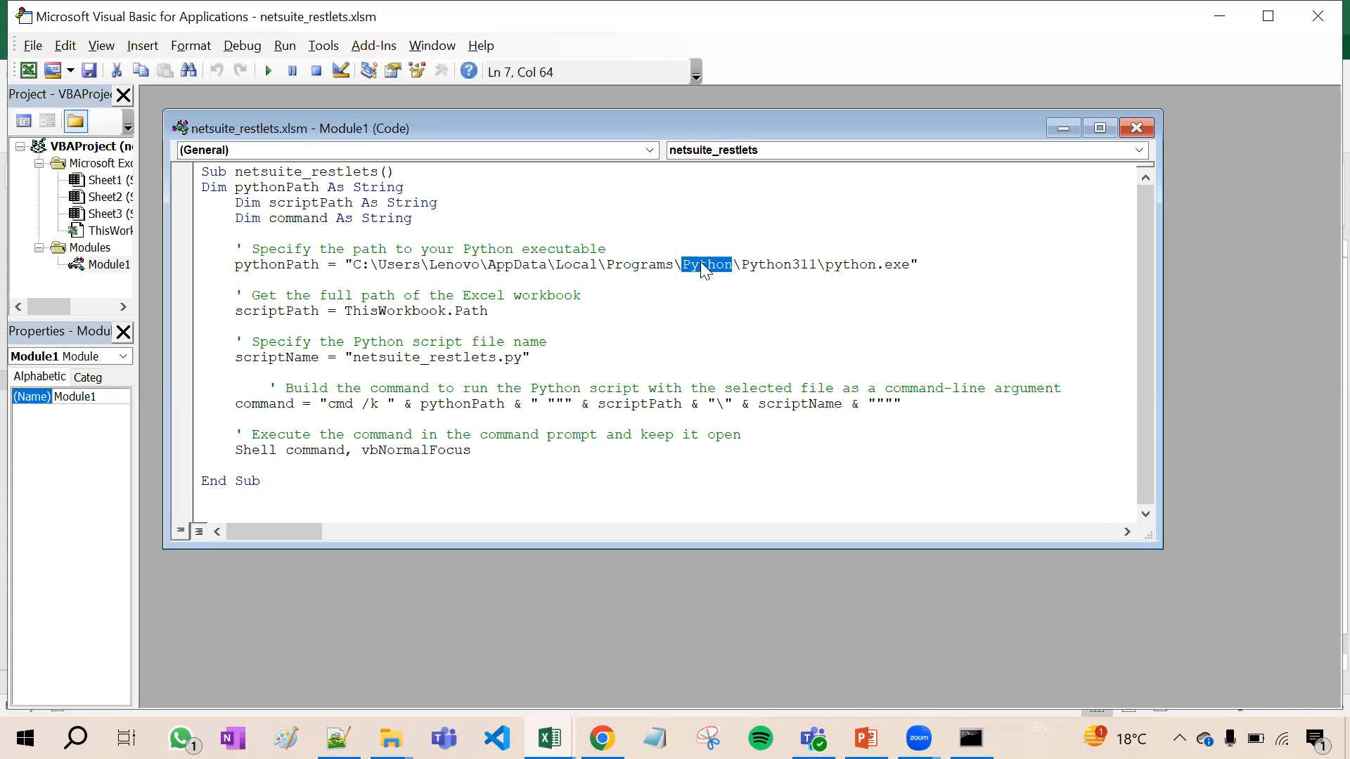
mouse_move(1321, 16)
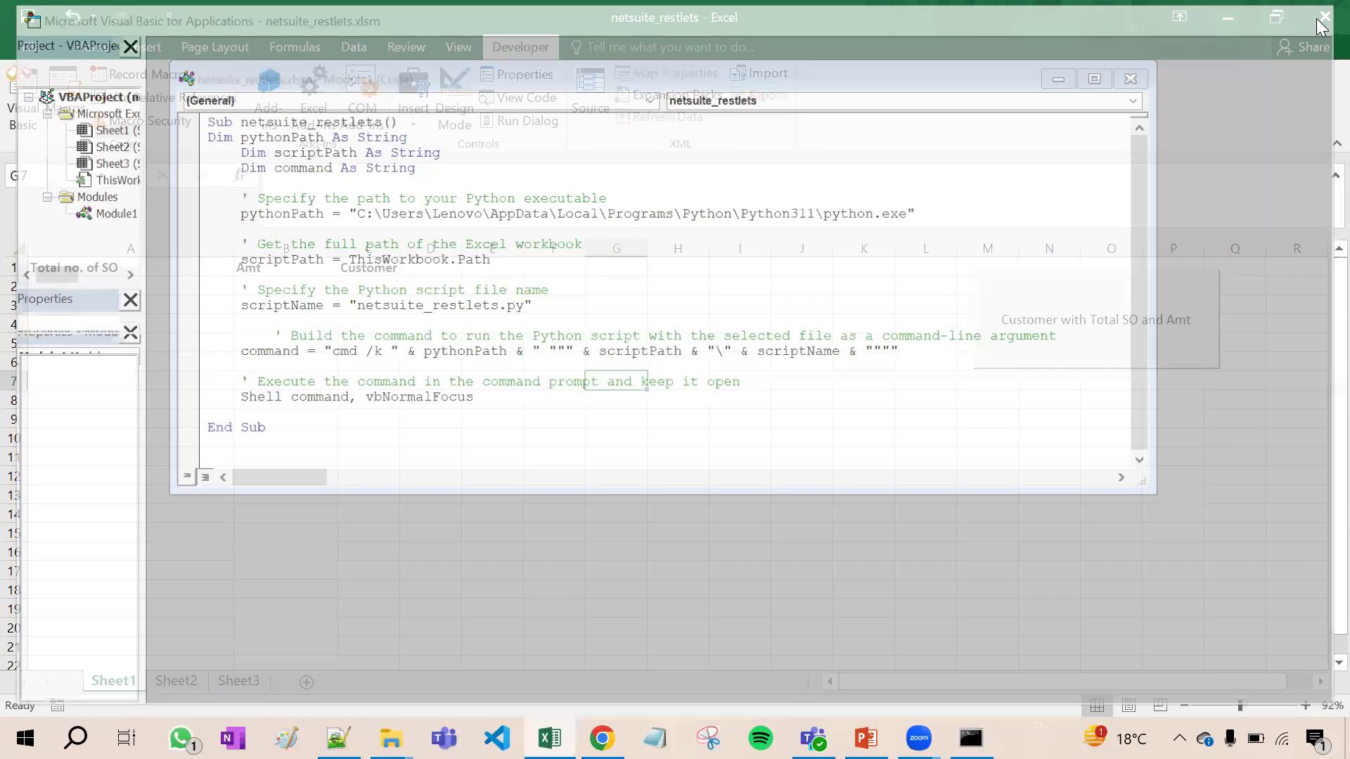
Step: Close the VBA editor and return to NetSuite's 176-customer search results in Chrome
left_click(1131, 78)
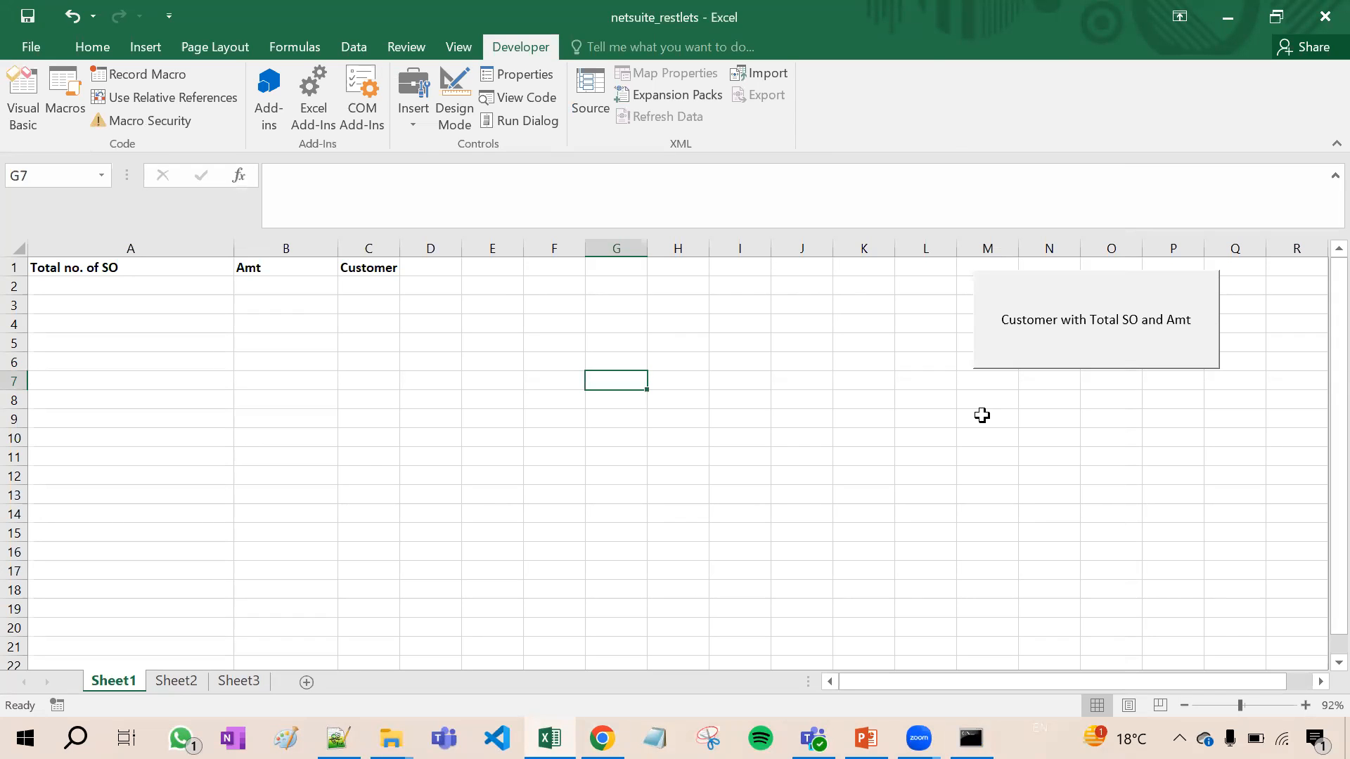
left_click(602, 737)
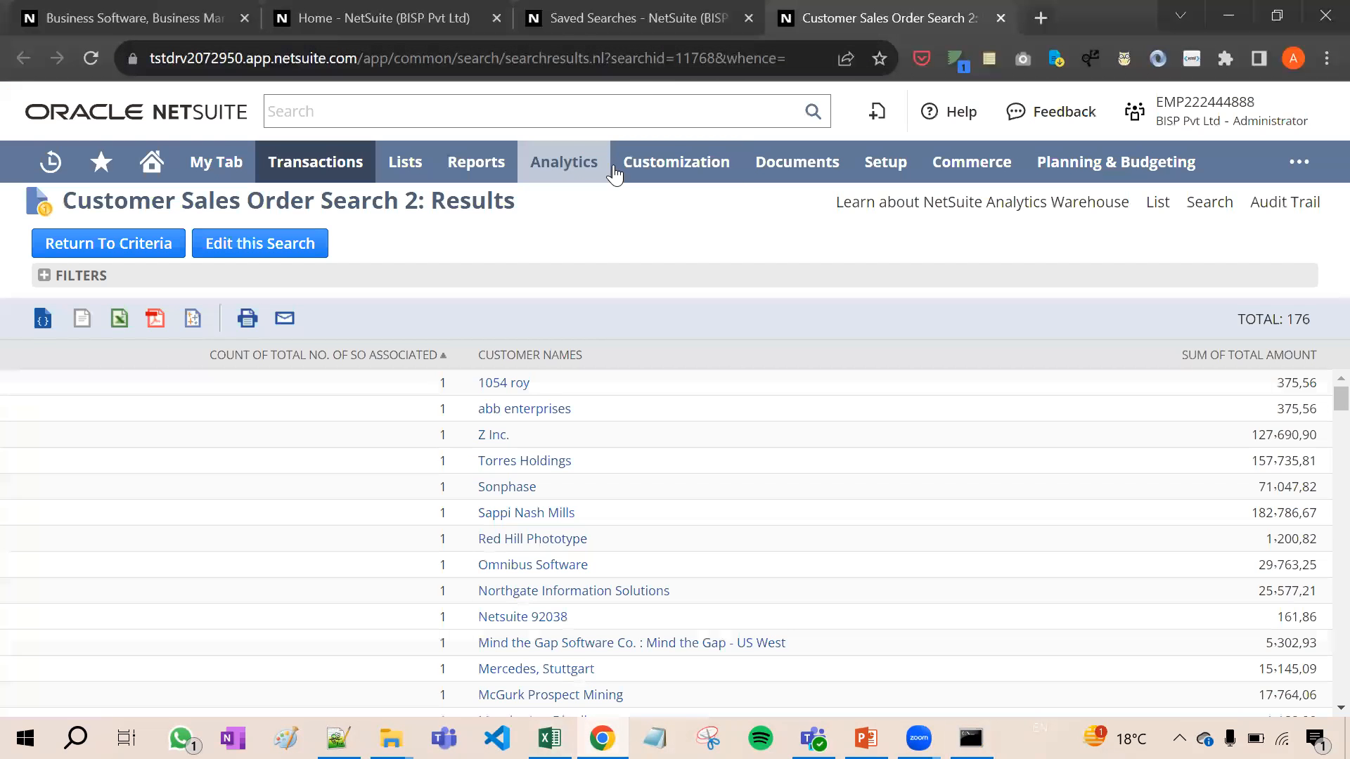
Step: Find the 'python' script in Customization > Scripting > Scripts and view PythonRestlet2
left_click(676, 162)
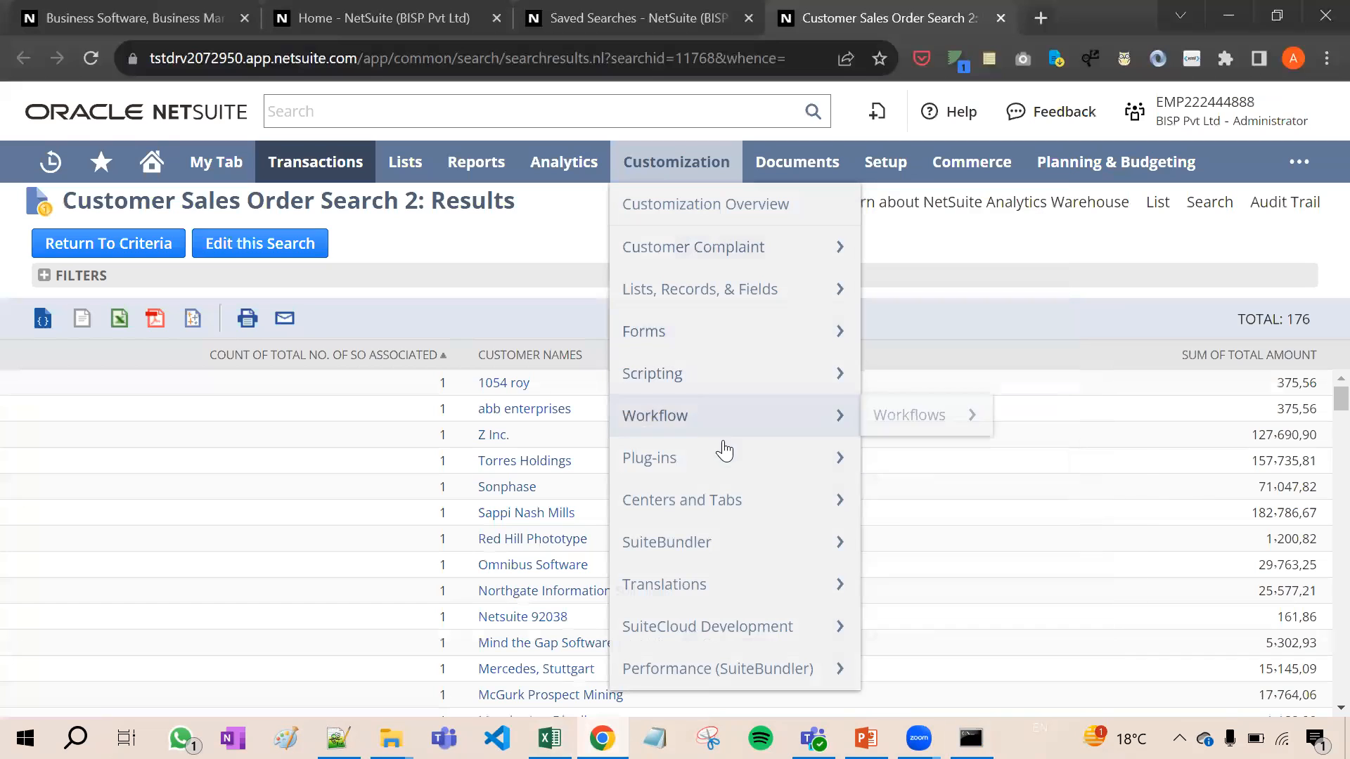
mouse_move(652, 373)
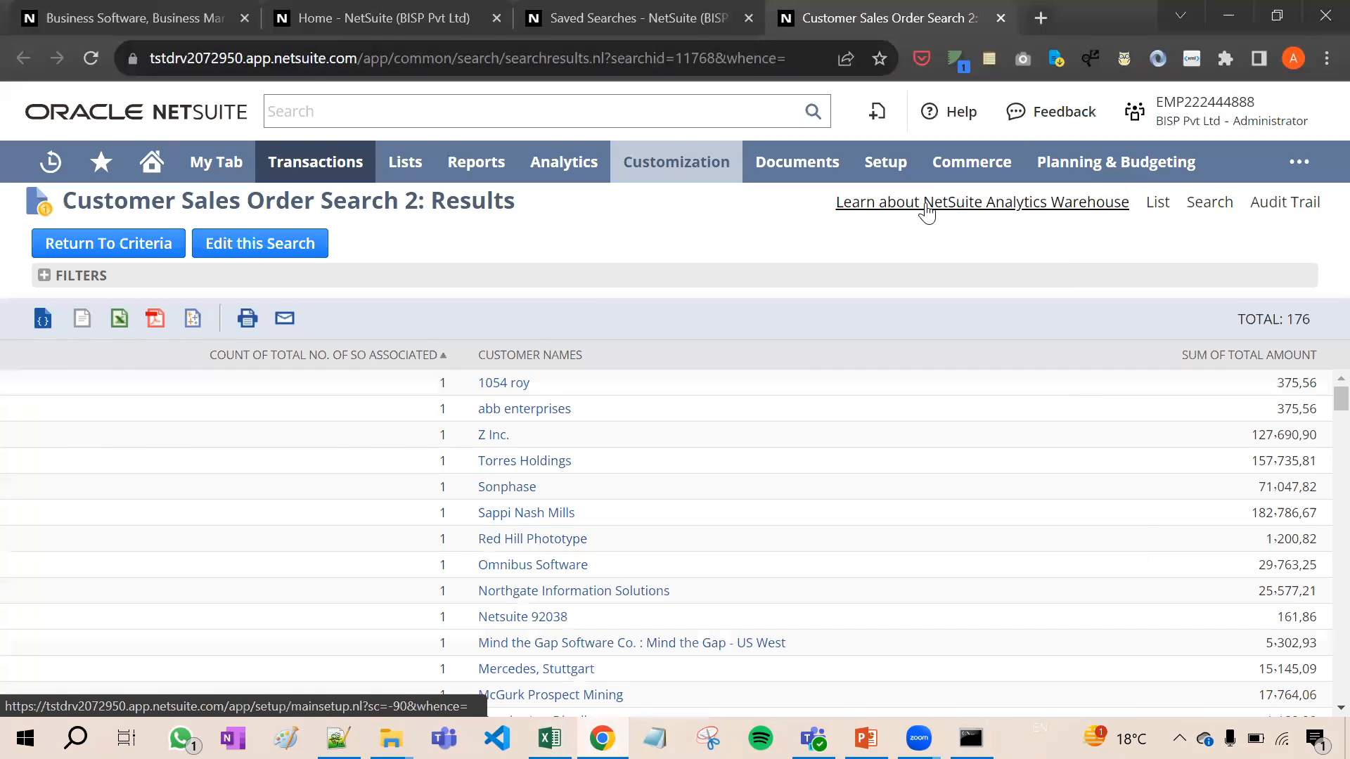
left_click(947, 19)
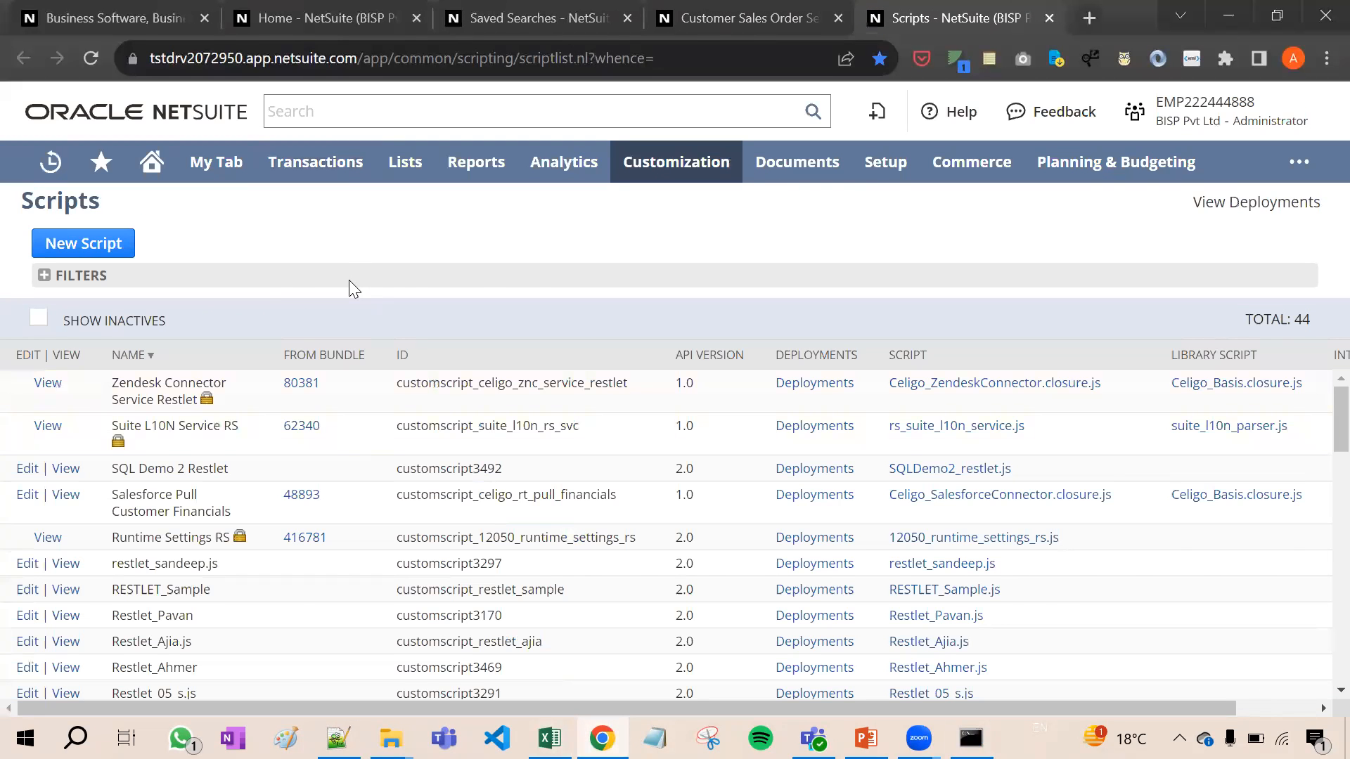
left_click(77, 276)
type("py")
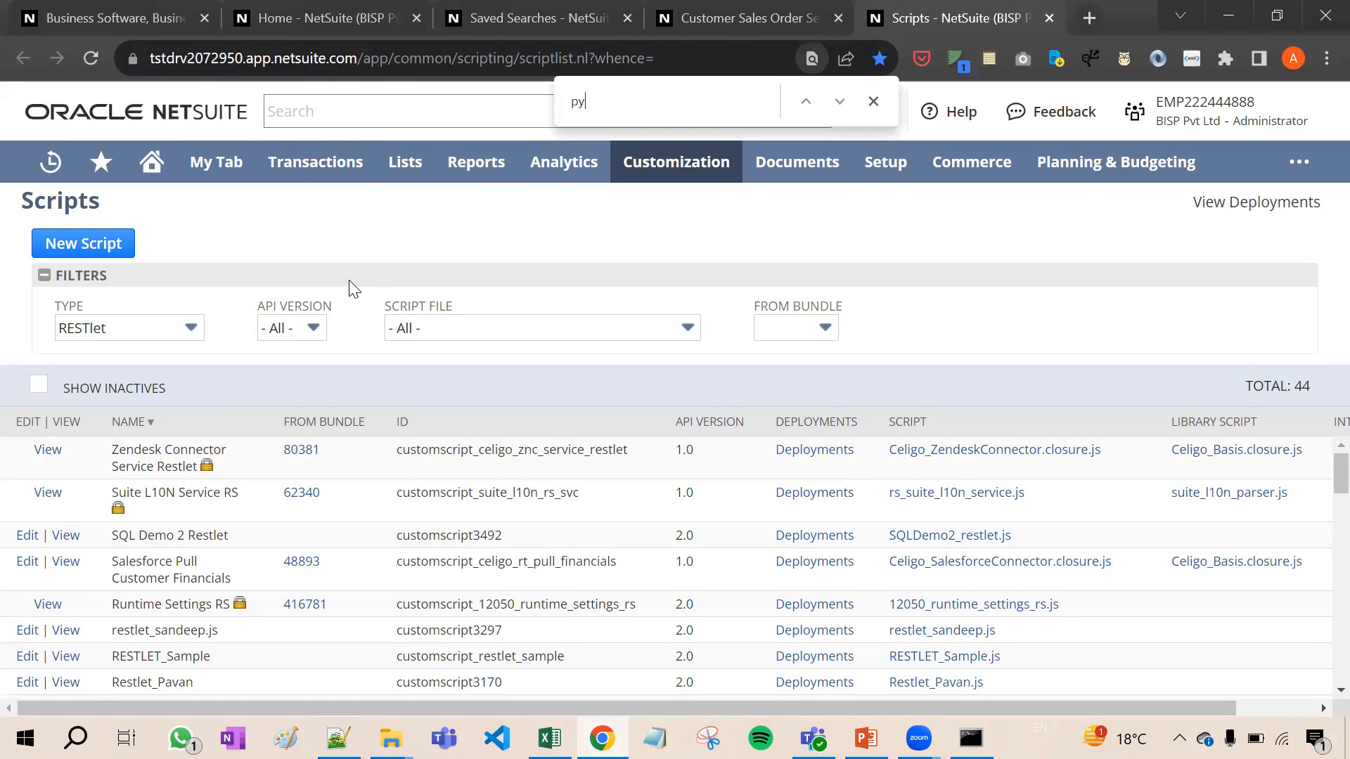
type("thon")
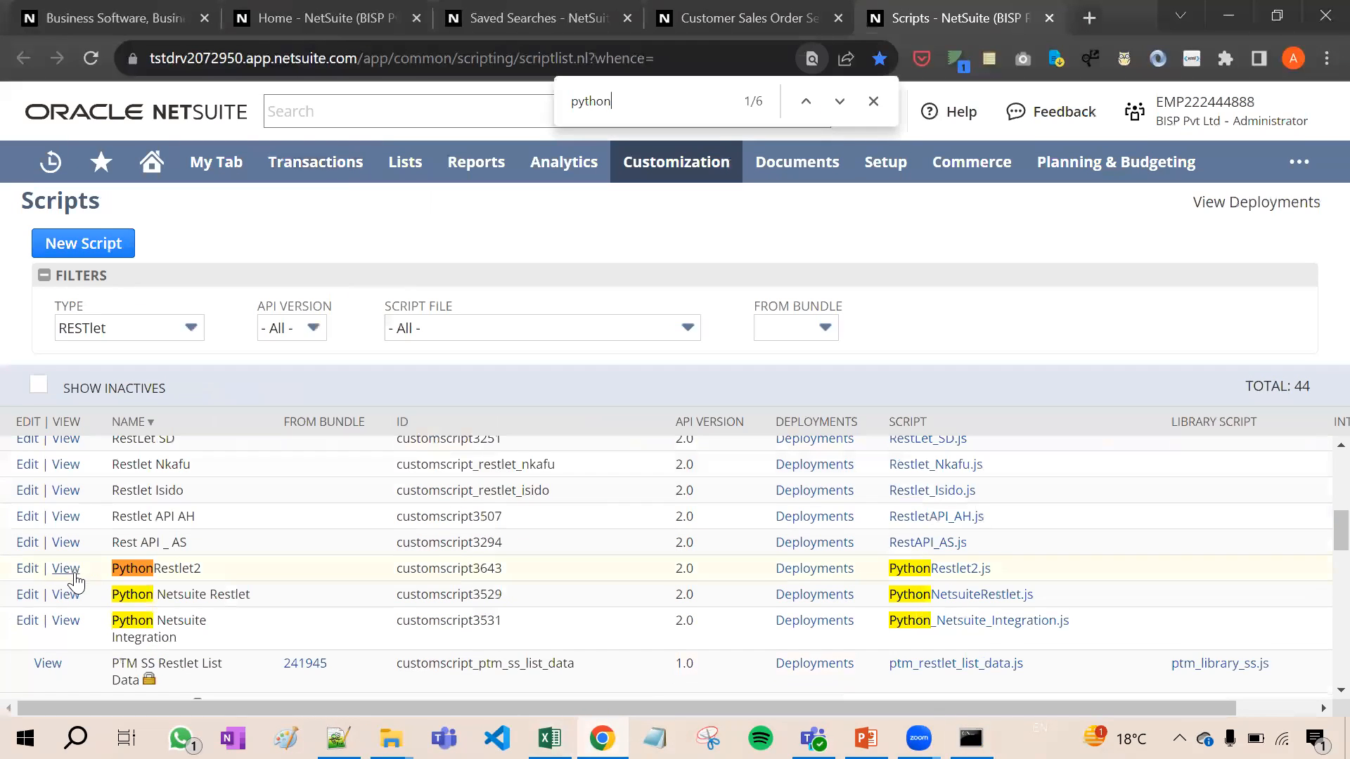
left_click(65, 568)
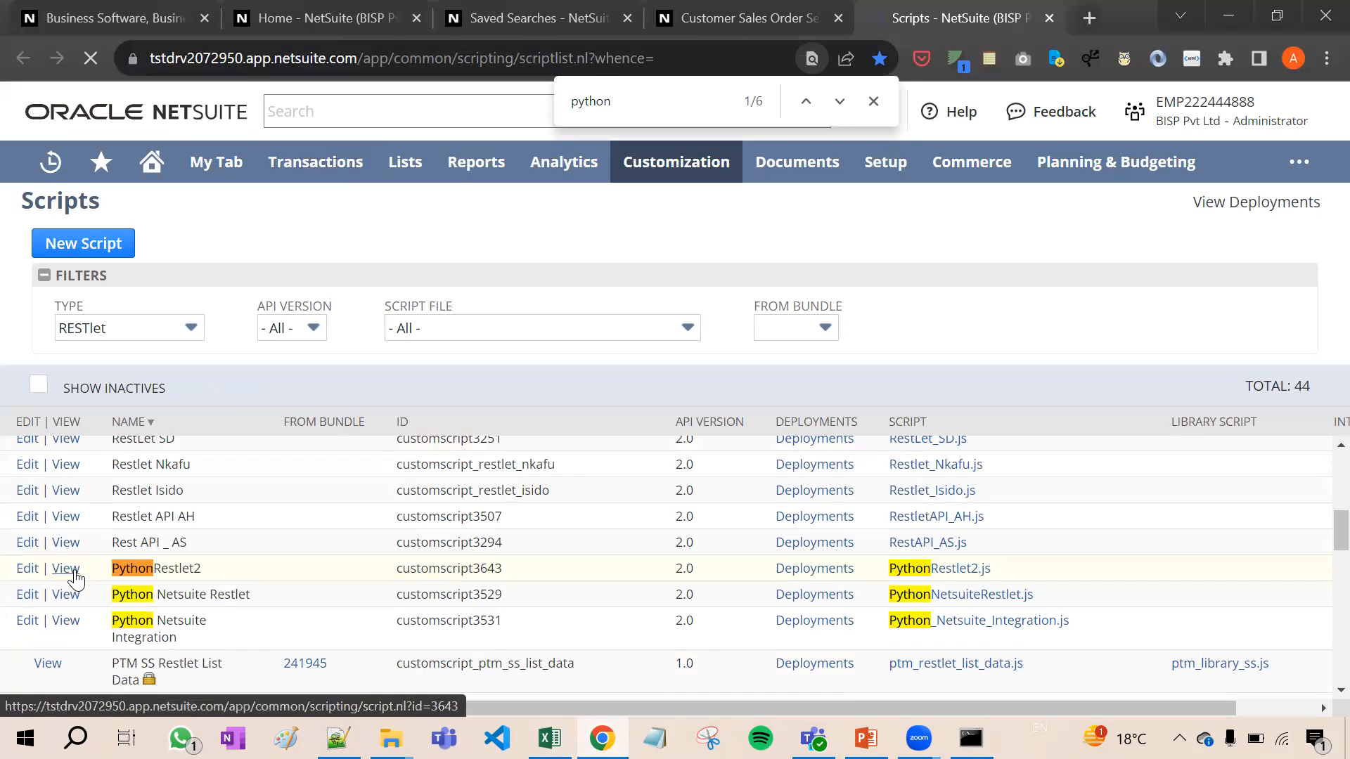
left_click(66, 568)
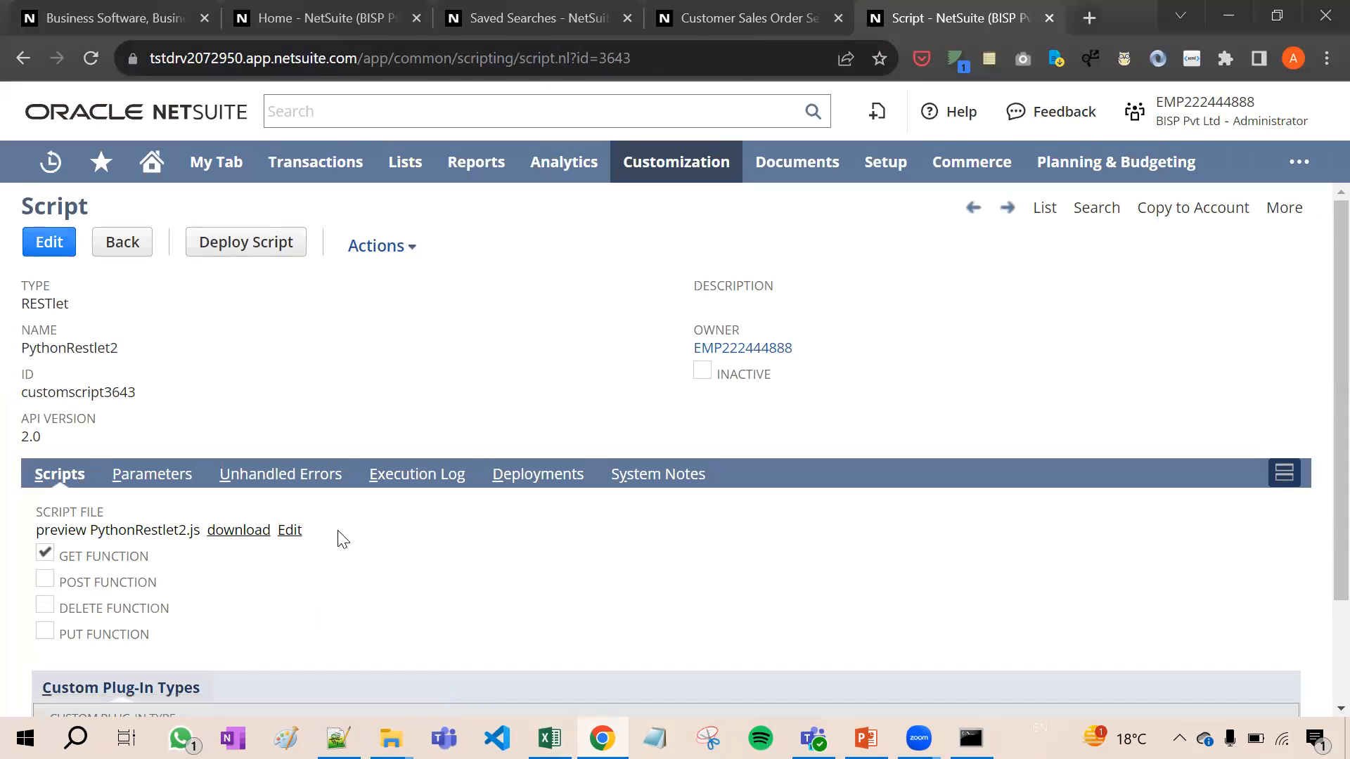
mouse_move(289, 529)
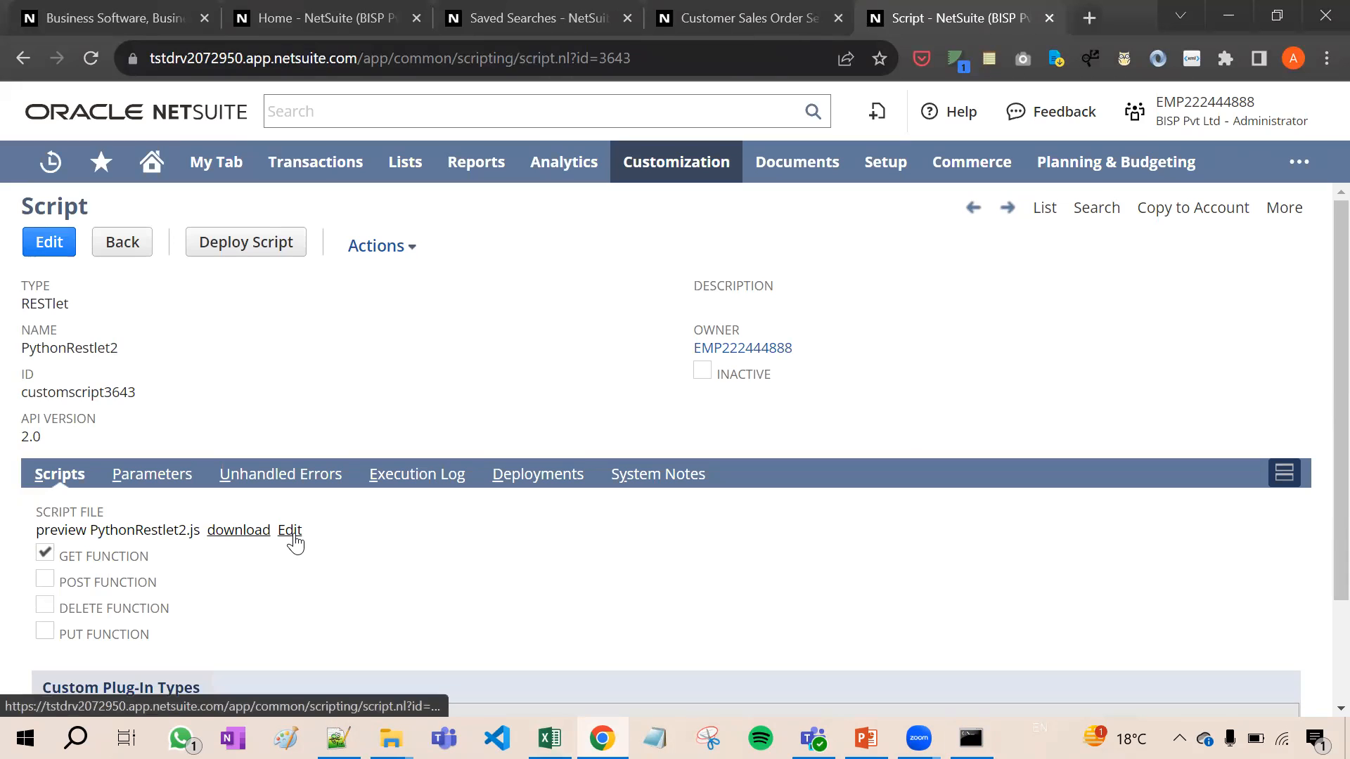
Step: Review the PythonRestlet2.js code, then switch to Excel to see the imported sales order rows
left_click(289, 529)
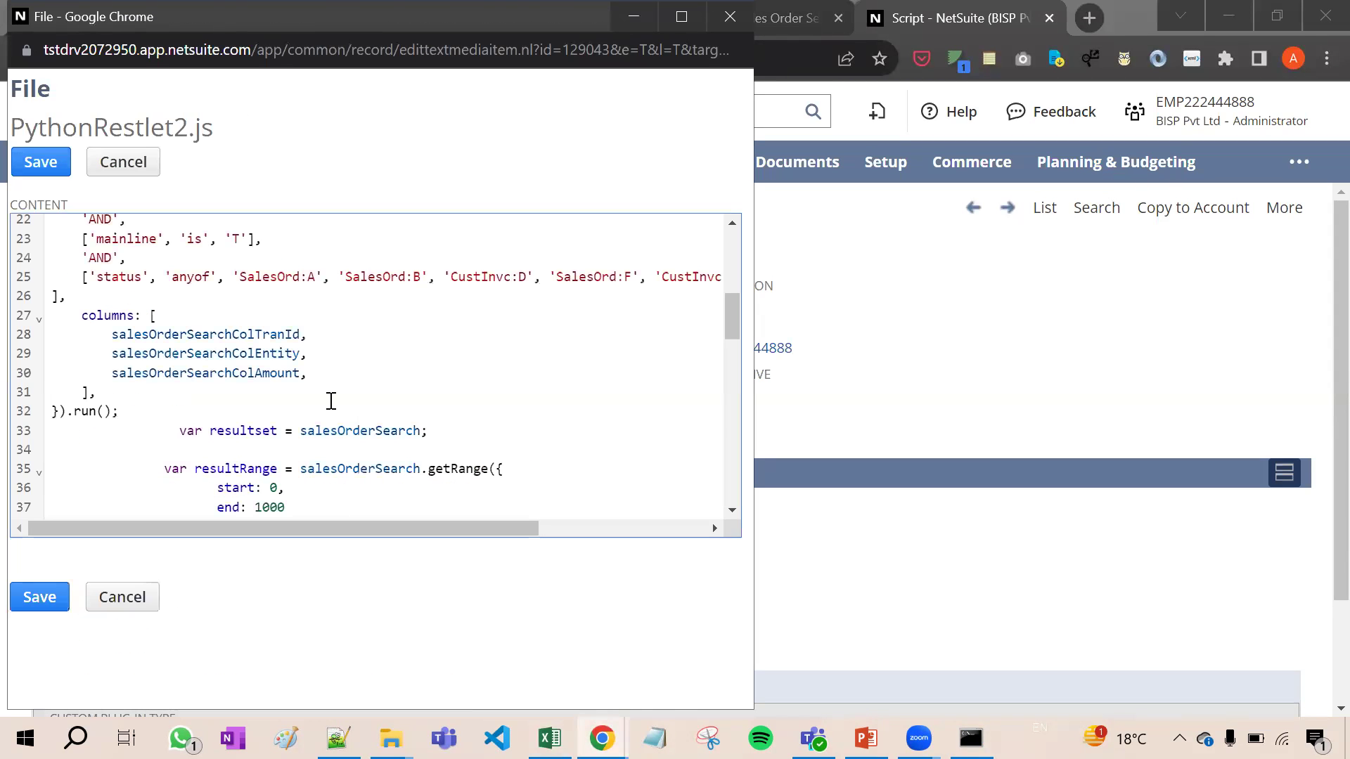
scroll("down", 3)
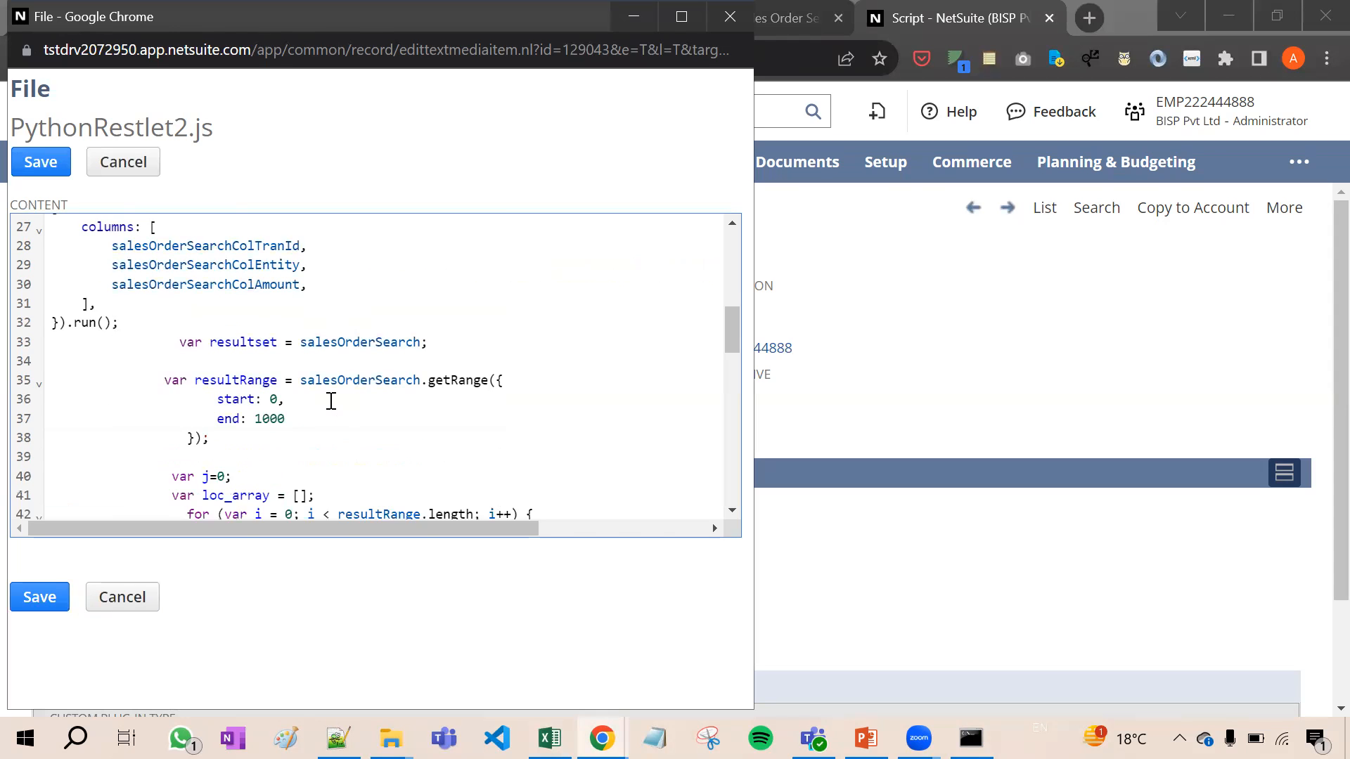
scroll("down", 3)
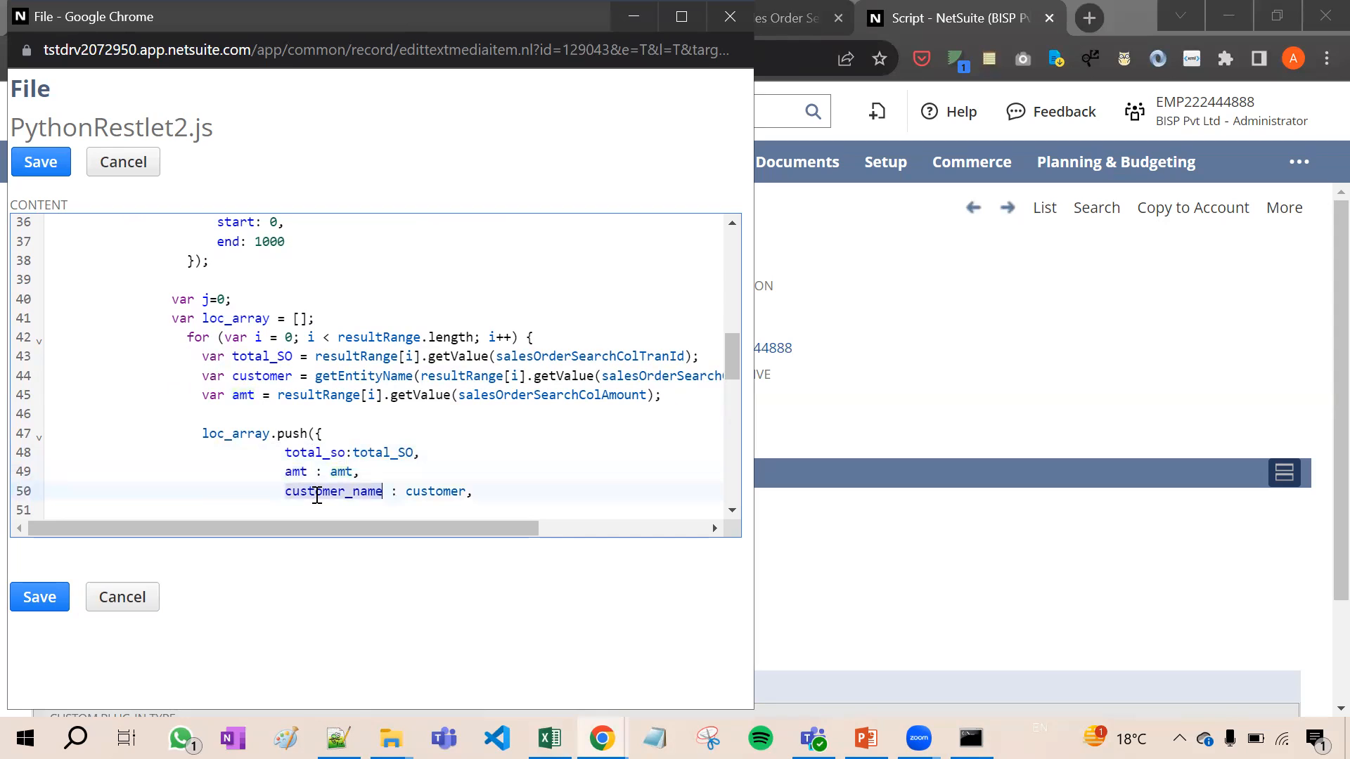
left_click(550, 737)
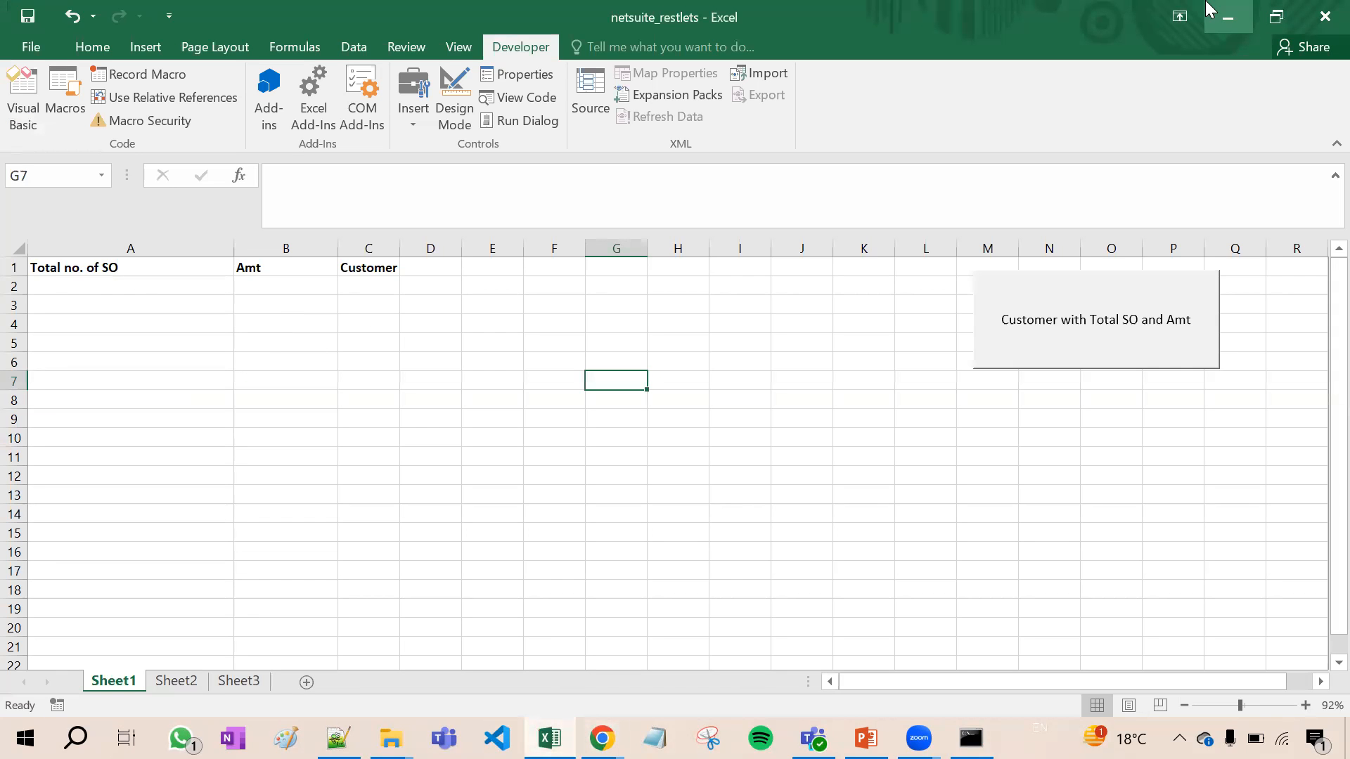
left_click(602, 738)
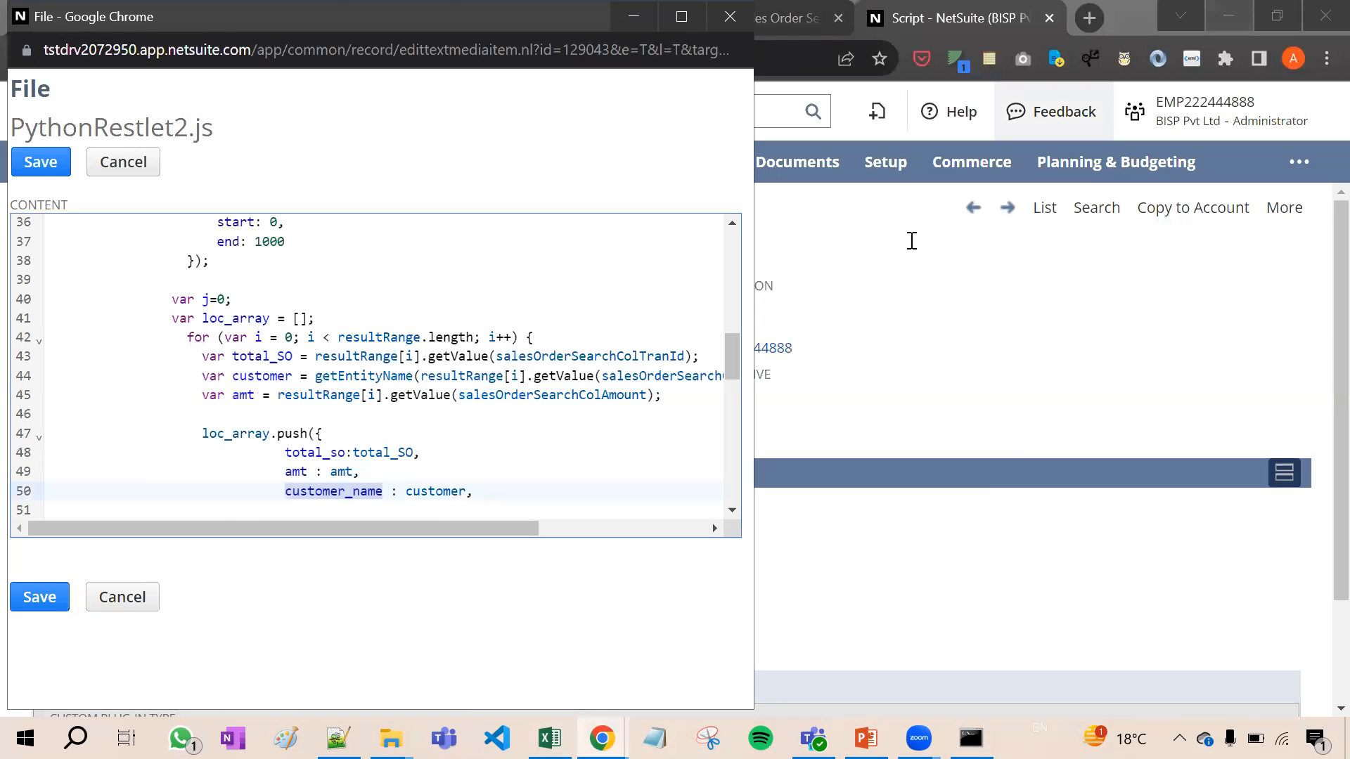
mouse_move(241, 112)
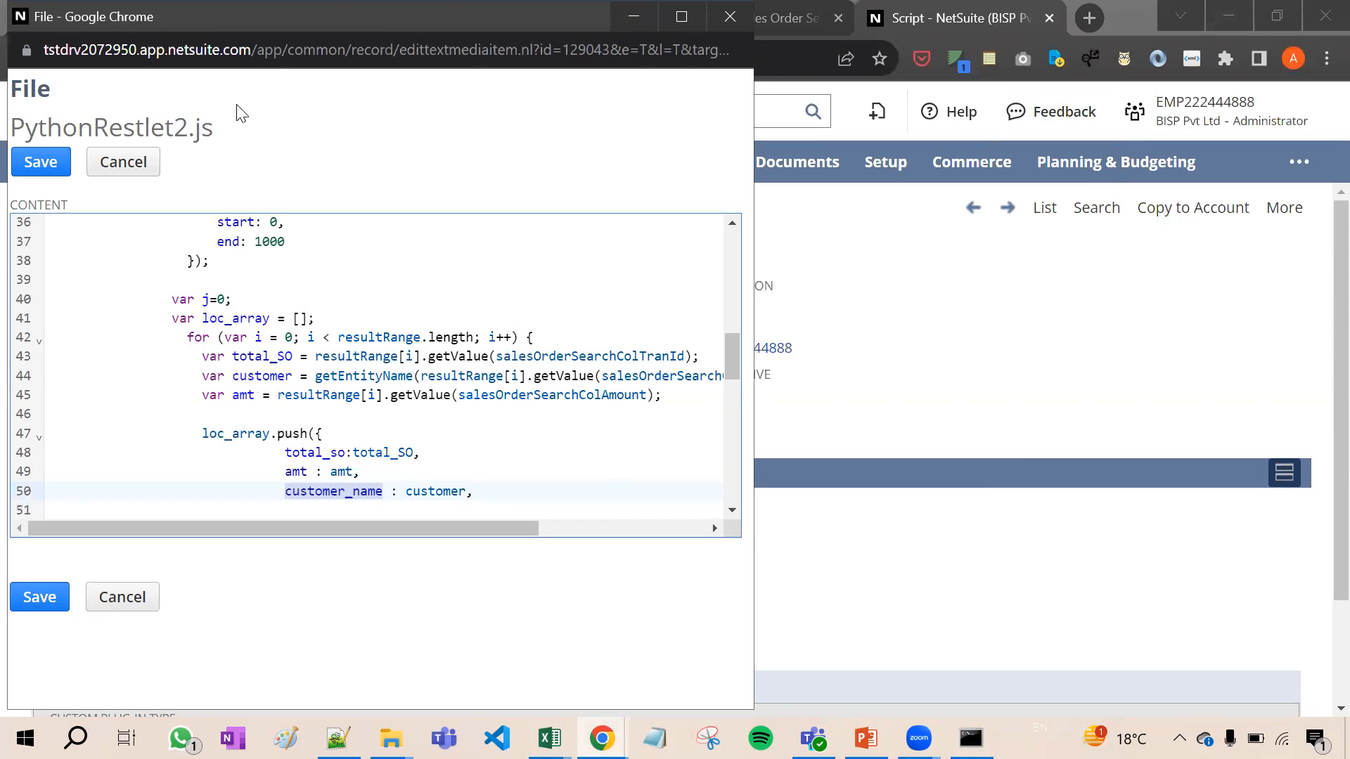
mouse_move(123, 162)
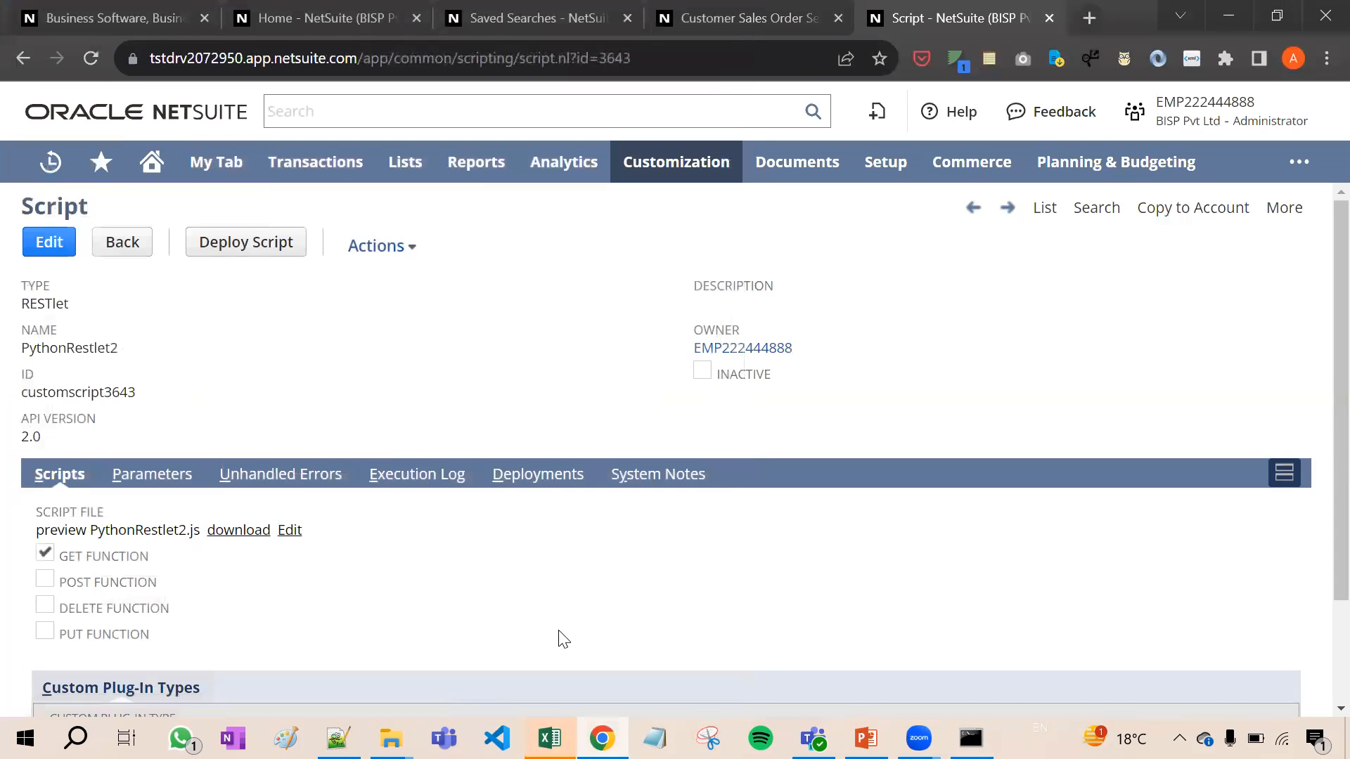
left_click(550, 739)
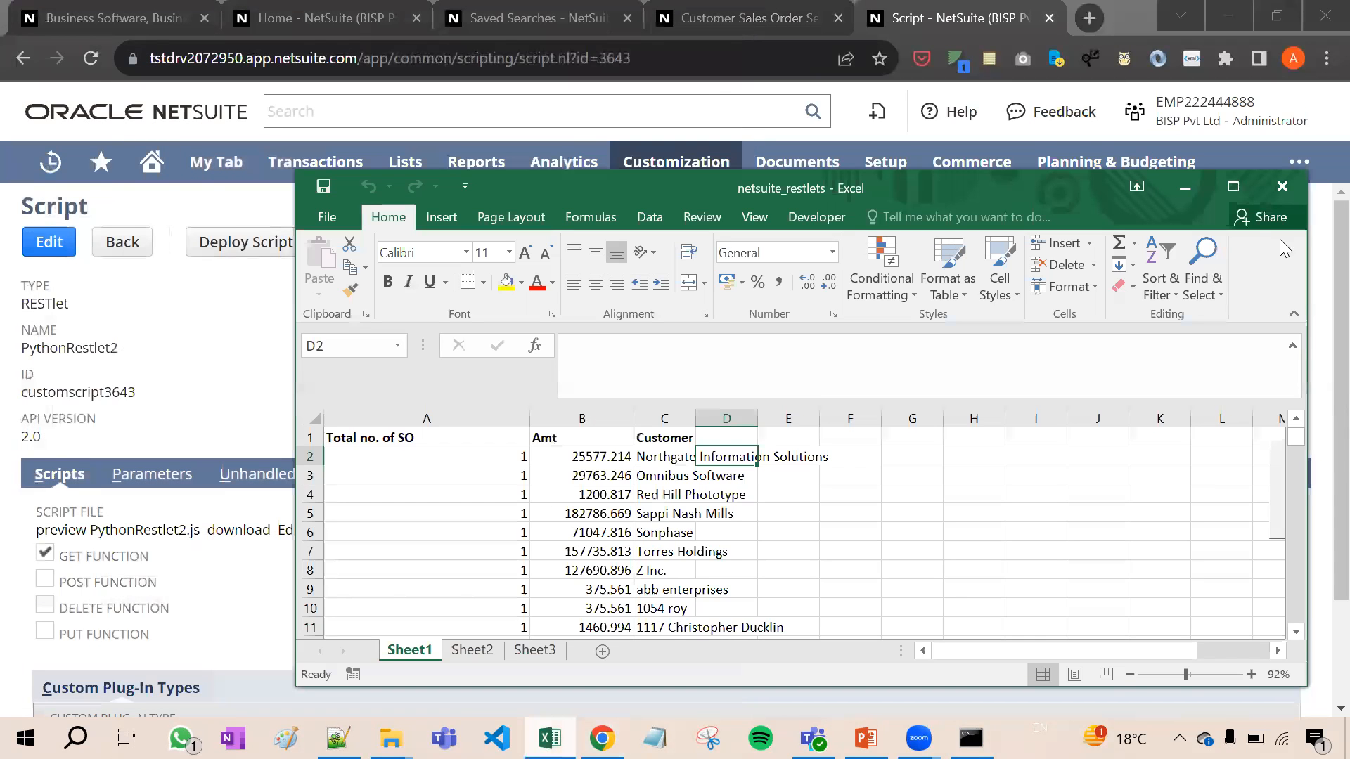
Step: Maximize Excel, scroll the imported rows, and select the first customer name to check the 176 rows
left_click(1233, 185)
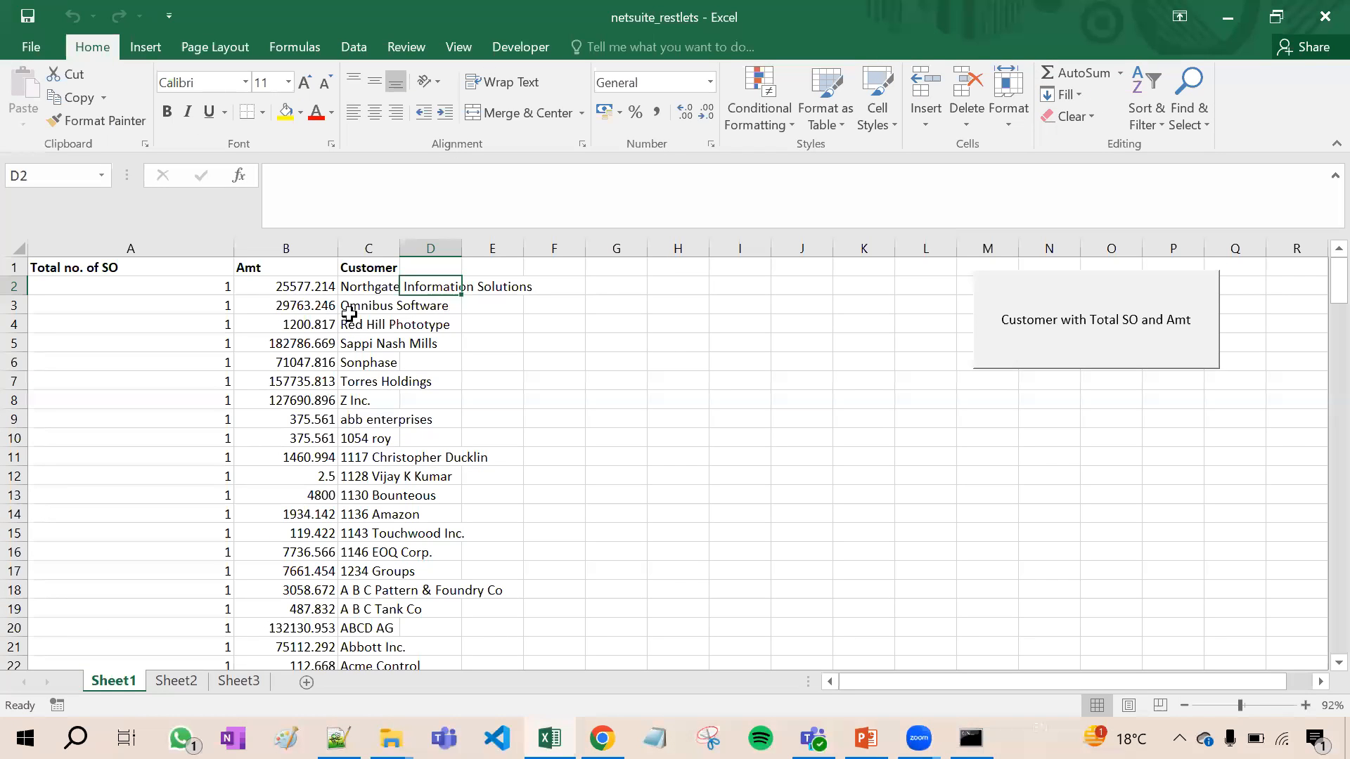
mouse_move(349, 519)
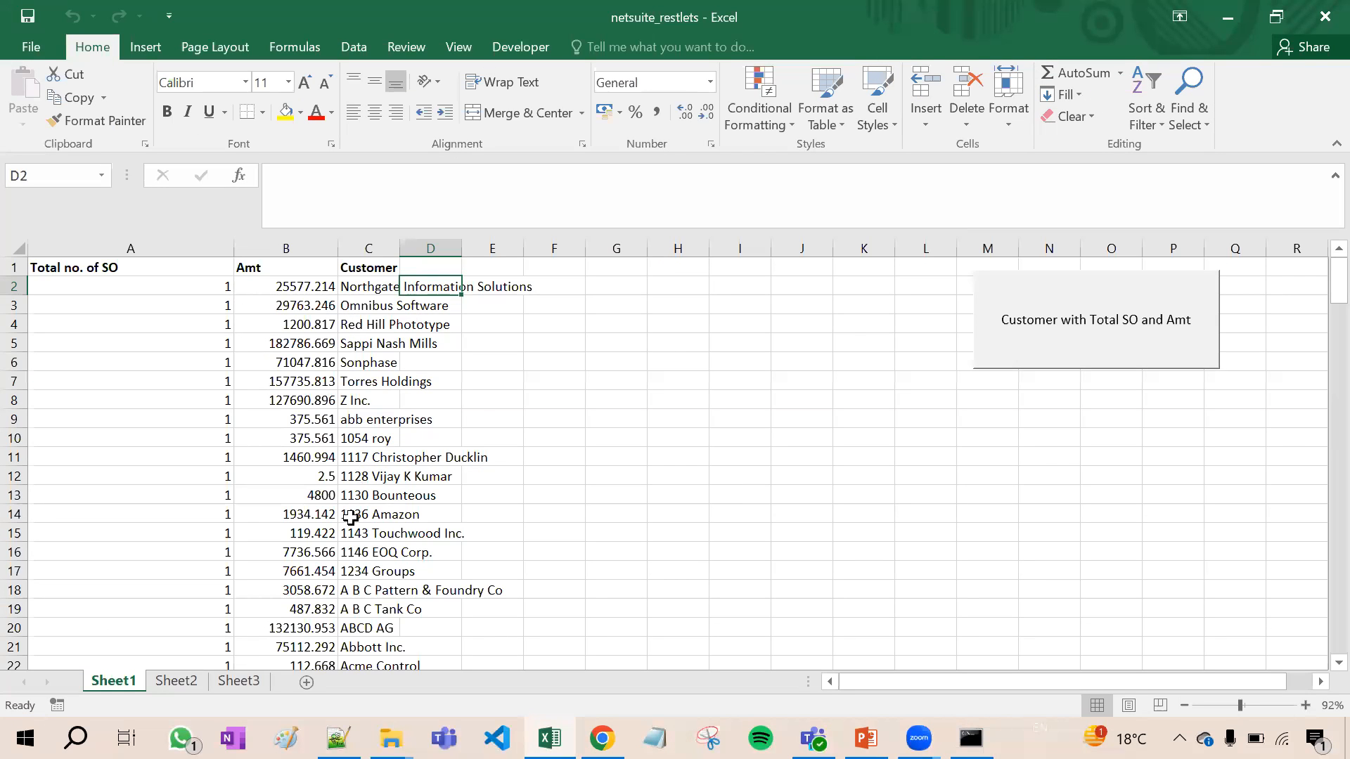
scroll("down", 3)
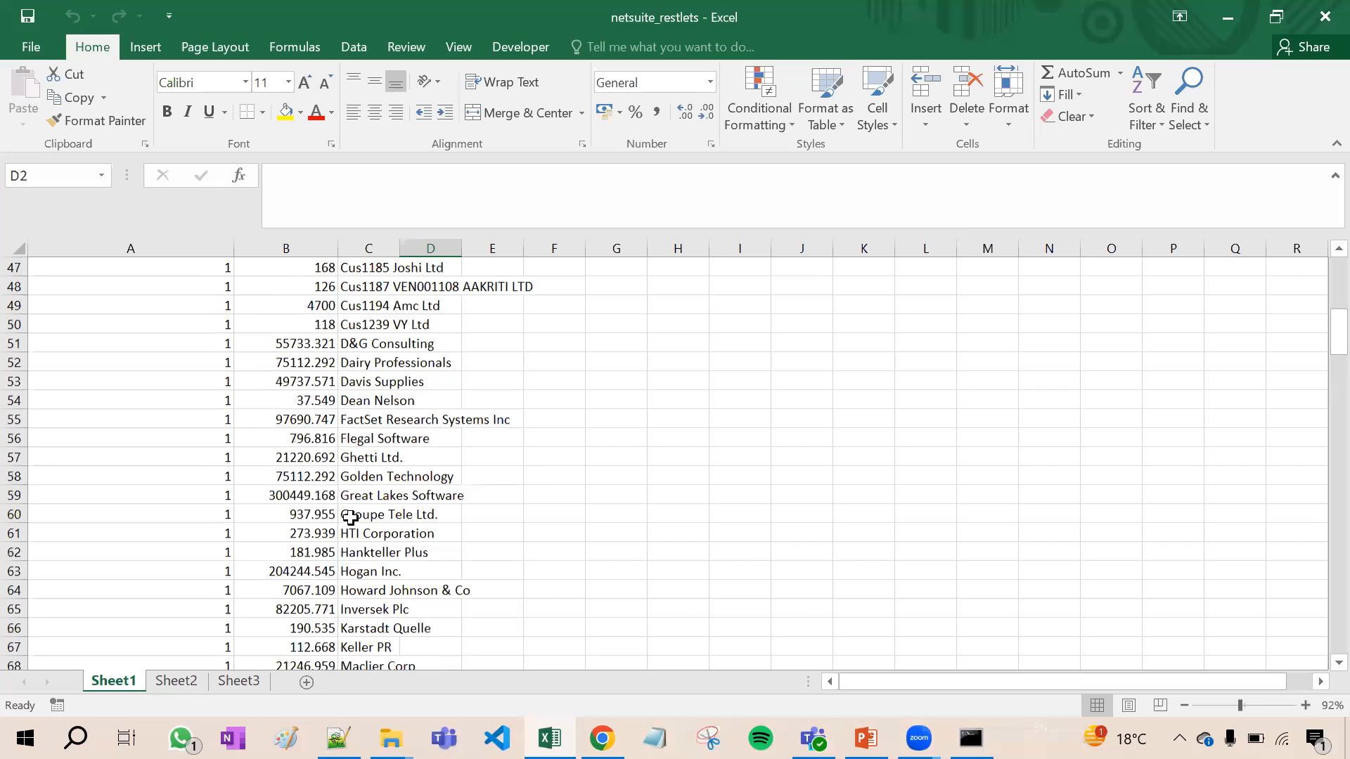
scroll("up", 3)
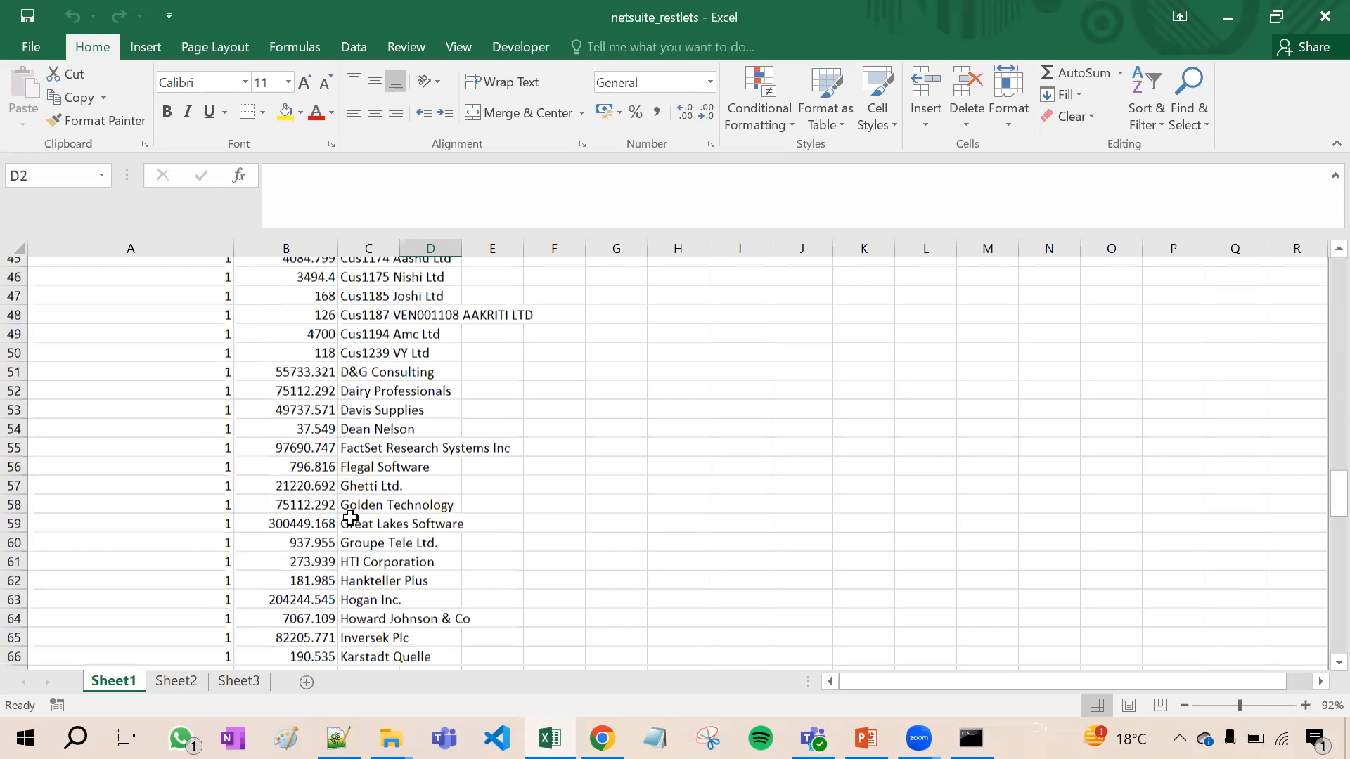
scroll("up", 3)
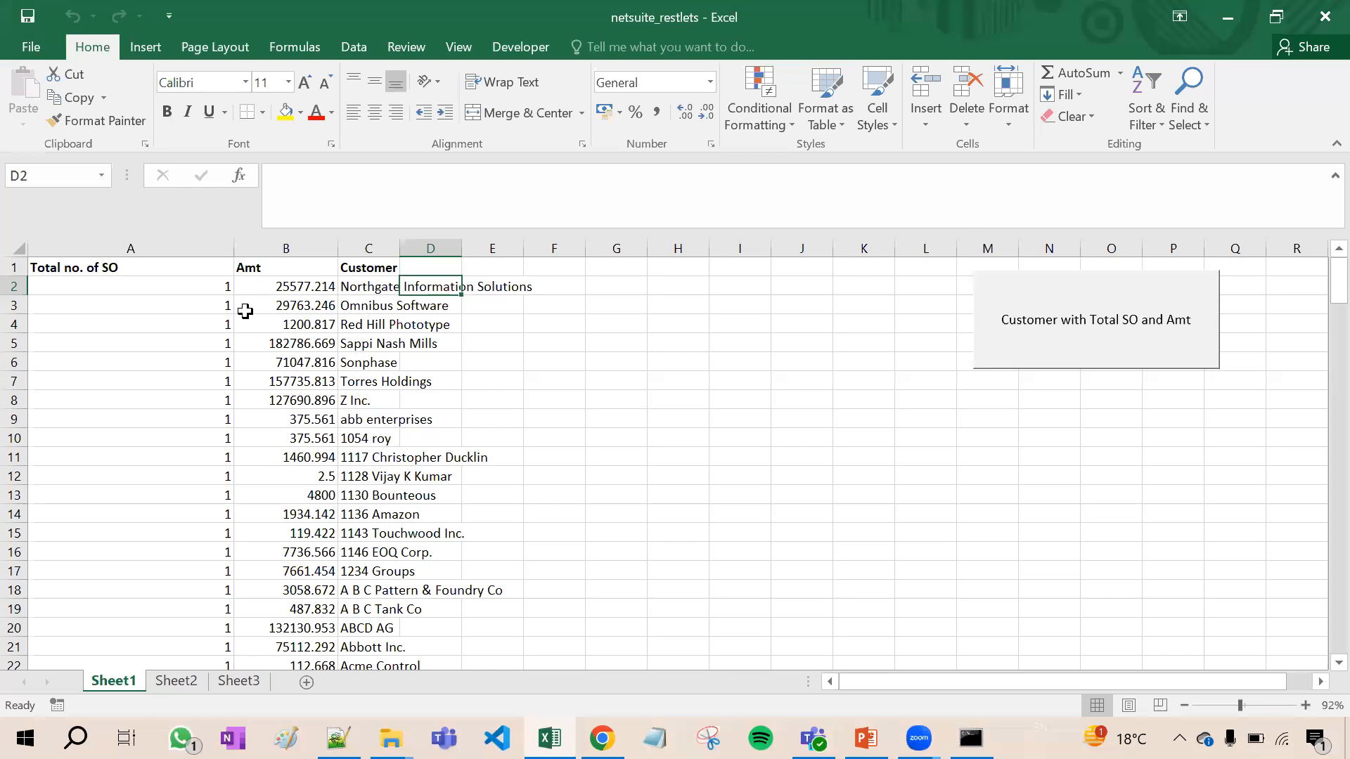
left_click(368, 286)
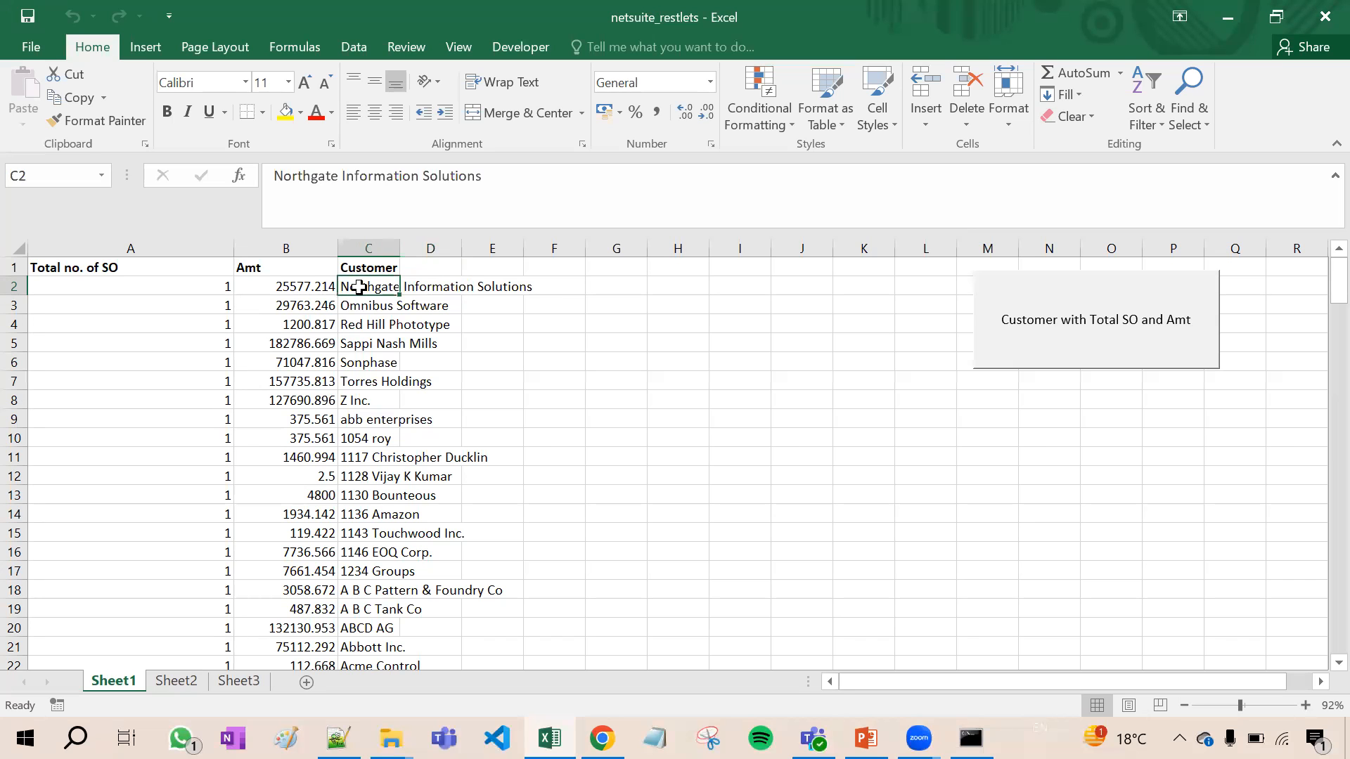
scroll("down", 3)
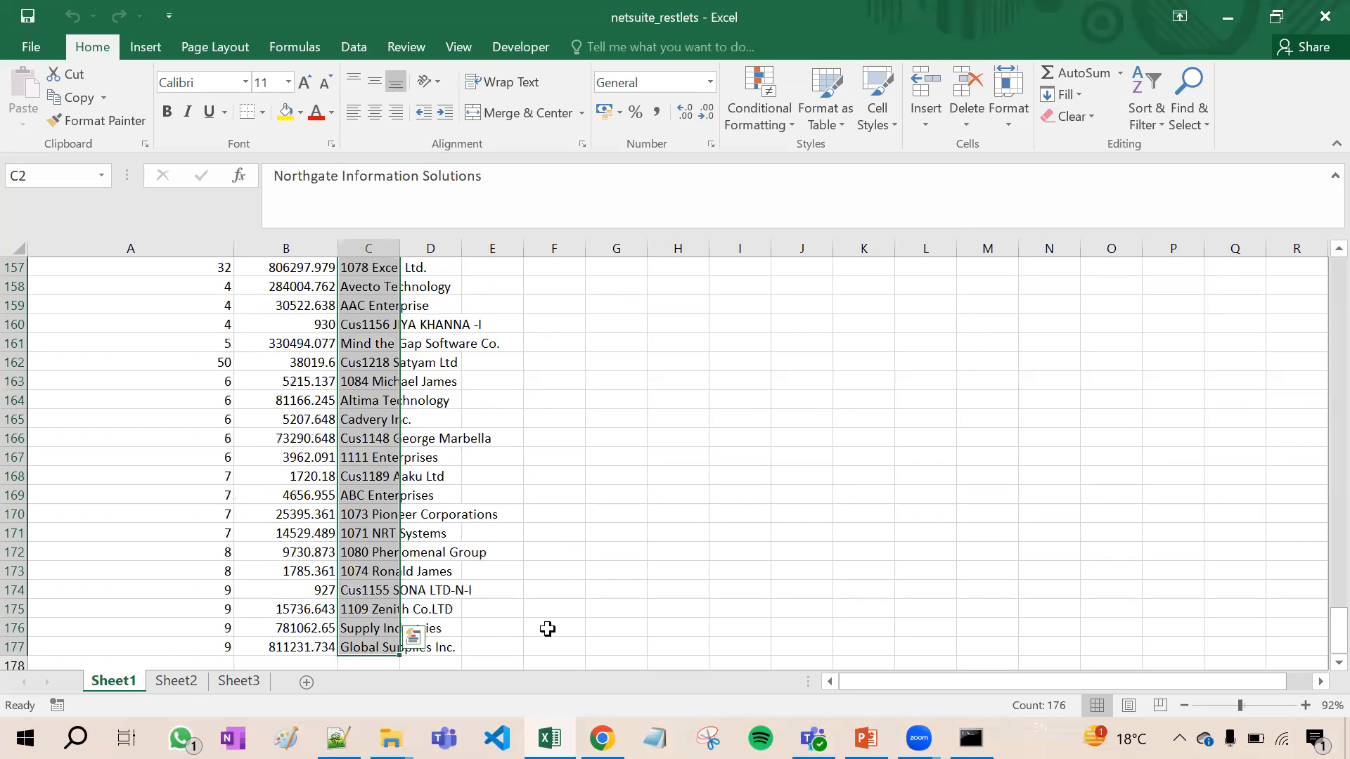
mouse_move(1083, 717)
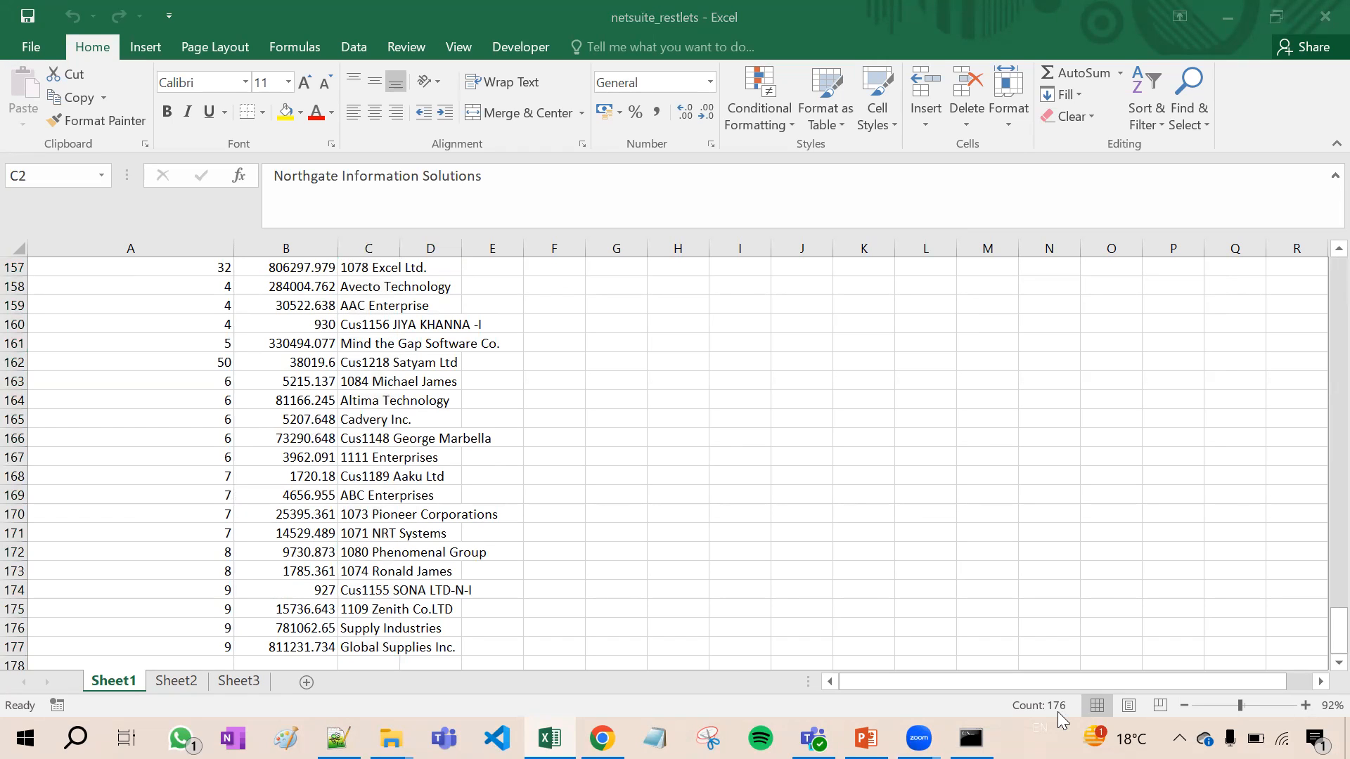
mouse_move(759, 545)
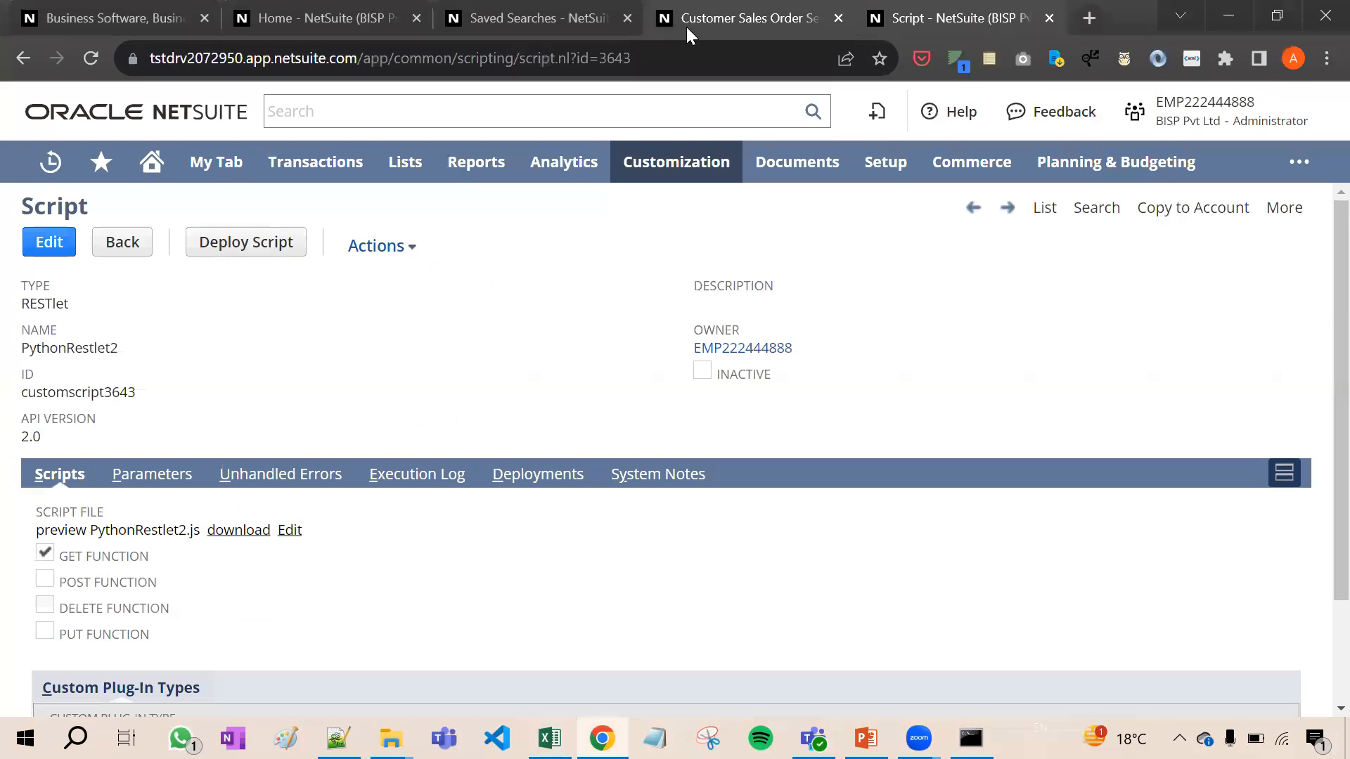
Step: Compare NetSuite's search total of 176 customers, then return to the Excel sheet
left_click(675, 162)
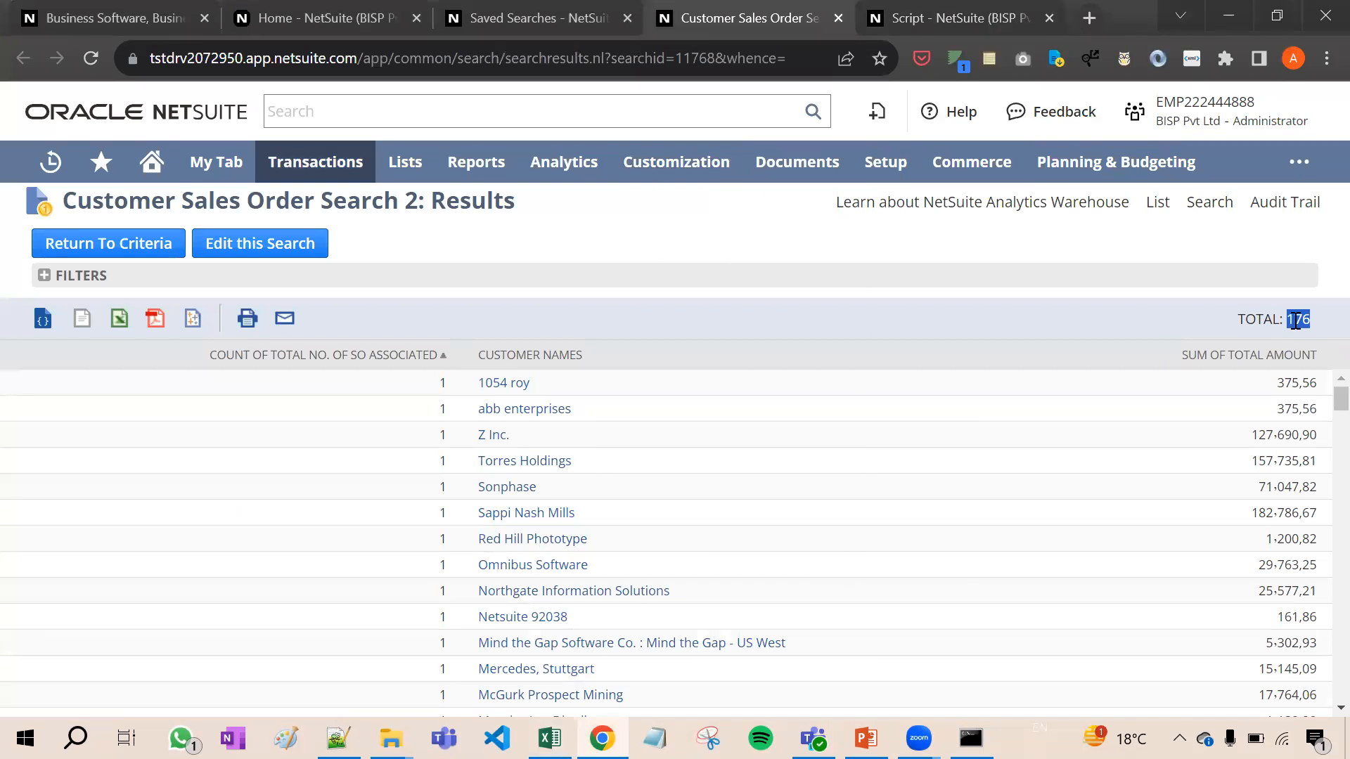
mouse_move(640, 571)
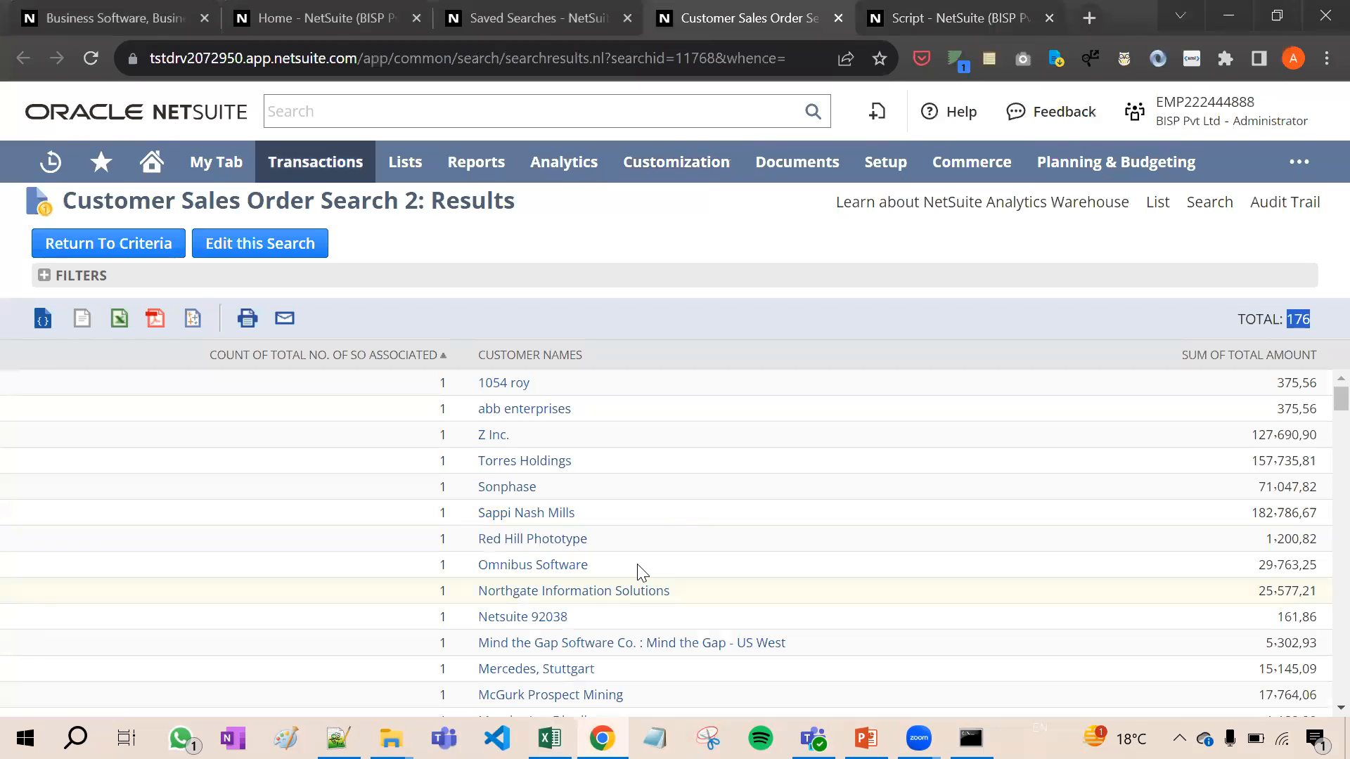
left_click(549, 738)
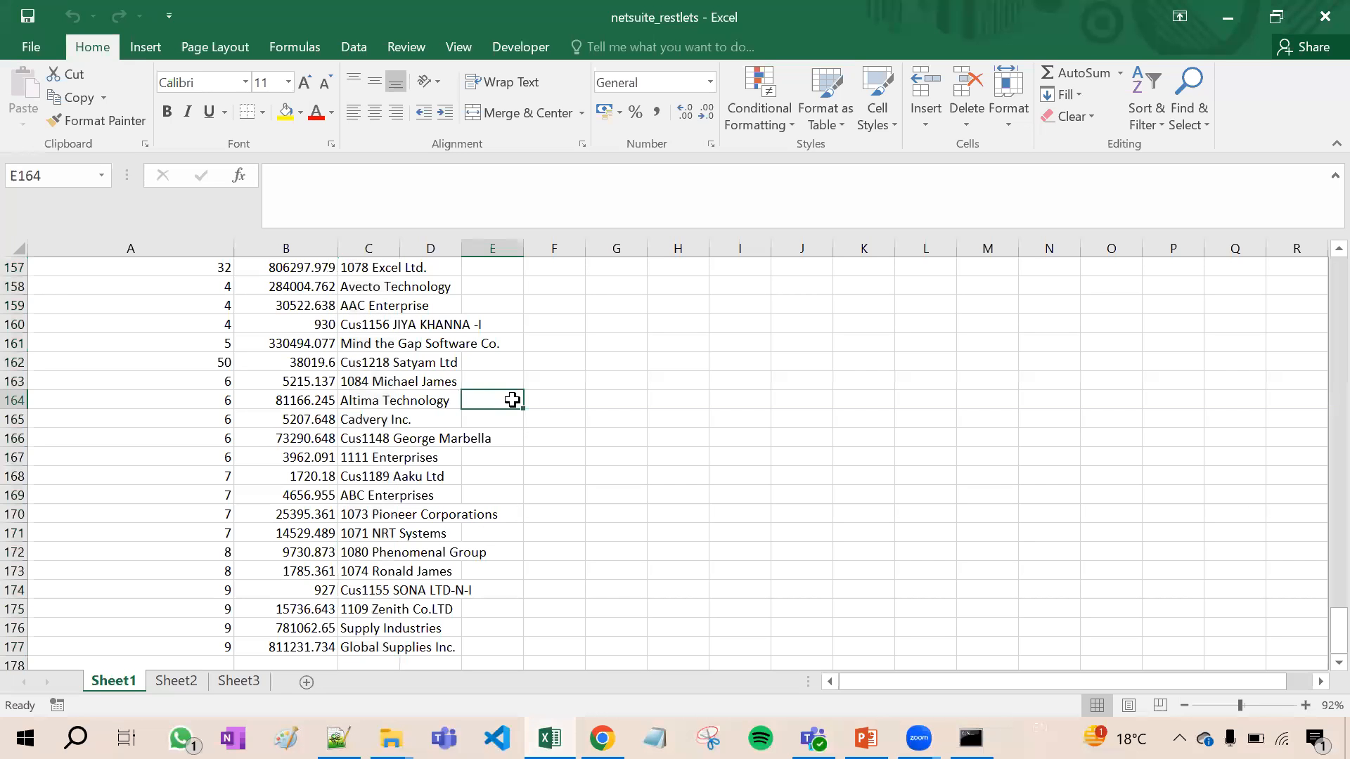
left_click(430, 361)
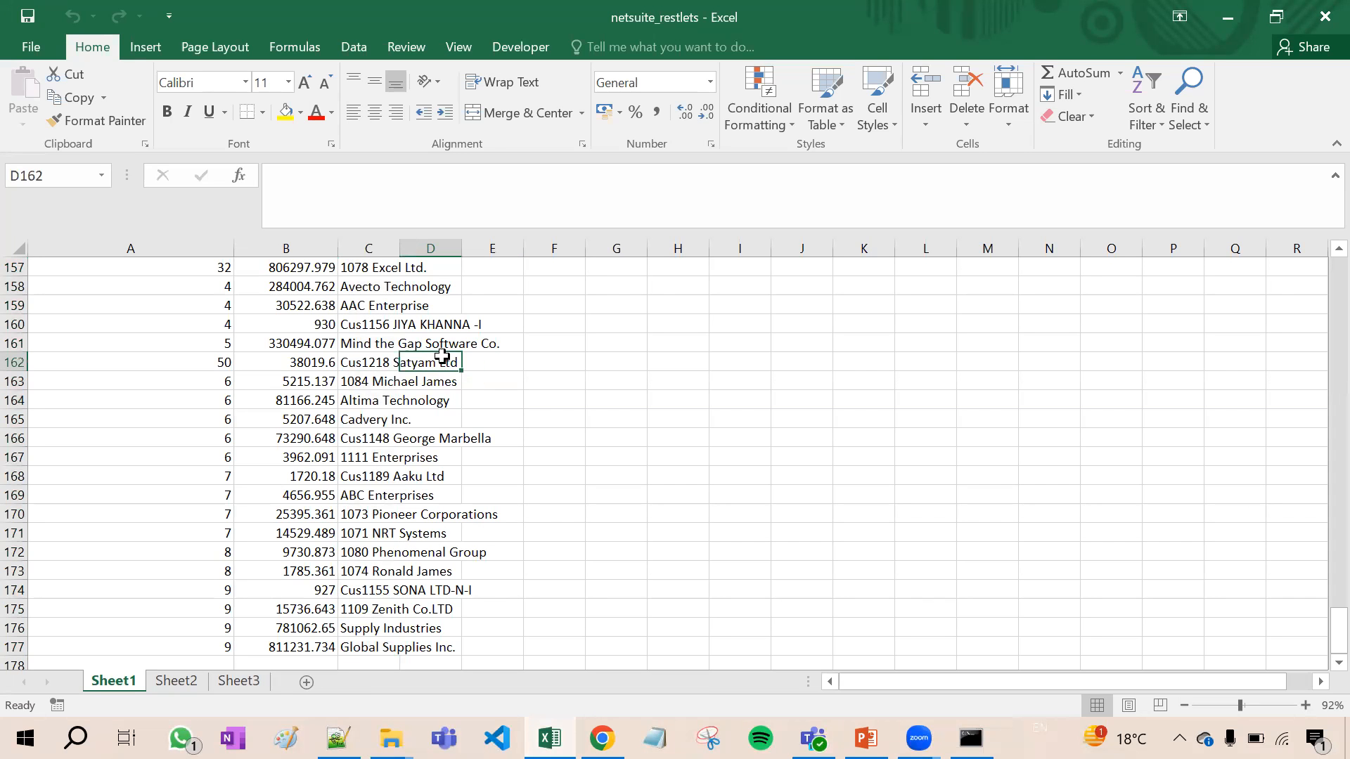
left_click(368, 362)
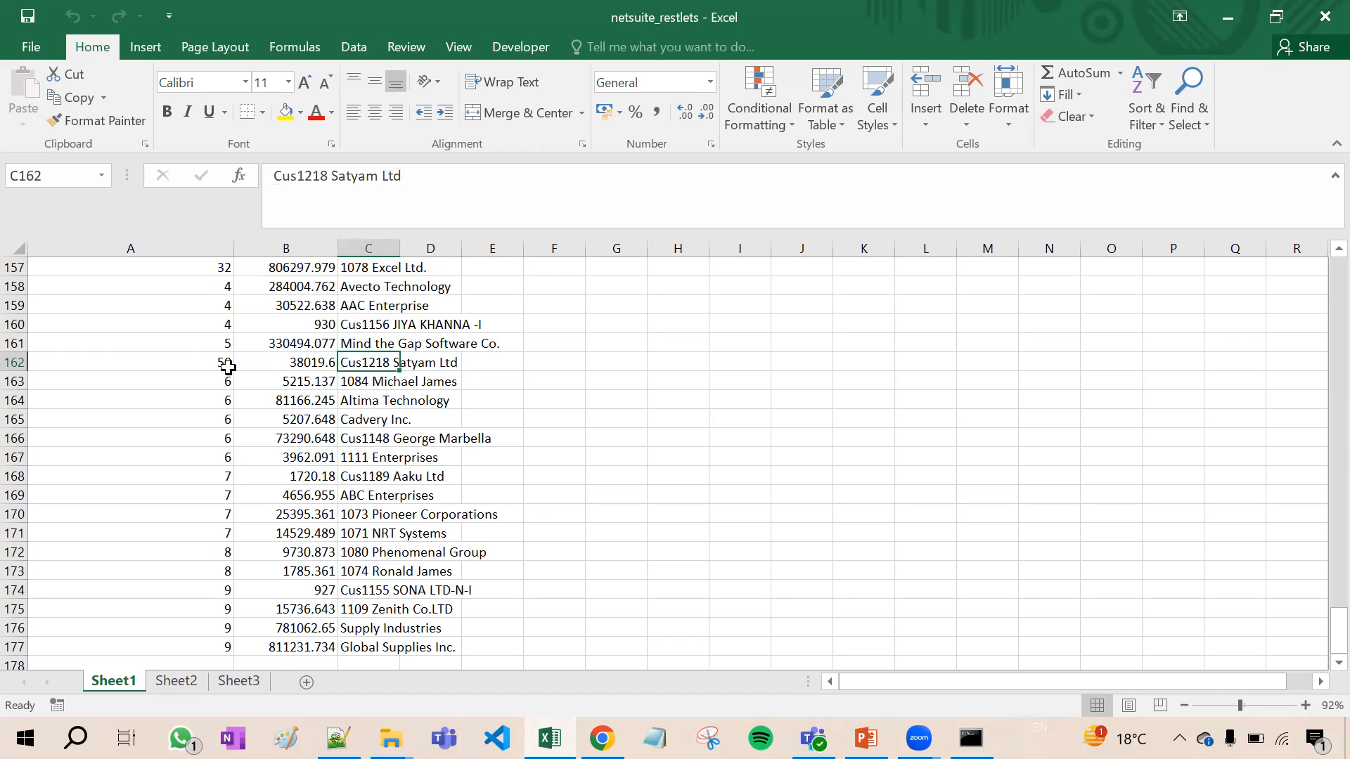
left_click(130, 361)
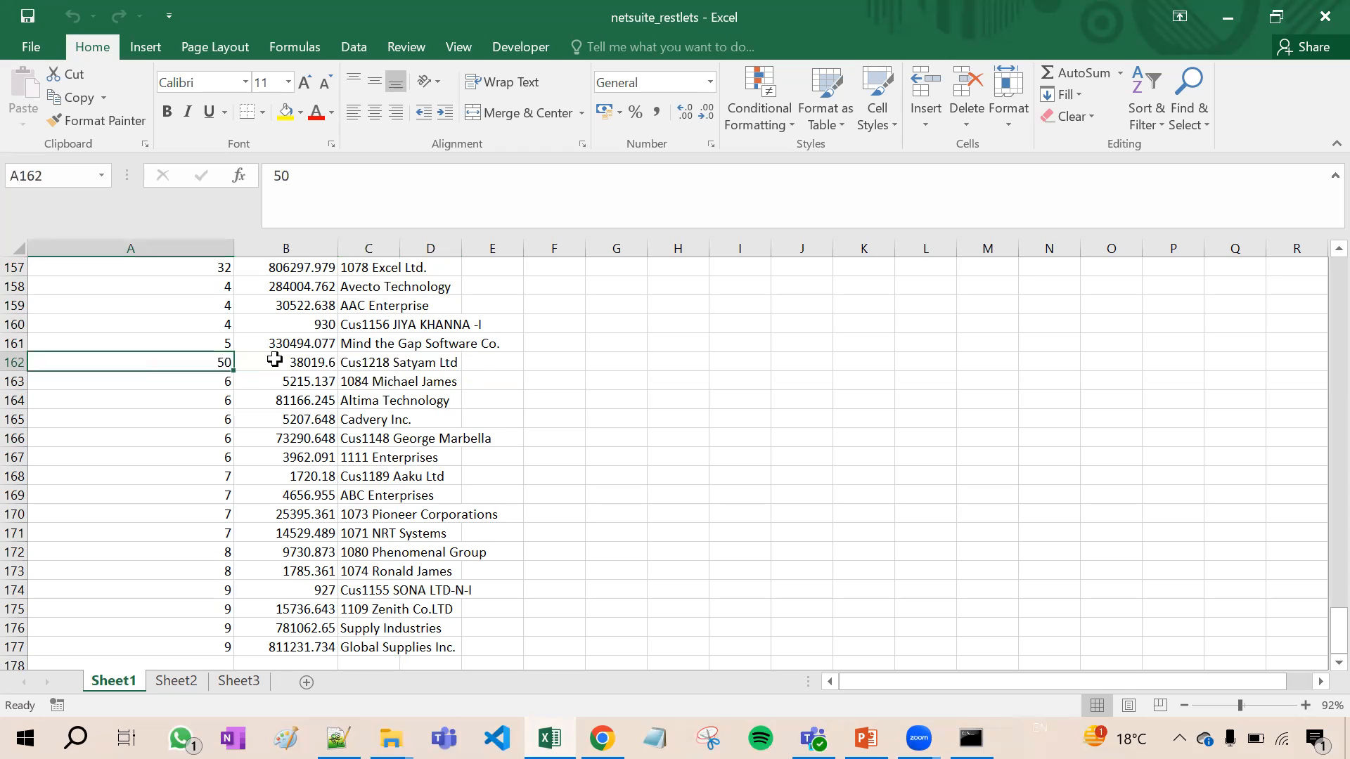
left_click(286, 361)
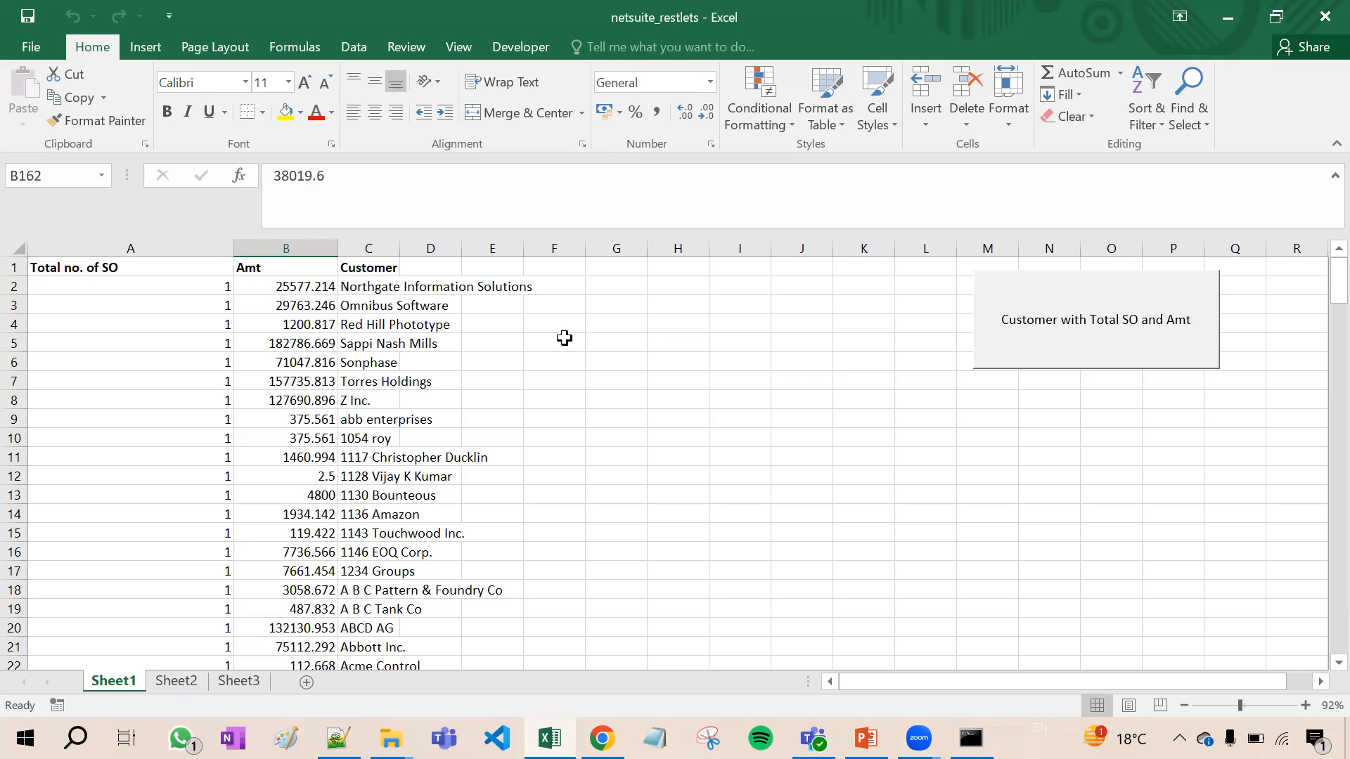
mouse_move(386, 330)
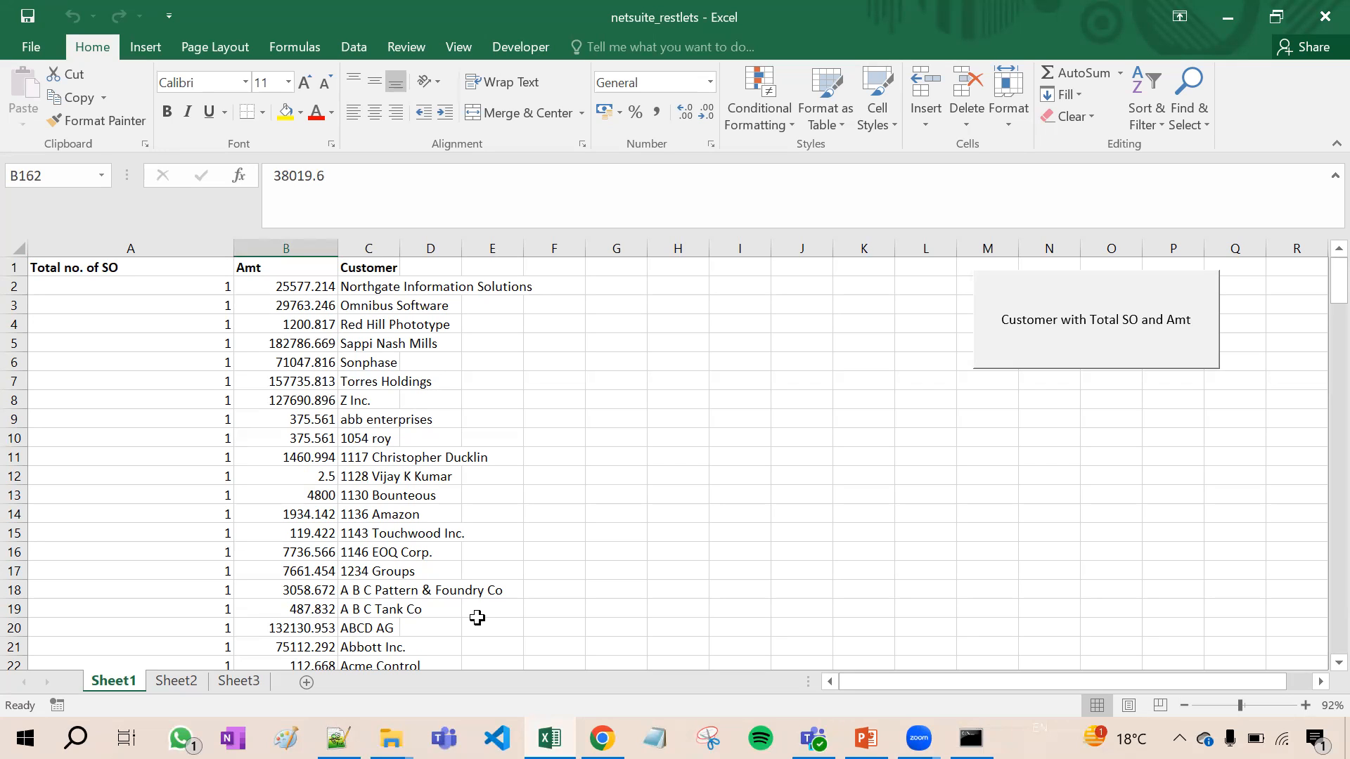
mouse_move(863, 739)
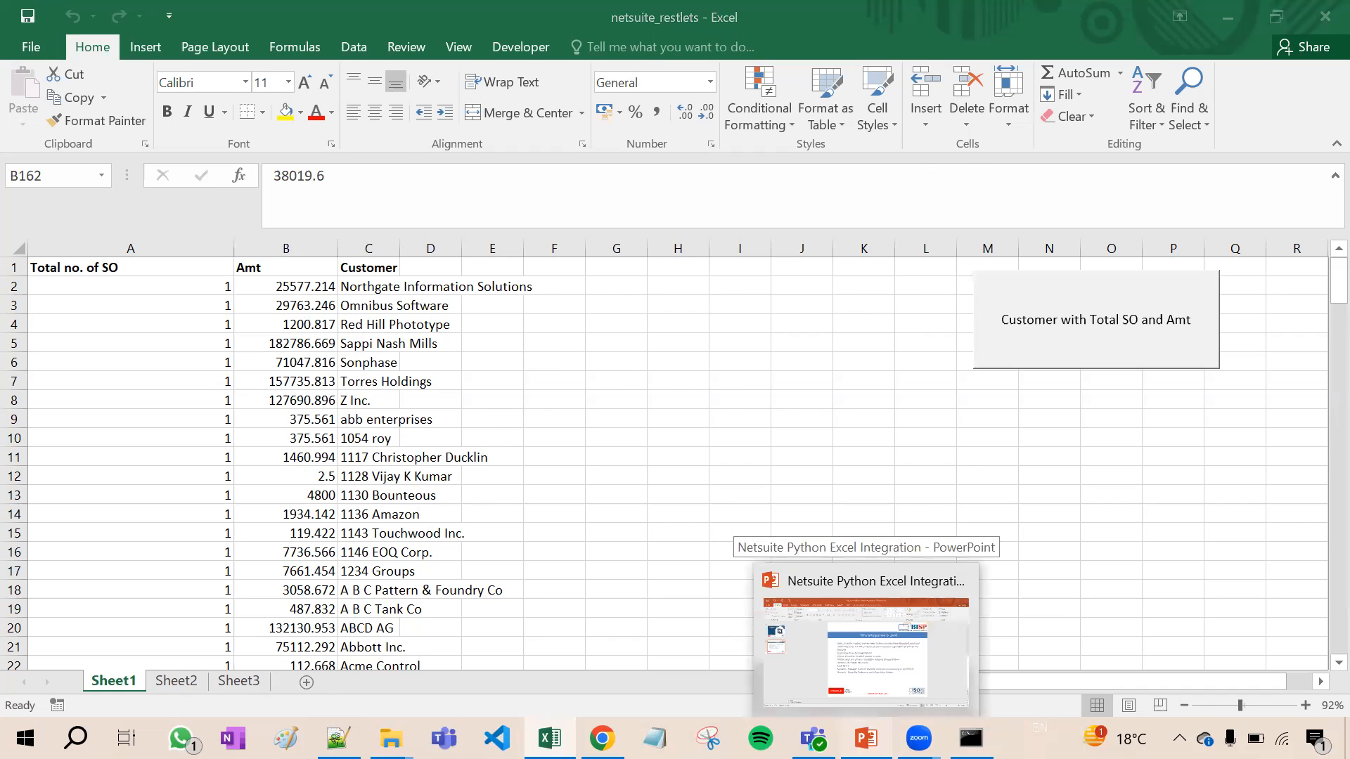
Step: Switch to PowerPoint's 'Why Integration is used' slide and deselect its text box
left_click(863, 646)
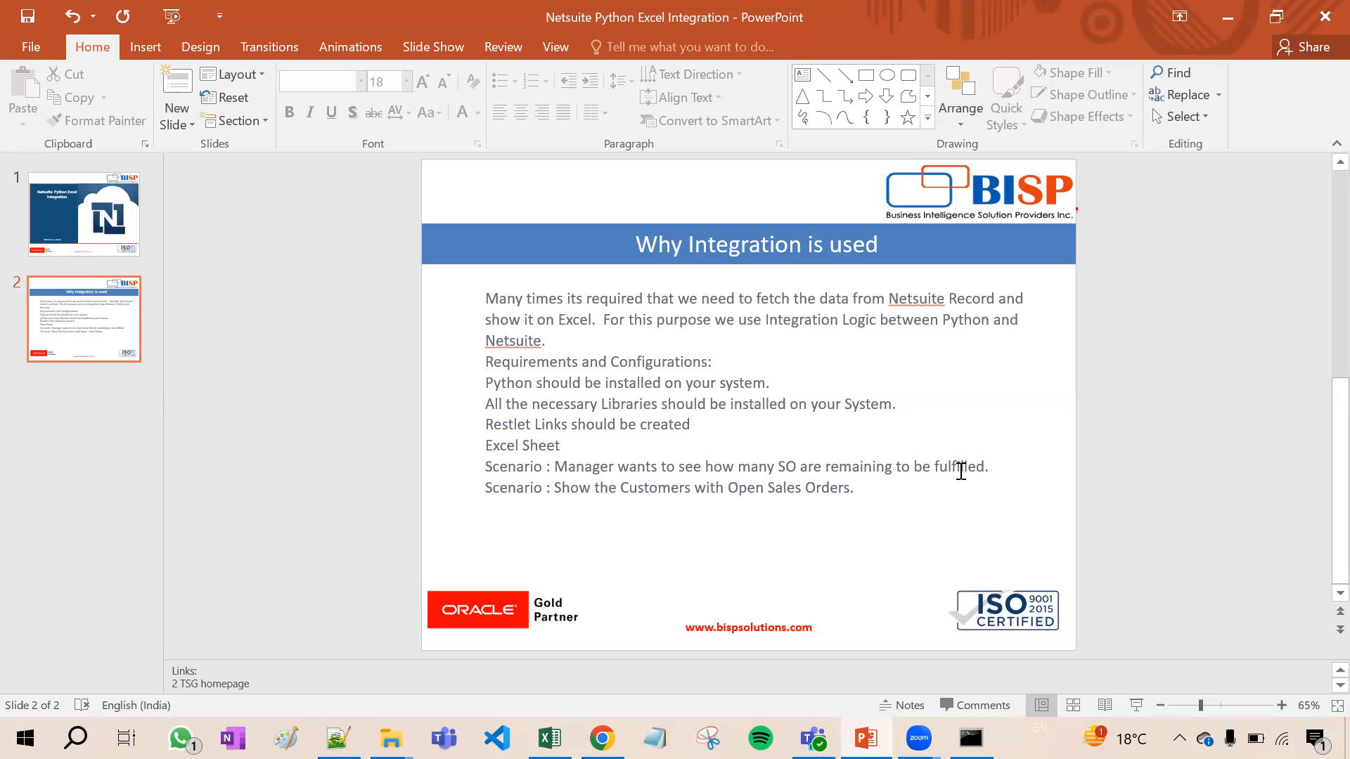
mouse_move(904, 499)
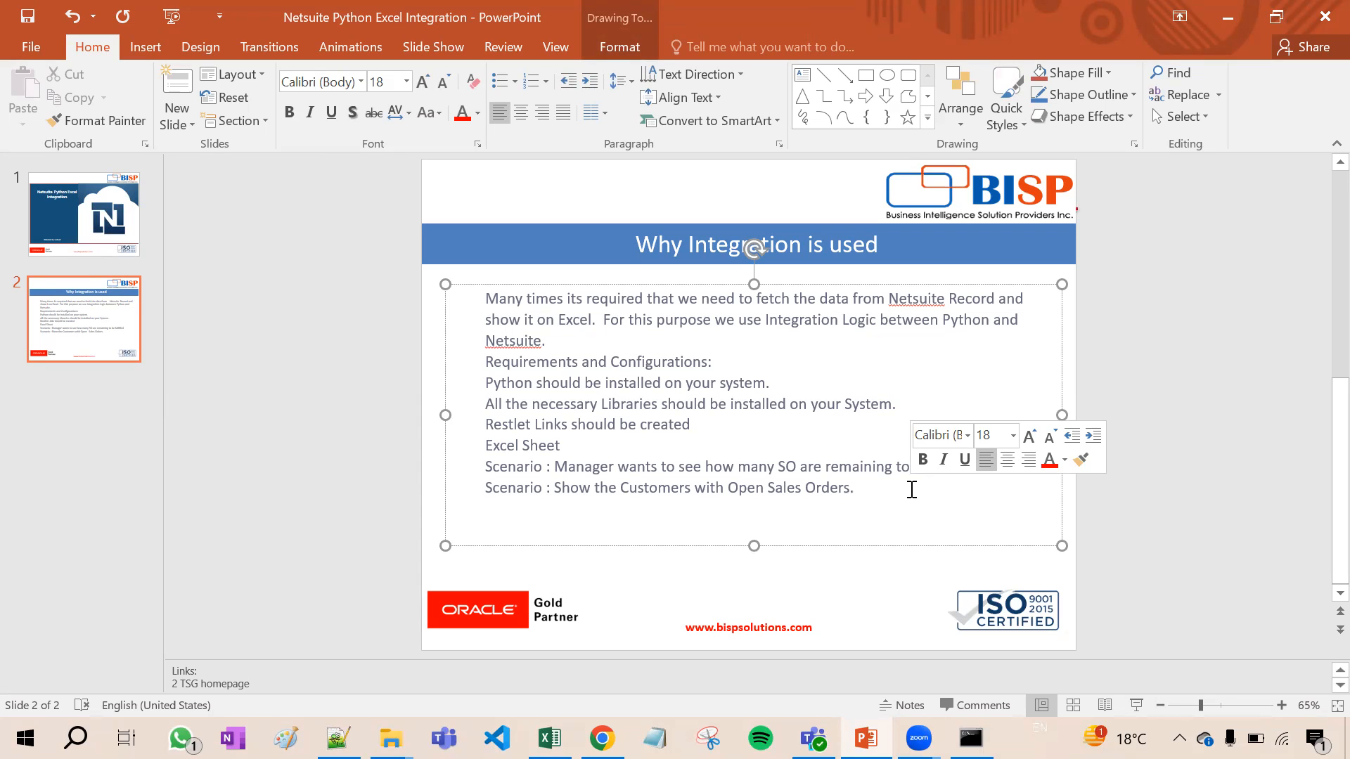
left_click(1193, 491)
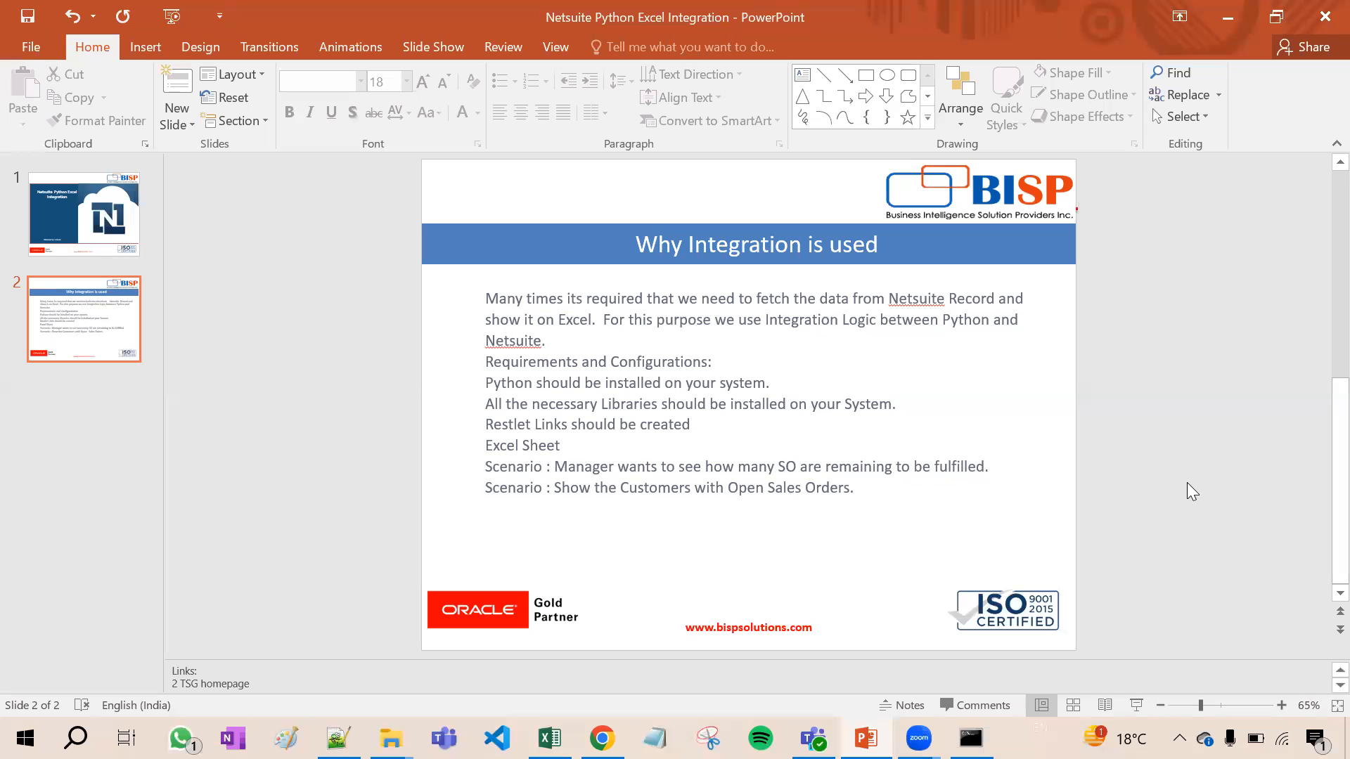